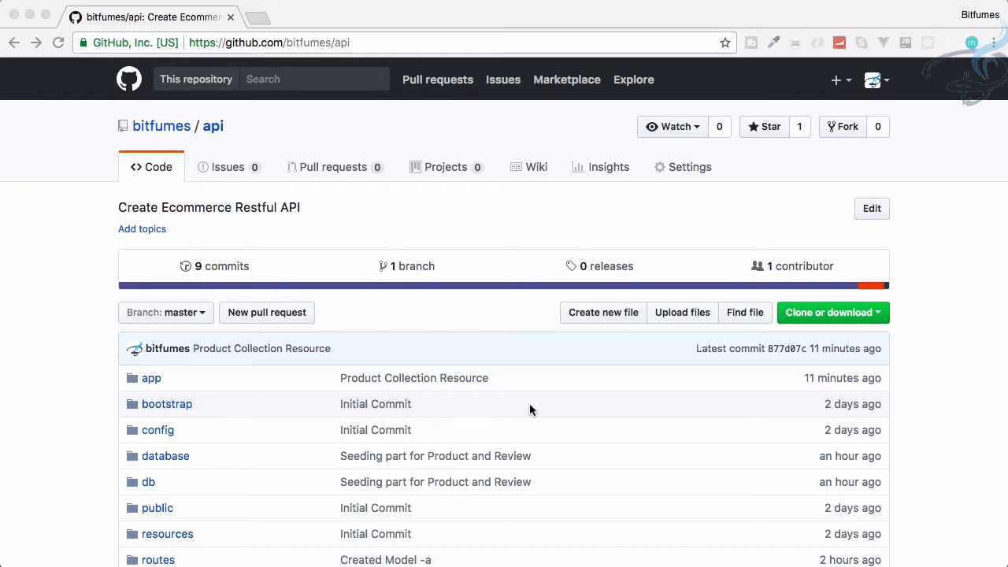
Open ProductResource.php from app/Http/Resources/Product in Sublime Text and scroll to toArray()
{"action": "left_click", "coordinate": [549, 334]}
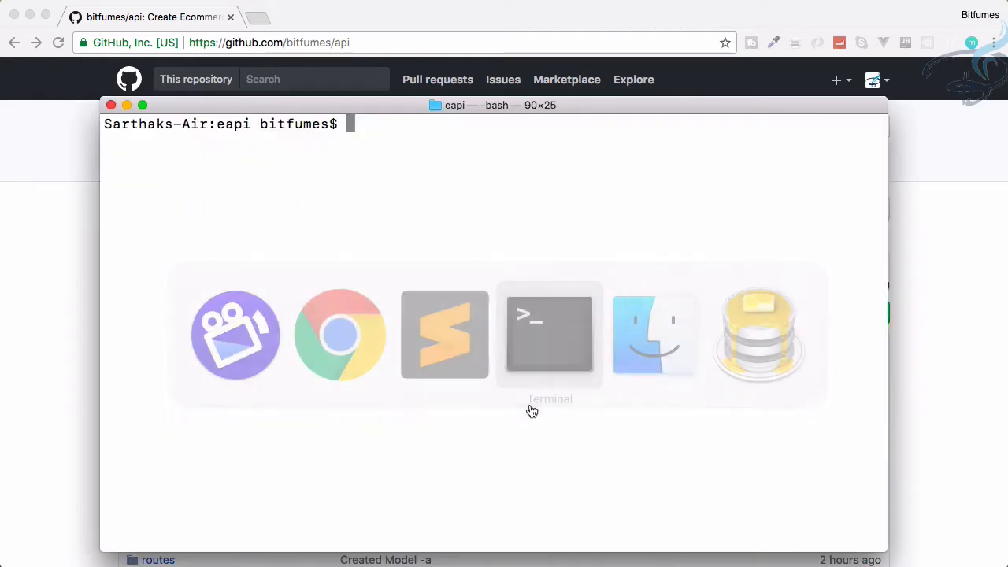
{"action": "left_click", "coordinate": [444, 334]}
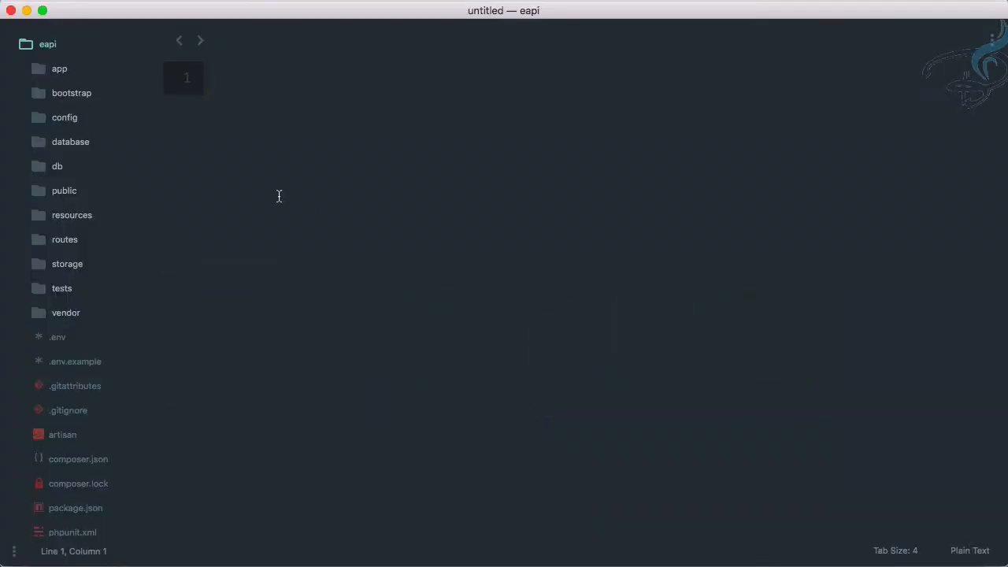
{"action": "left_click", "coordinate": [59, 68]}
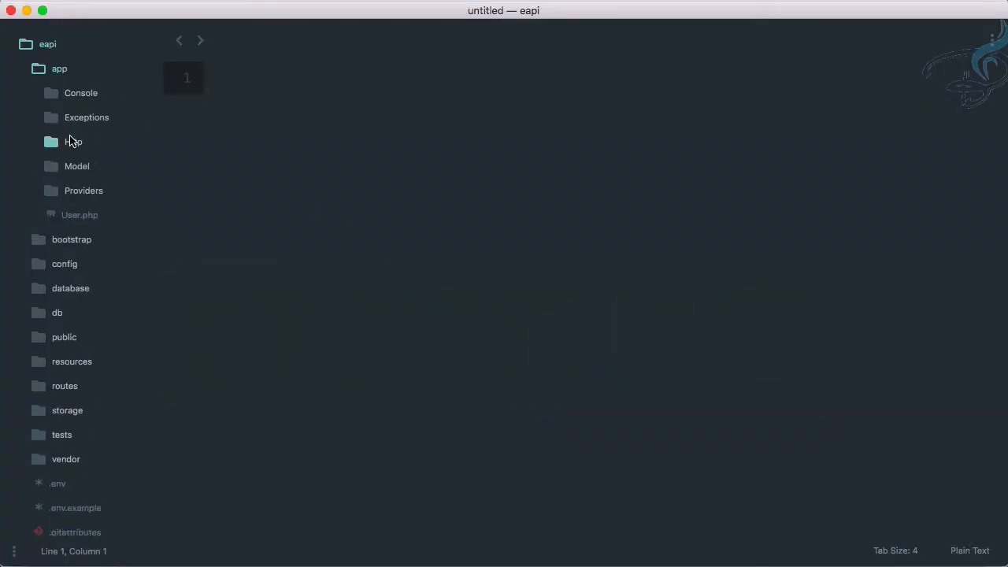
{"action": "left_click", "coordinate": [73, 141]}
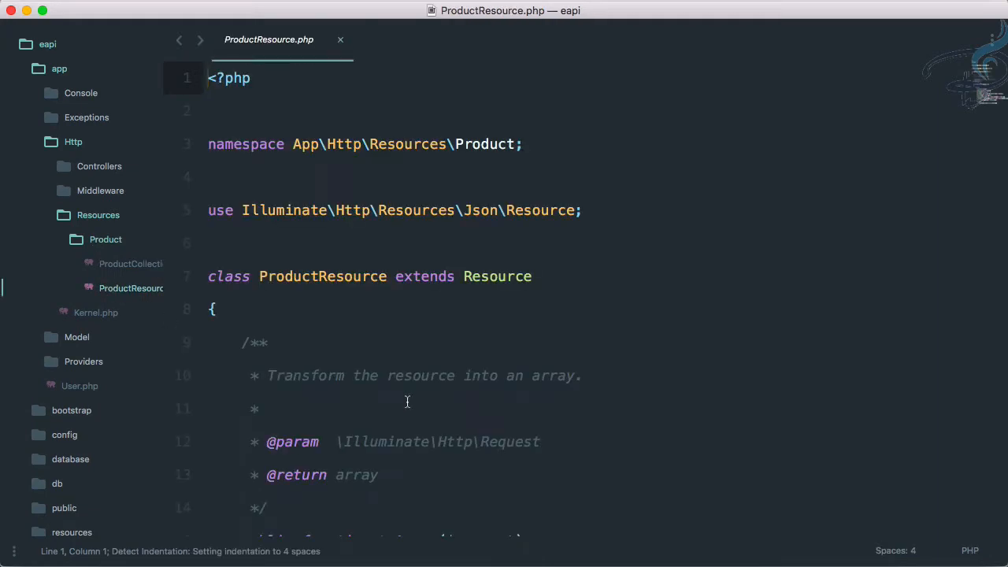
{"action": "scroll", "scroll_direction": "down", "scroll_amount": 3}
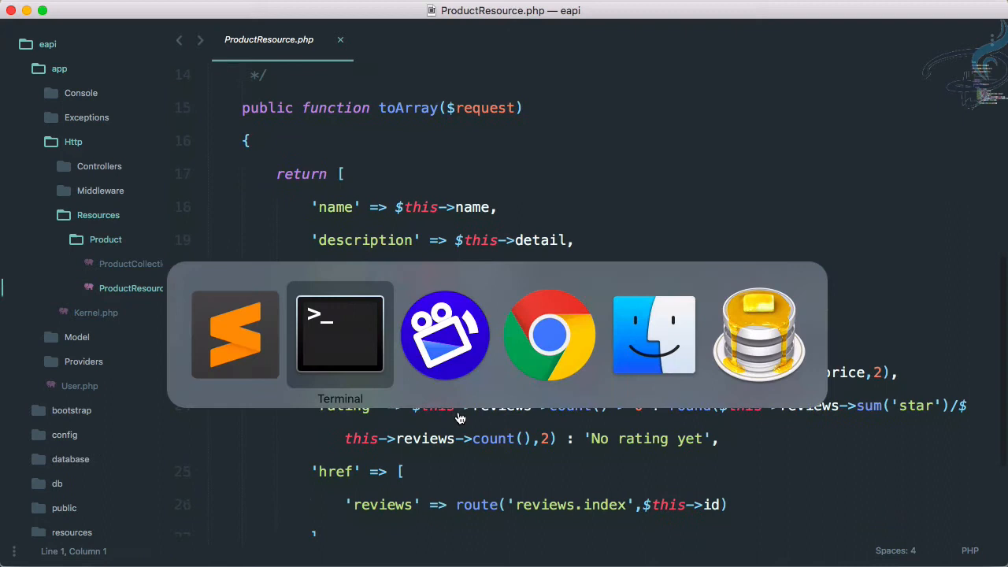
Start php artisan serve, then browse localhost:8000/api/products, product 1, and its reviews link
{"action": "left_click", "coordinate": [341, 335]}
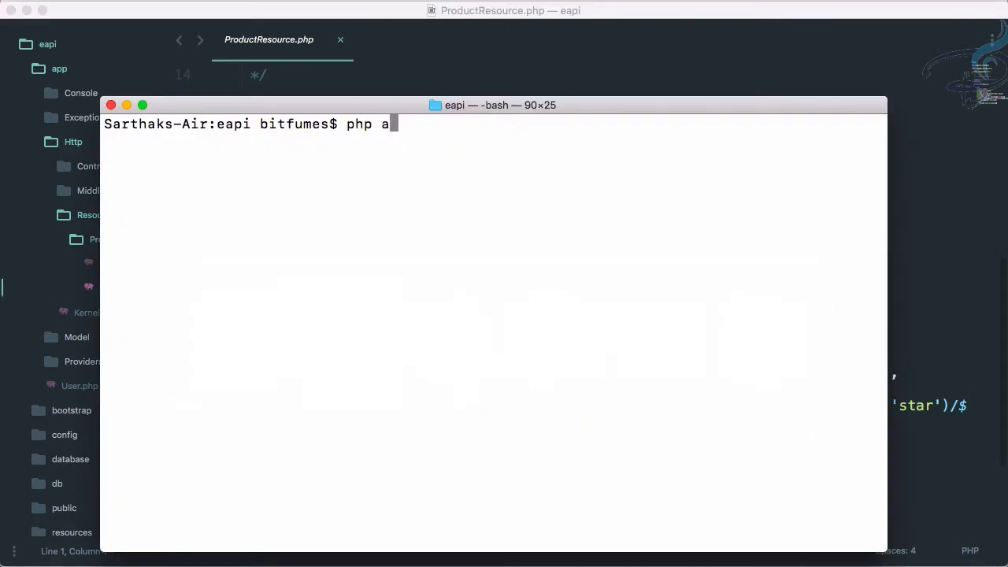
{"action": "type", "text": "rtisan serve"}
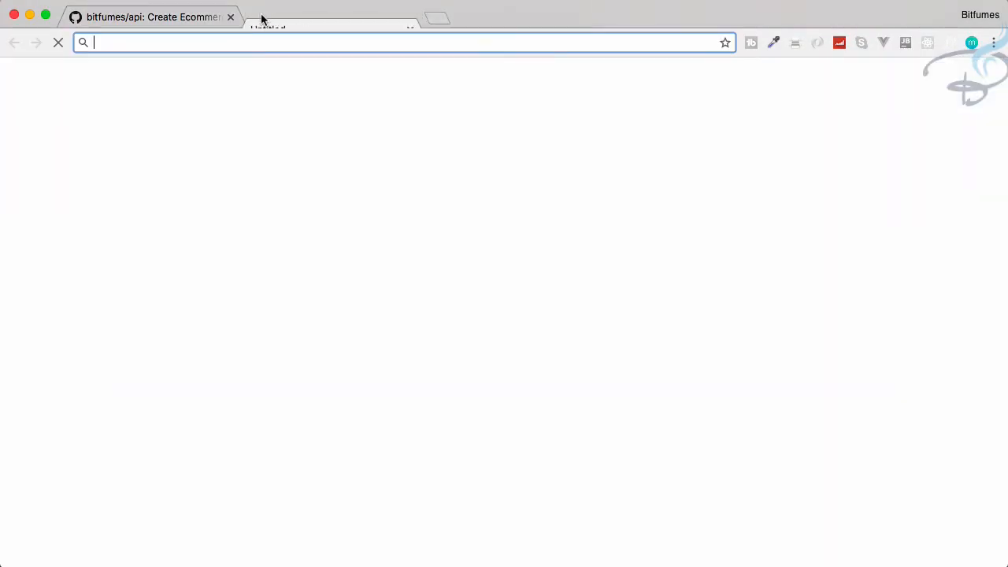
{"action": "type", "text": "localhost:8000"}
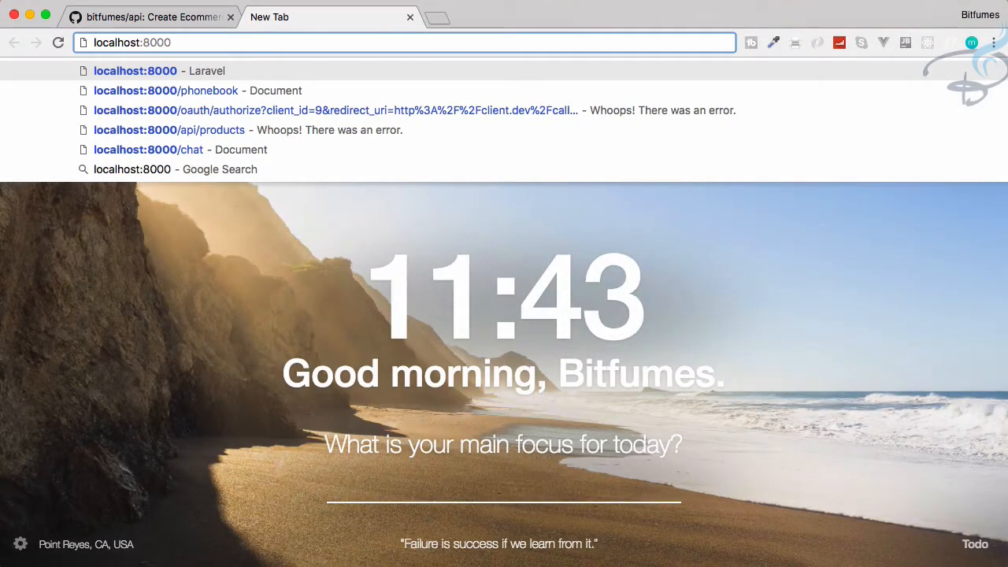
{"action": "left_click", "coordinate": [169, 129]}
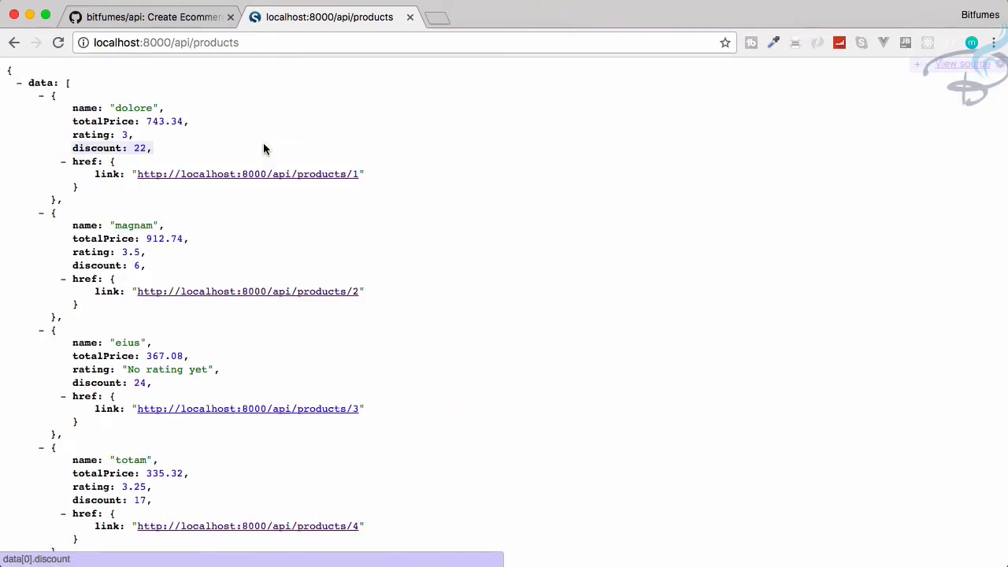
{"action": "left_click", "coordinate": [247, 174]}
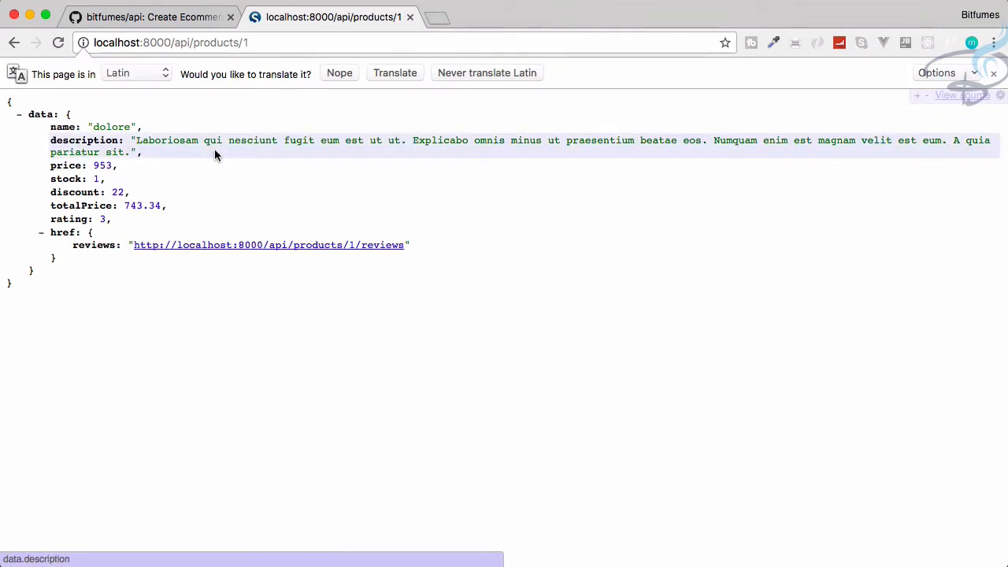
{"action": "left_click", "coordinate": [269, 244]}
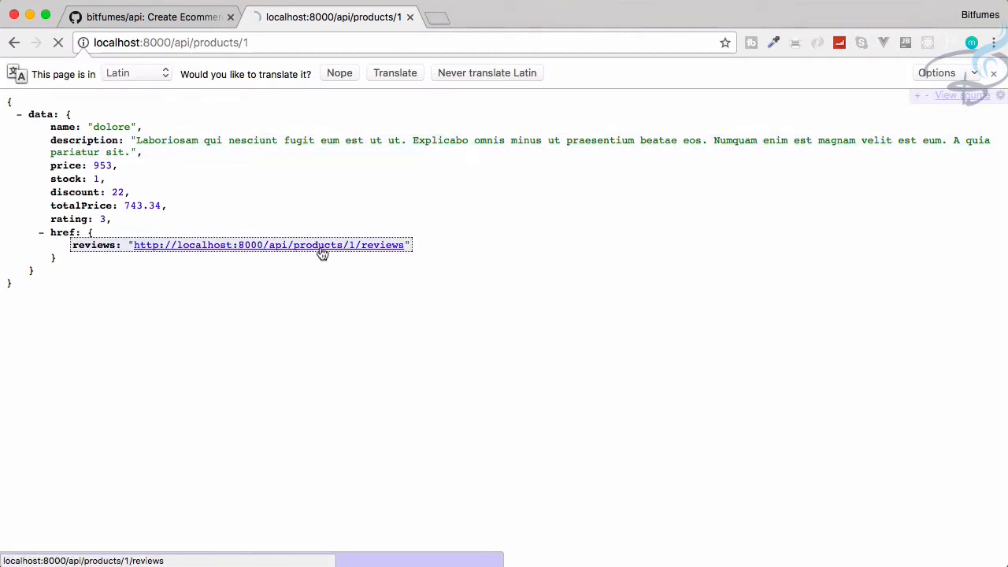
{"action": "left_click", "coordinate": [268, 244]}
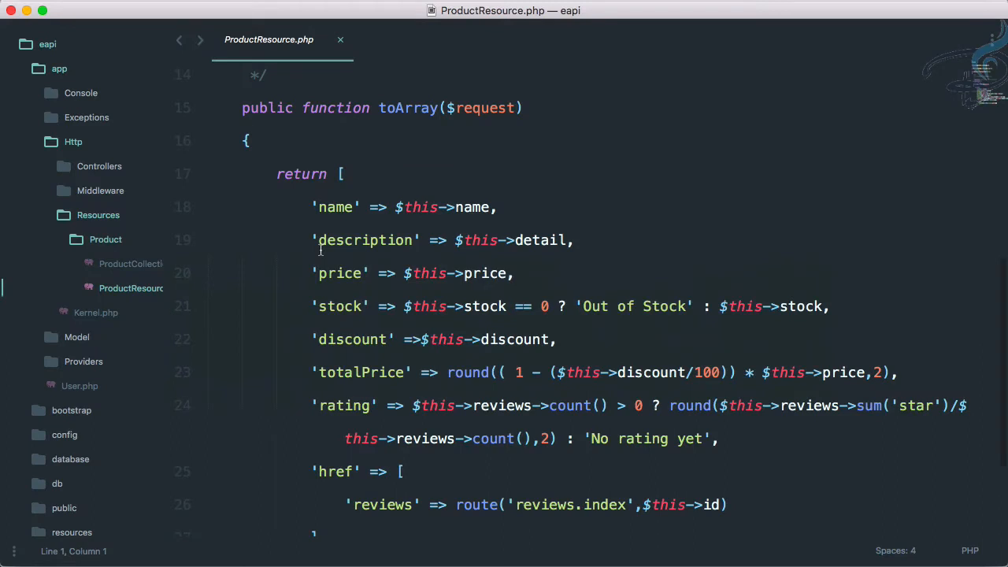
Run php artisan make:resource ReviewResource in Terminal
{"action": "scroll", "scroll_direction": "up", "scroll_amount": 3}
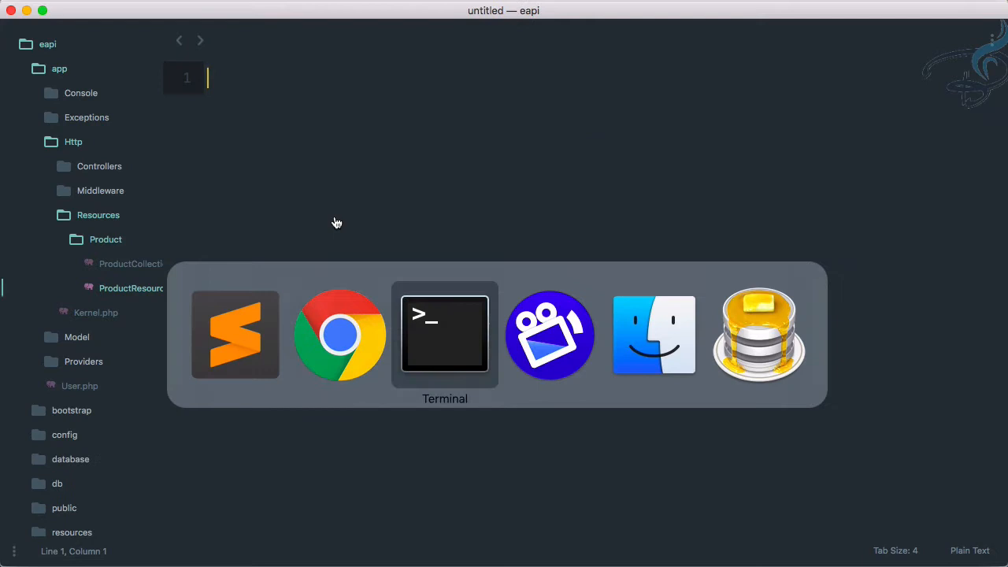
{"action": "left_click", "coordinate": [444, 333]}
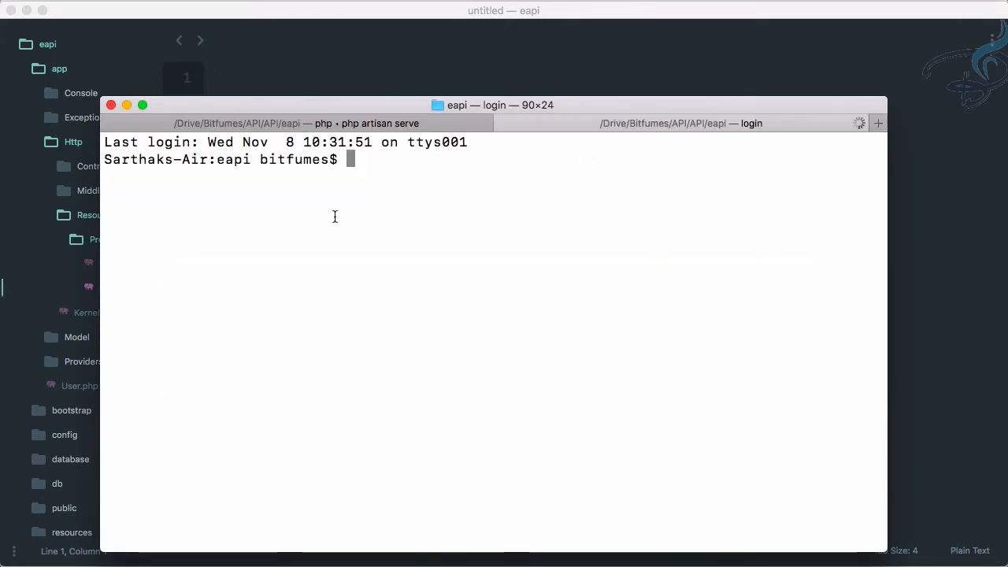
{"action": "type", "text": "php arti"}
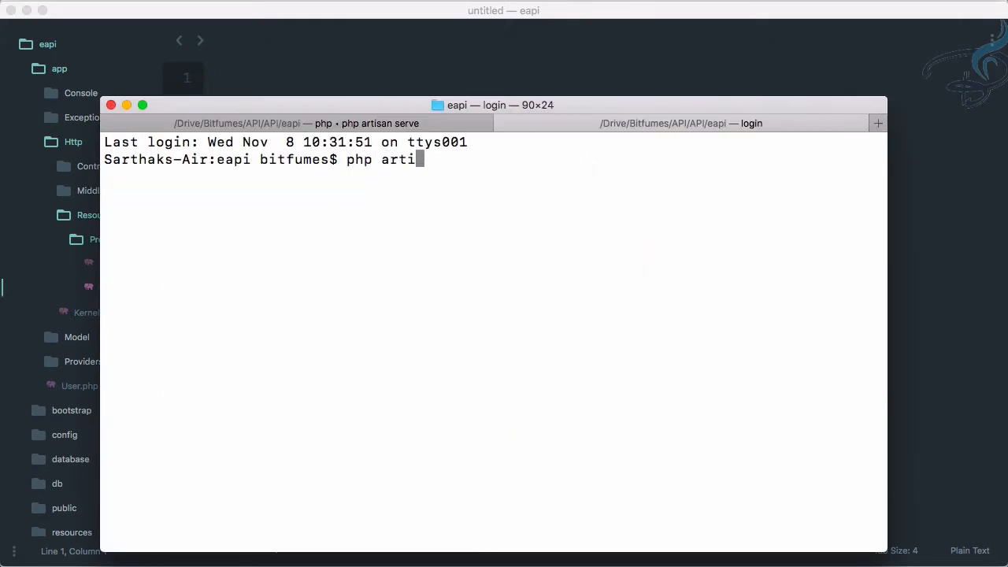
{"action": "type", "text": "san mak:"}
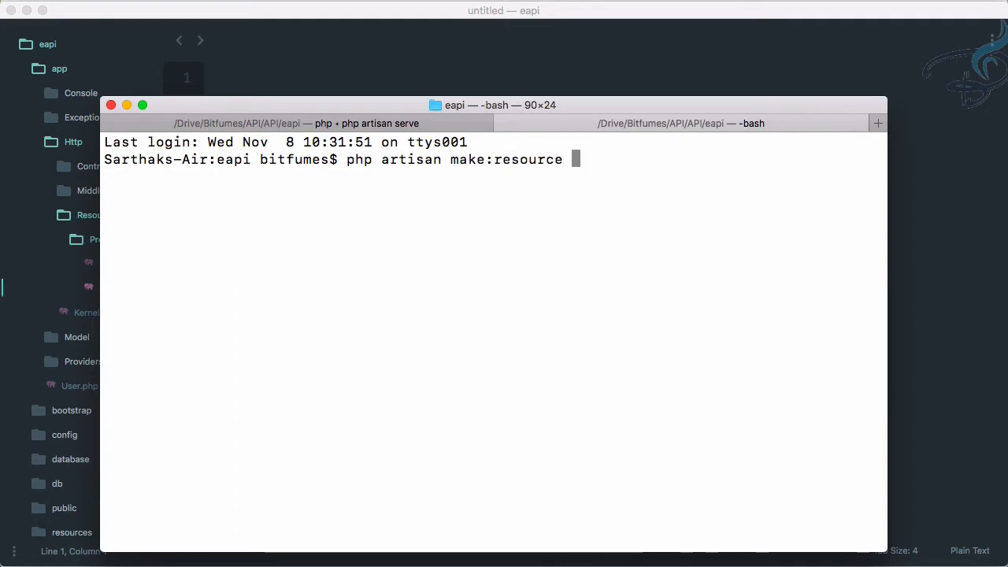
{"action": "type", "text": "Review"}
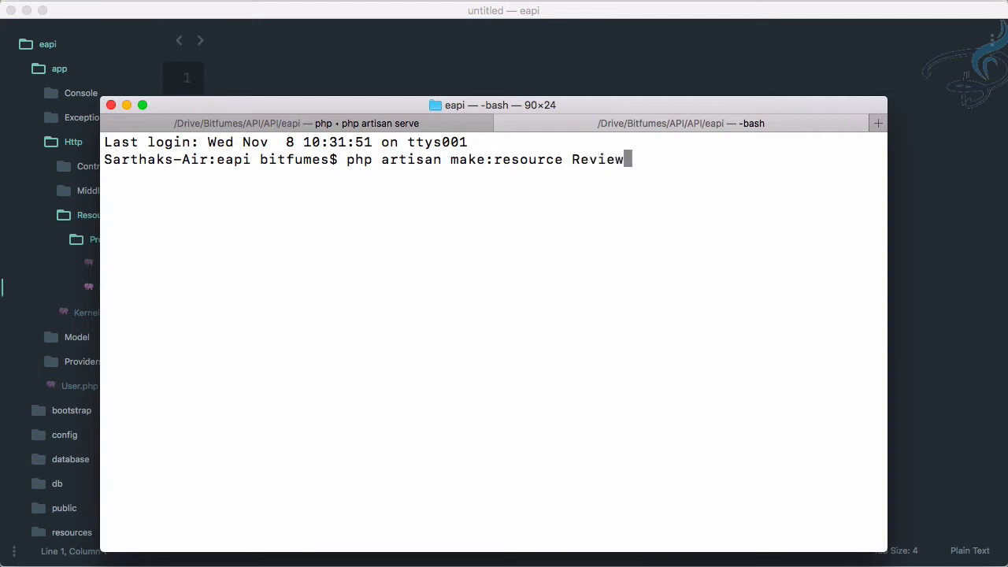
{"action": "type", "text": "Resour"}
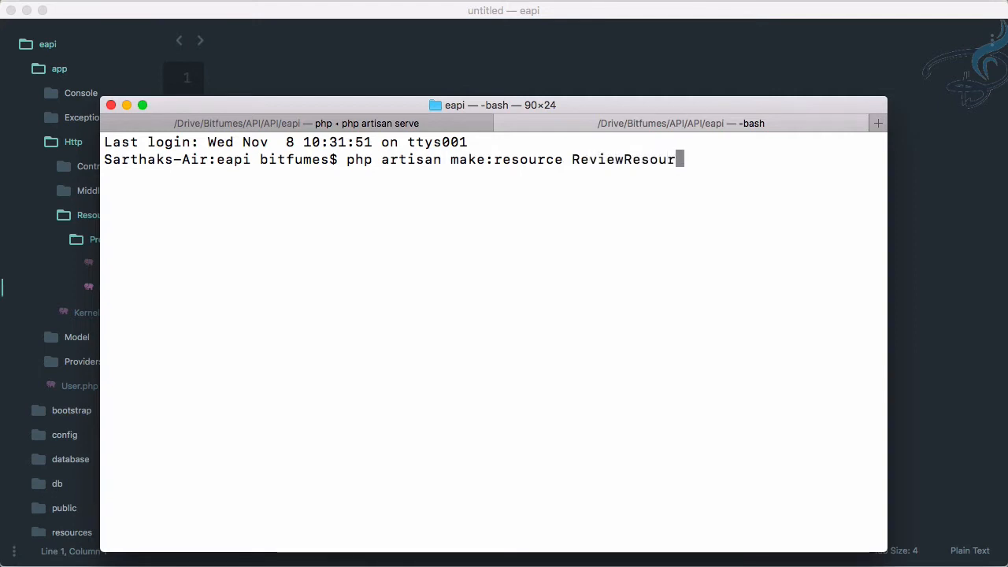
{"action": "key", "text": "Return"}
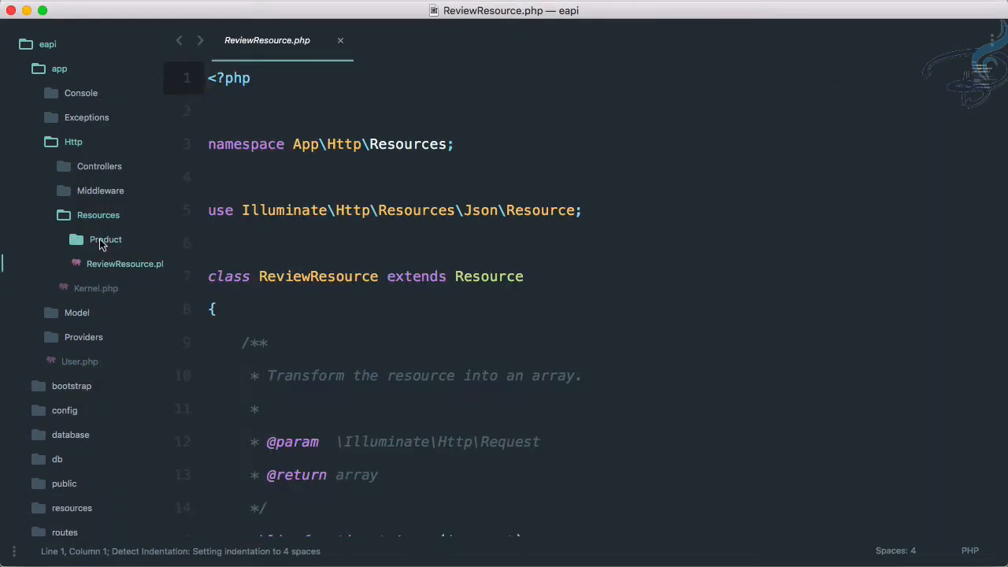
{"action": "mouse_move", "coordinate": [106, 254]}
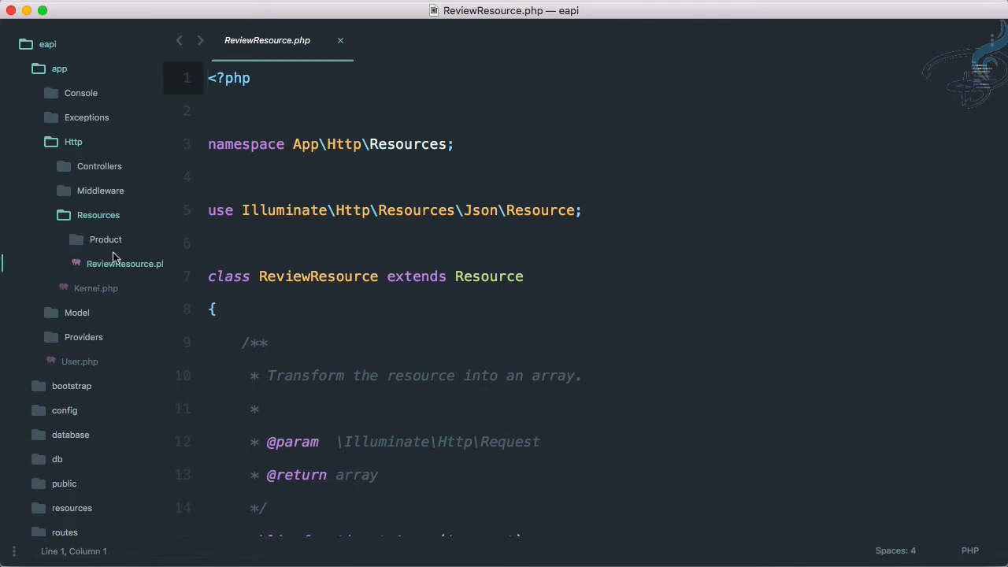
Open ReviewController.php, make index() return Review::all(), and save it
{"action": "scroll", "scroll_direction": "down", "scroll_amount": 3}
{"action": "type", "text": "reviewcon"}
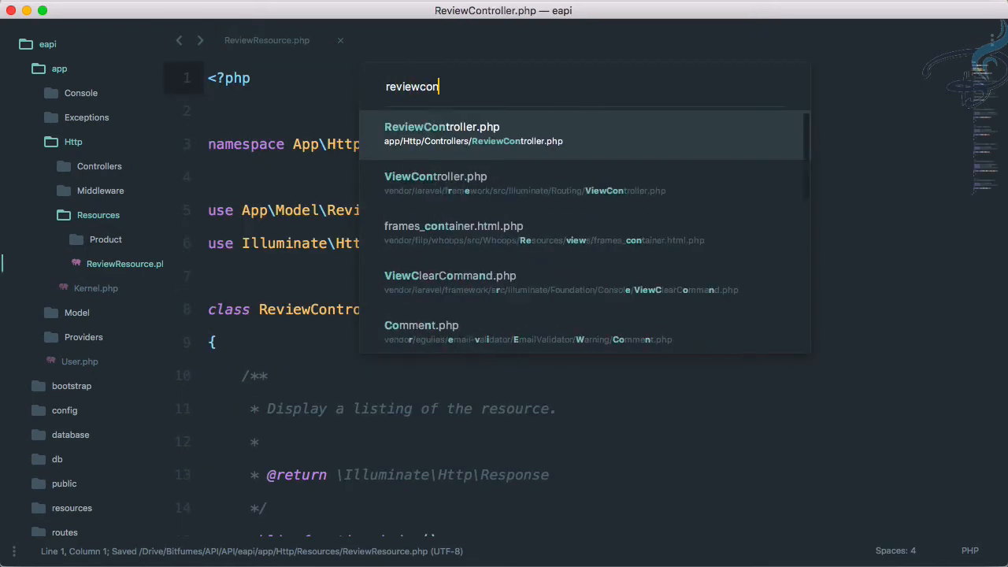
{"action": "left_click", "coordinate": [441, 134]}
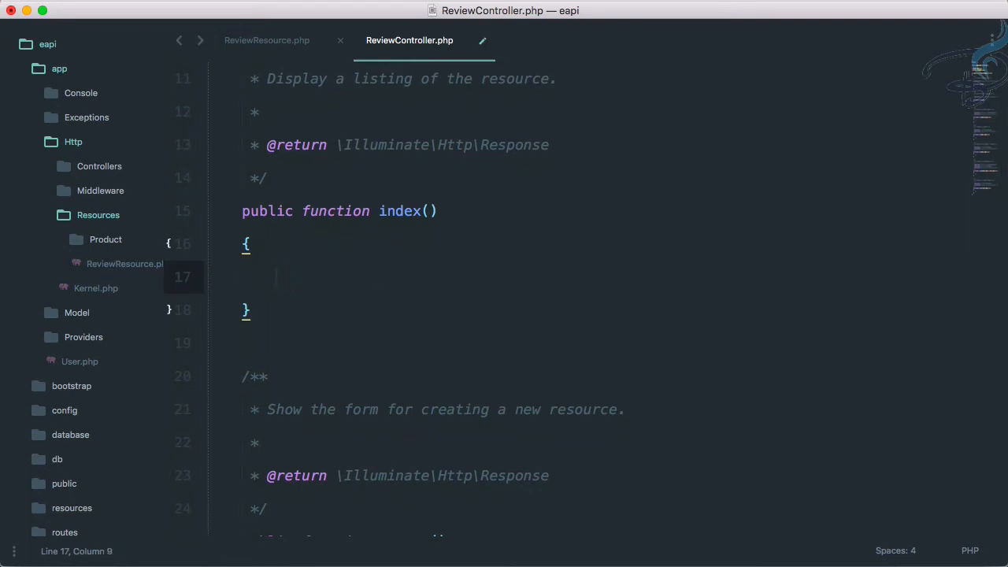
{"action": "type", "text": "return Review::a"}
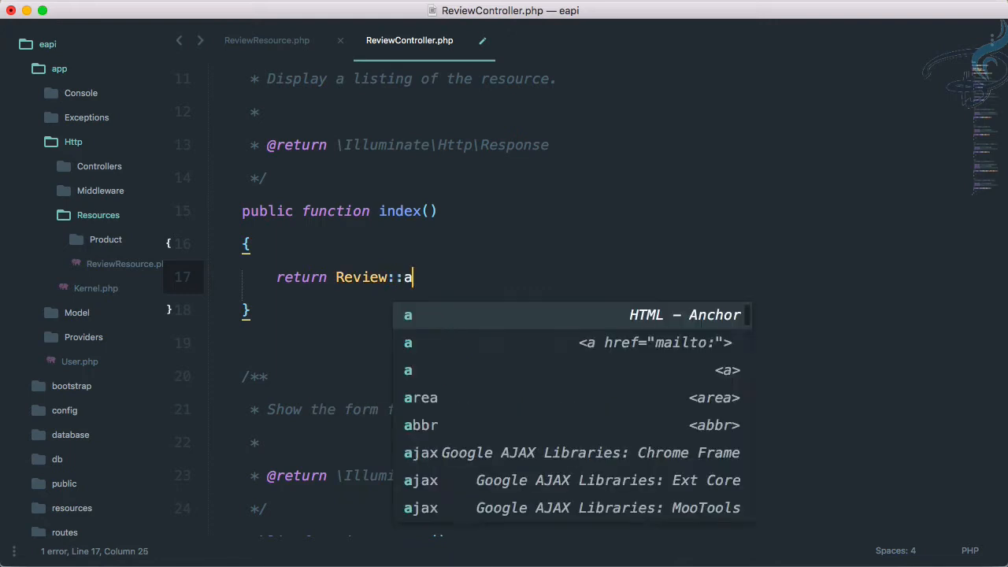
{"action": "type", "text": "ll();"}
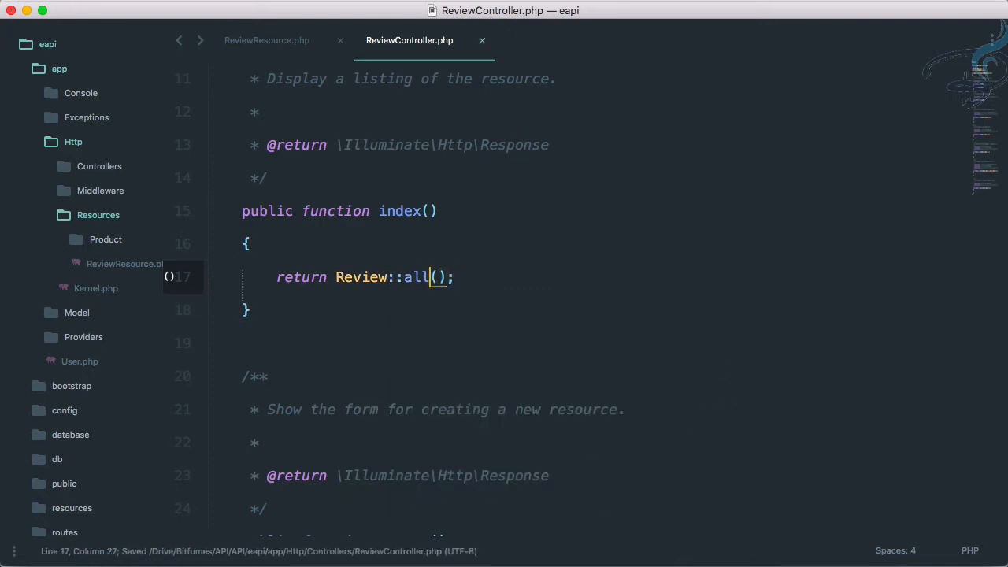
{"action": "type", "text": "find"}
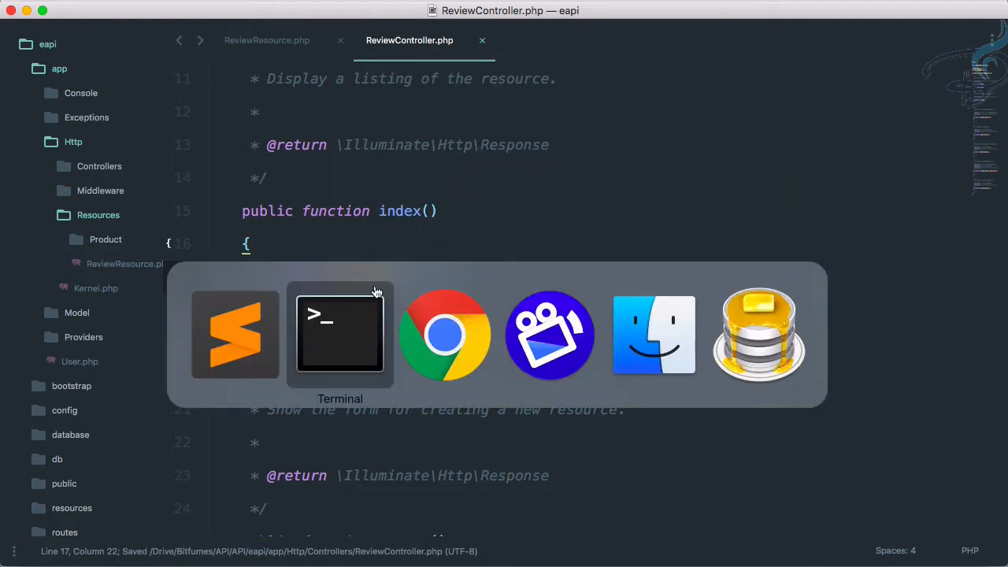
Pretty-print the products/1/reviews JSON response and scroll through the review objects
{"action": "left_click", "coordinate": [445, 335]}
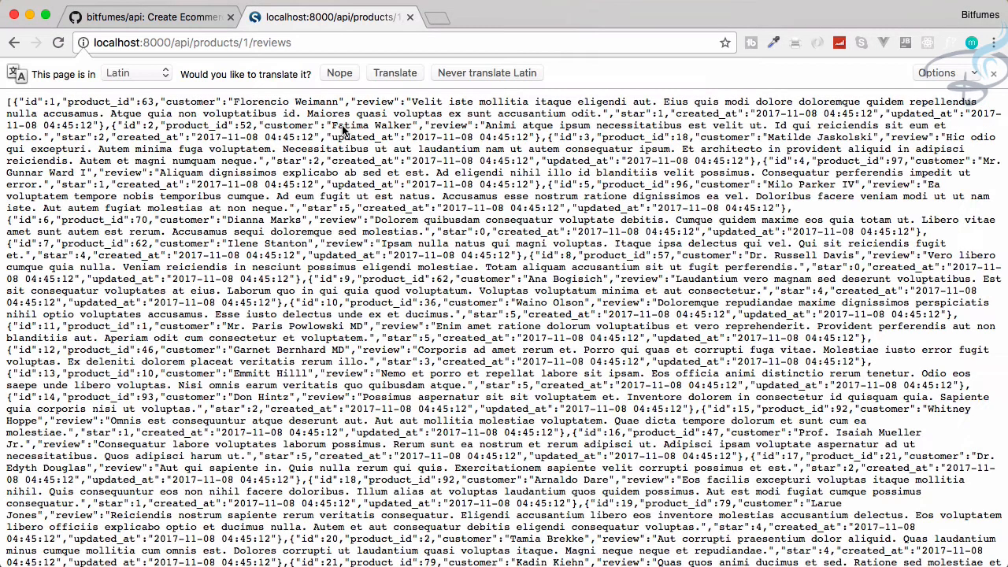
{"action": "left_click", "coordinate": [961, 94]}
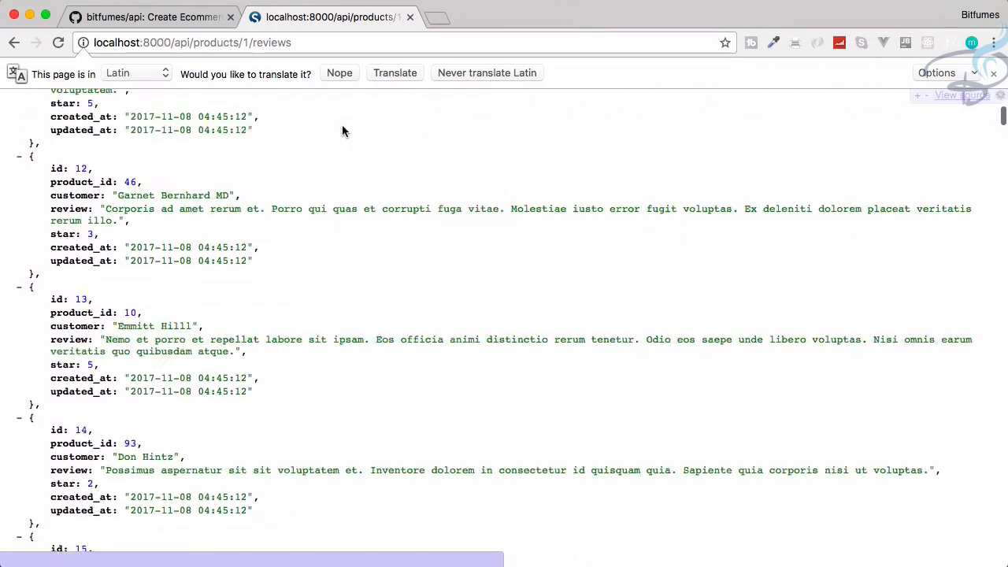
{"action": "scroll", "scroll_direction": "up", "scroll_amount": 3}
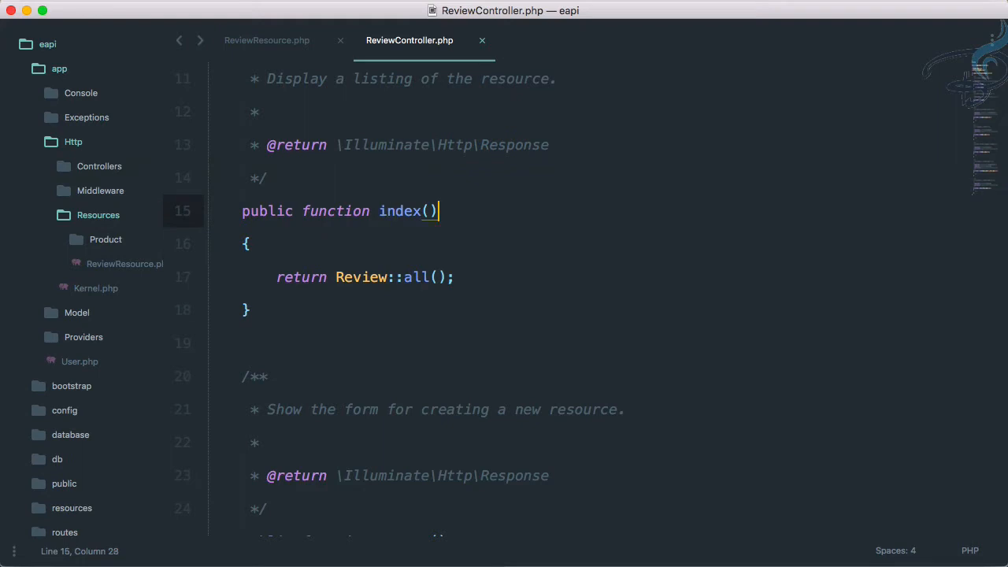
Add a Product $product parameter to index() and remove the temporary return $product
{"action": "type", "text": "Product $p"}
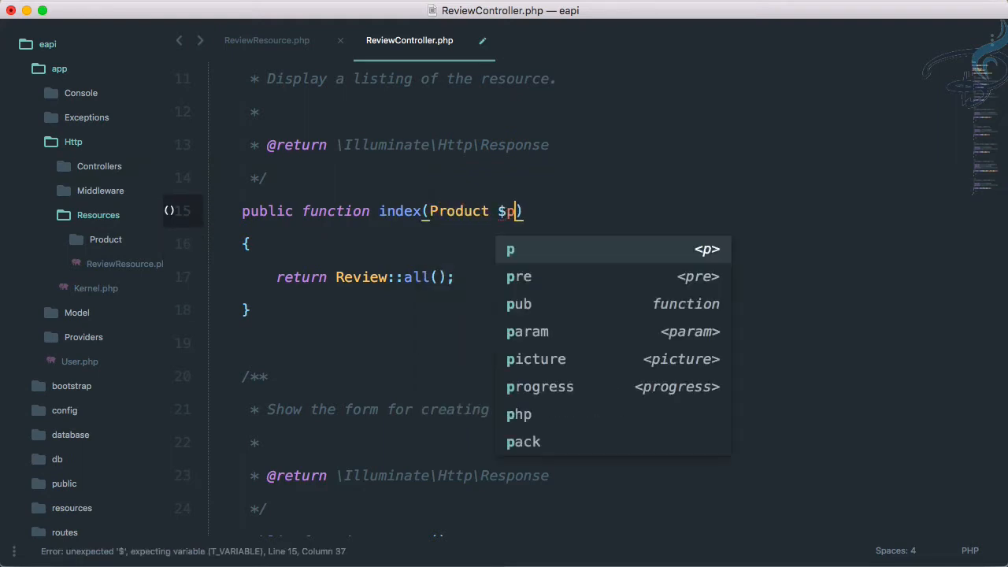
{"action": "type", "text": "roduct"}
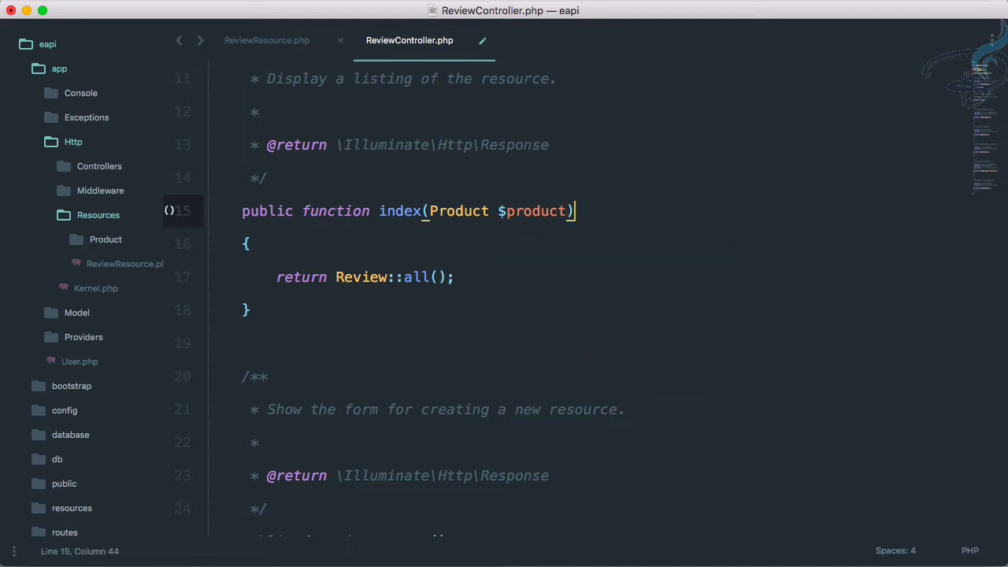
{"action": "type", "text": "return"}
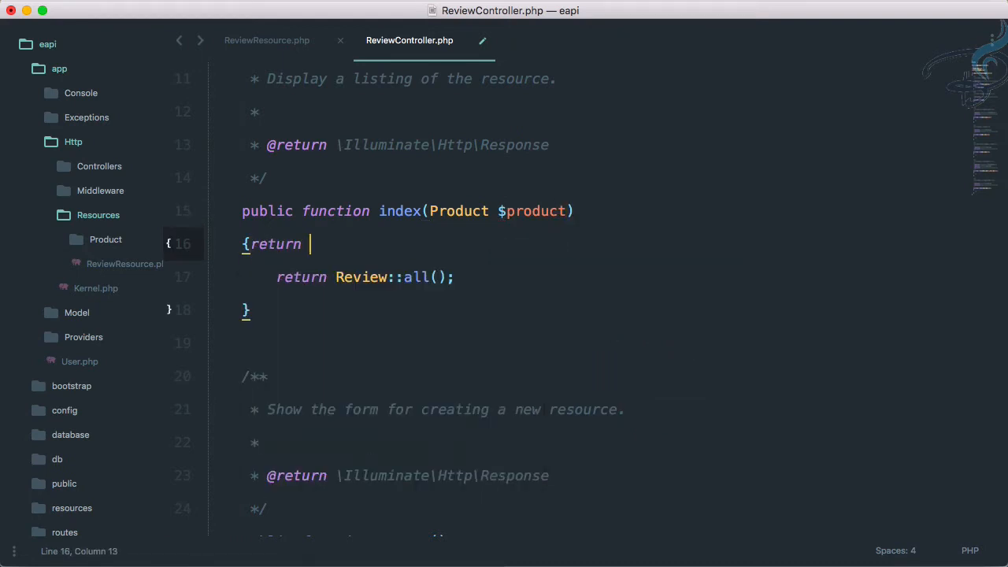
{"action": "type", "text": "$product;"}
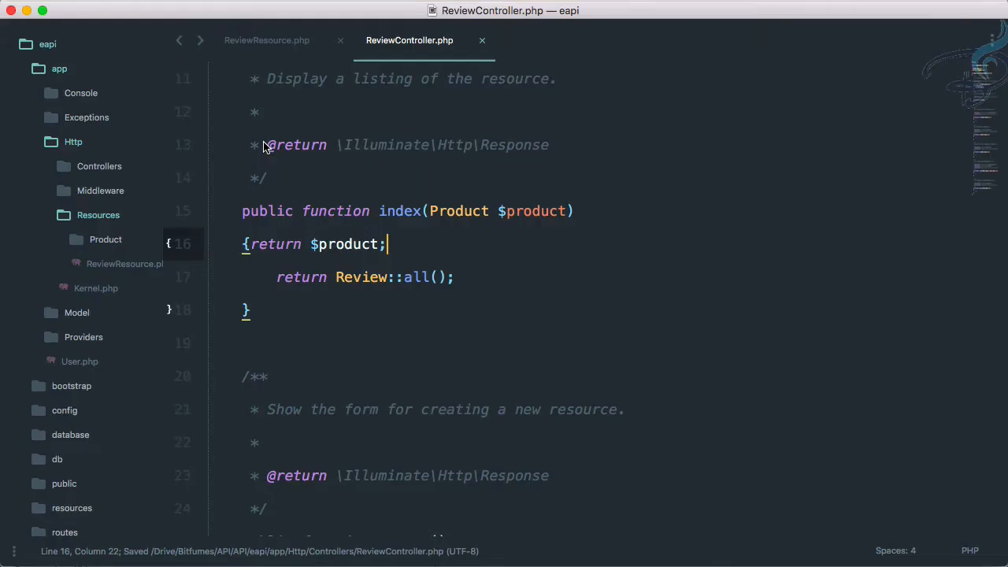
{"action": "left_click", "coordinate": [434, 210]}
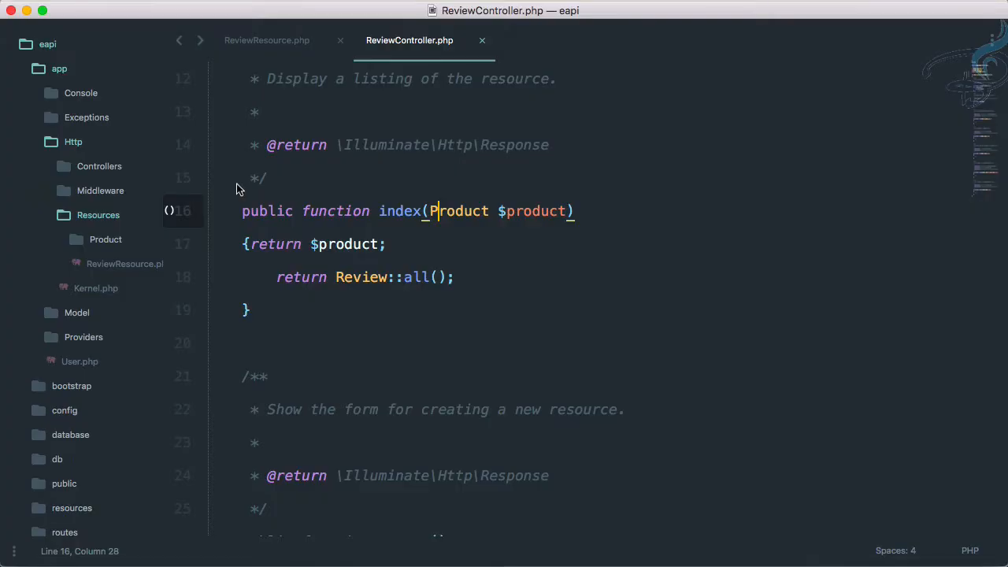
{"action": "double_click", "coordinate": [346, 243]}
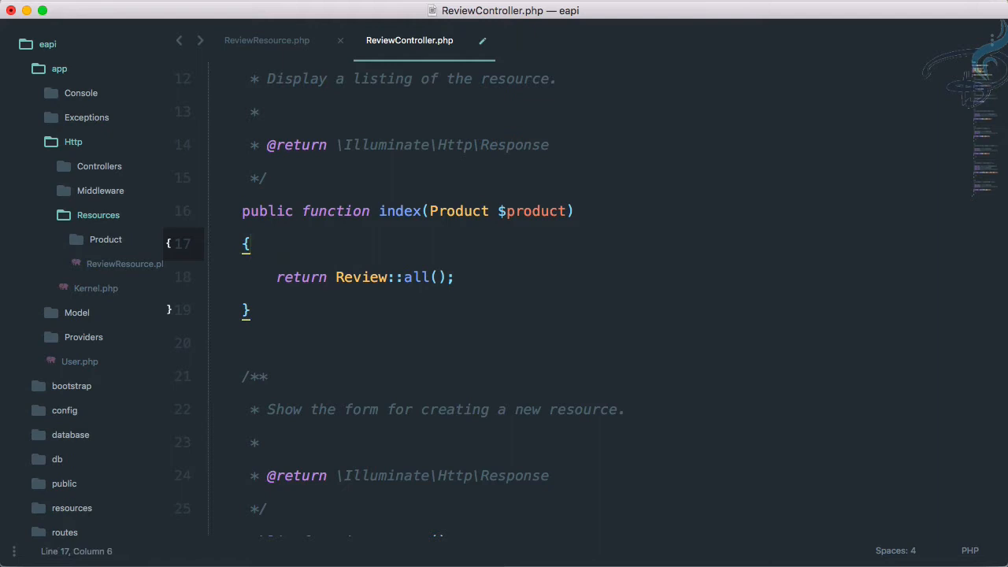
{"action": "left_click", "coordinate": [334, 276]}
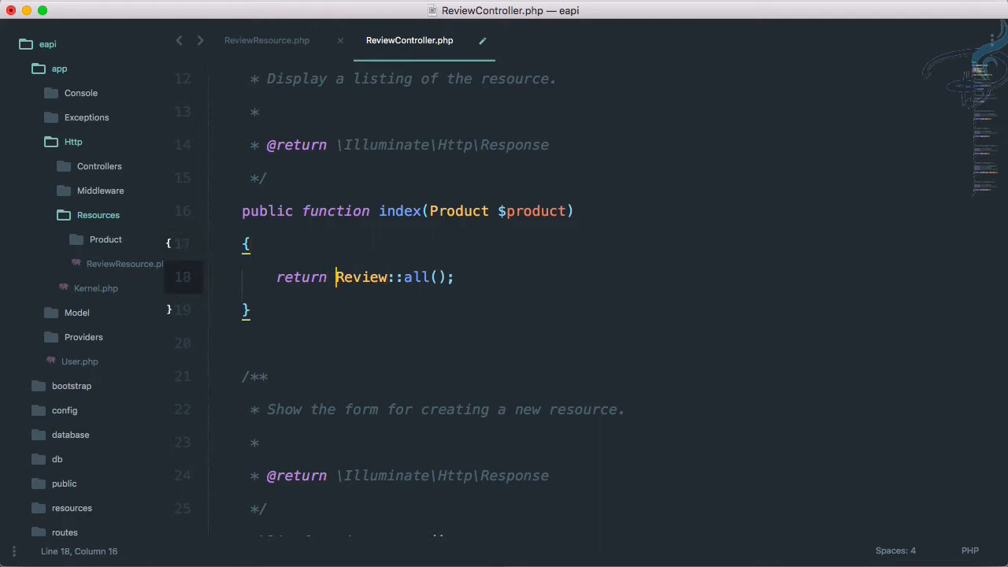
{"action": "type", "text": "$pr"}
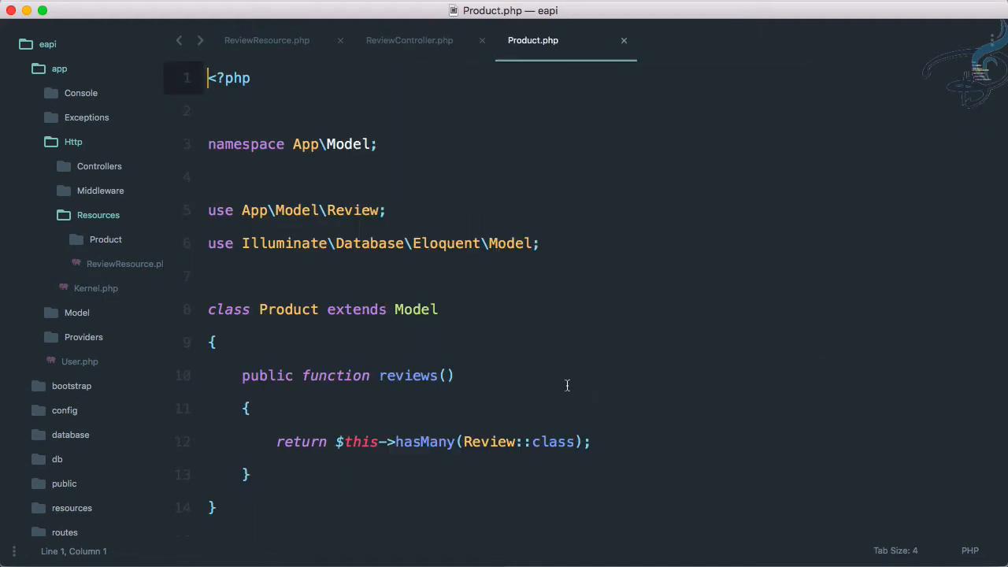
Check Product.php's reviews() hasMany relation and have index() return $product->reviews
{"action": "left_click", "coordinate": [408, 40]}
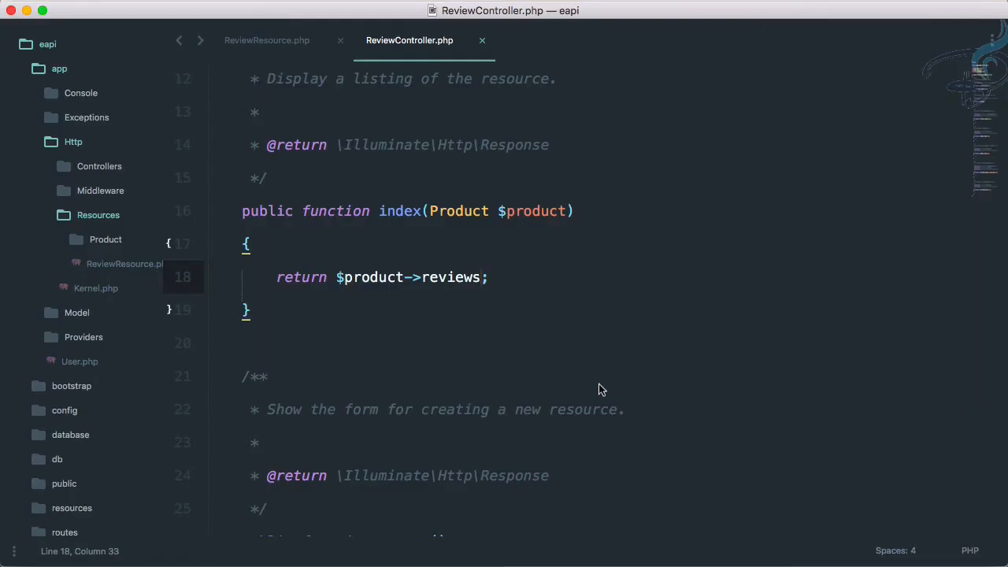
{"action": "left_click", "coordinate": [267, 40]}
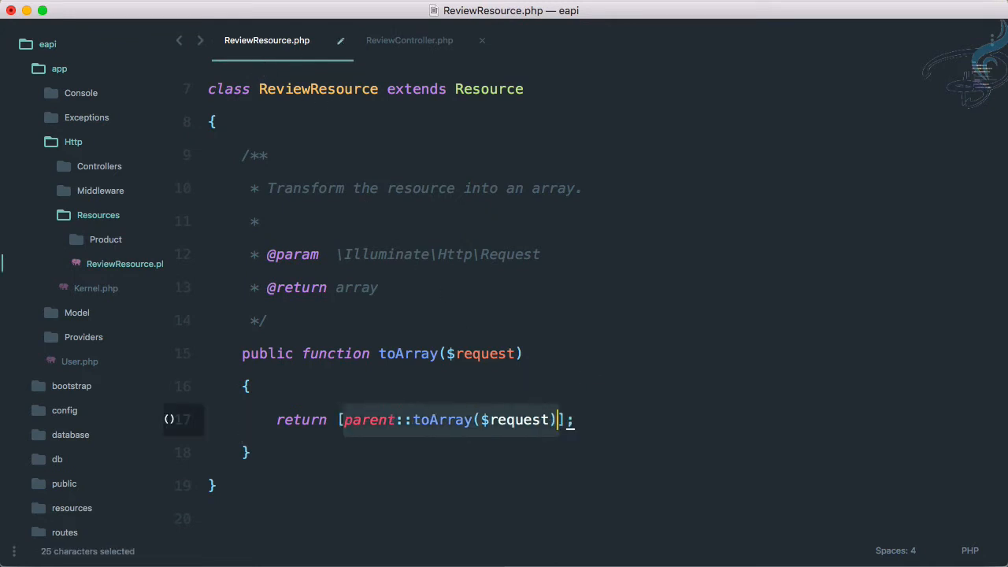
Rewrite ReviewResource toArray to return 'customer', 'body' ($this->review) and 'star' fields
{"action": "type", "text": "'"}
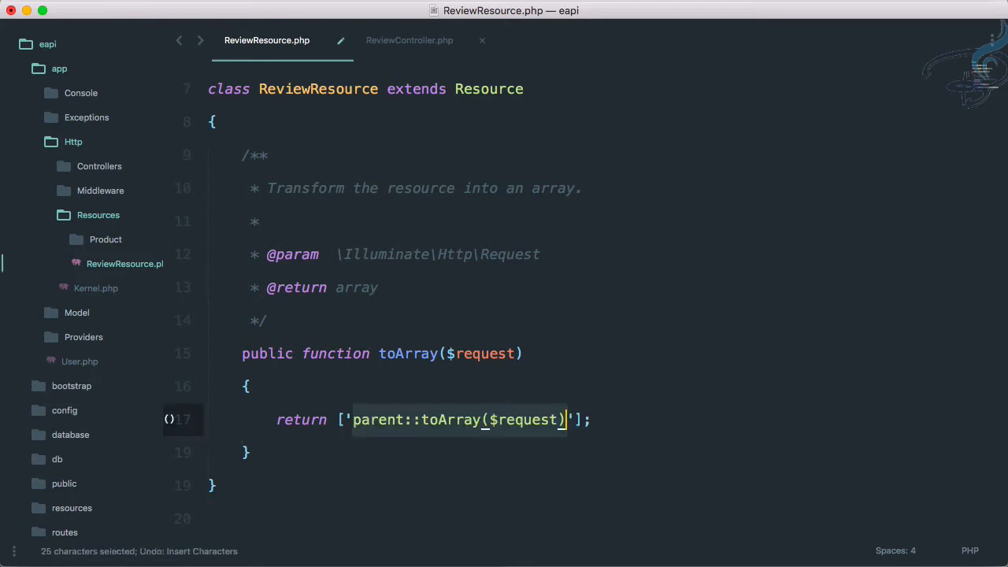
{"action": "type", "text": "ReviewResource.php"}
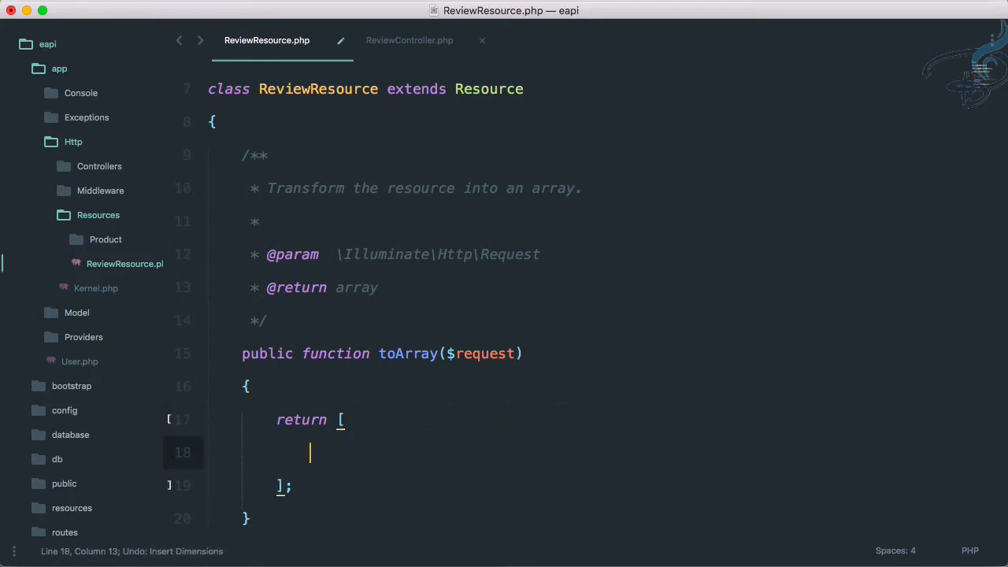
{"action": "type", "text": "'cus'"}
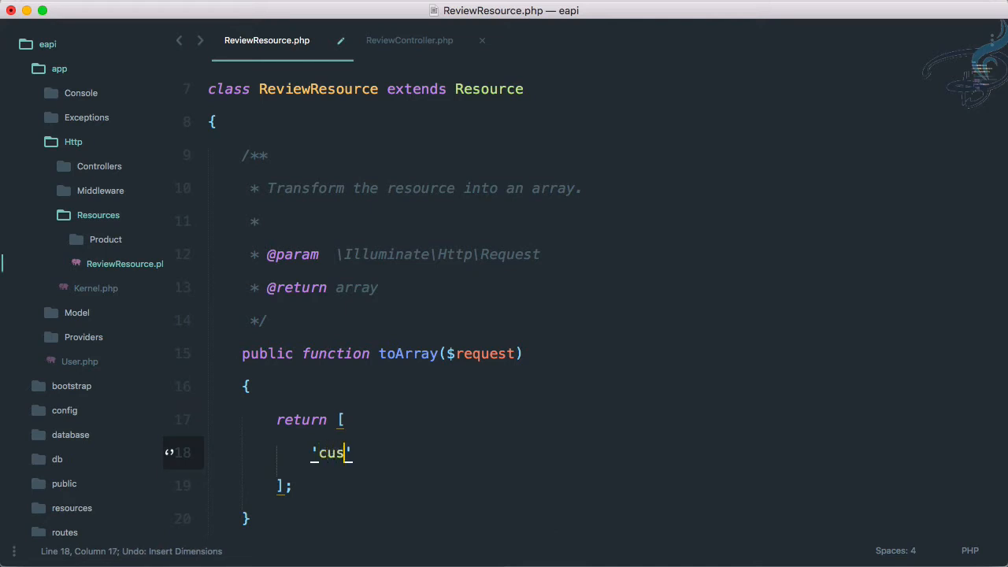
{"action": "type", "text": "tomer' =>"}
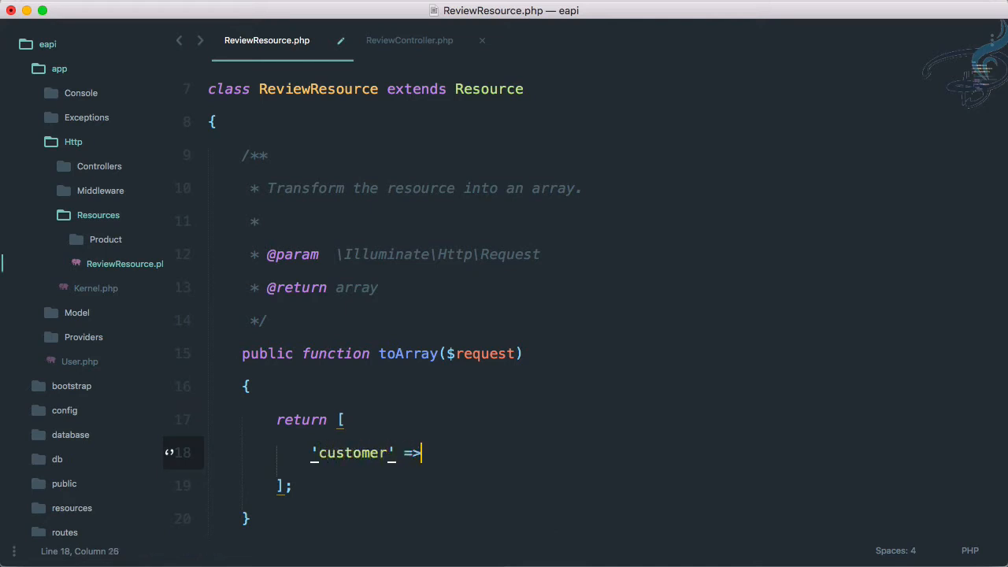
{"action": "type", "text": "$this->"}
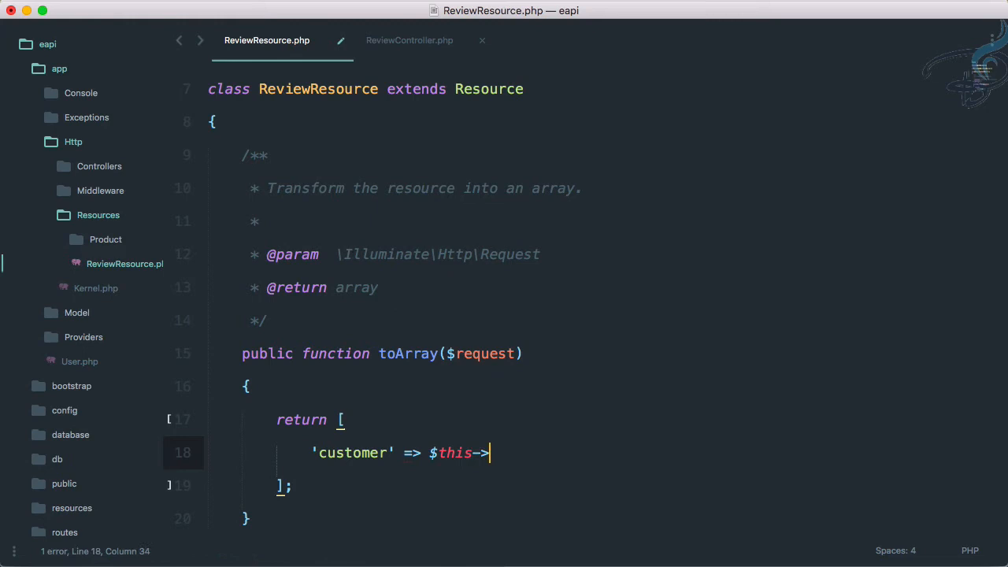
{"action": "type", "text": "customer,"}
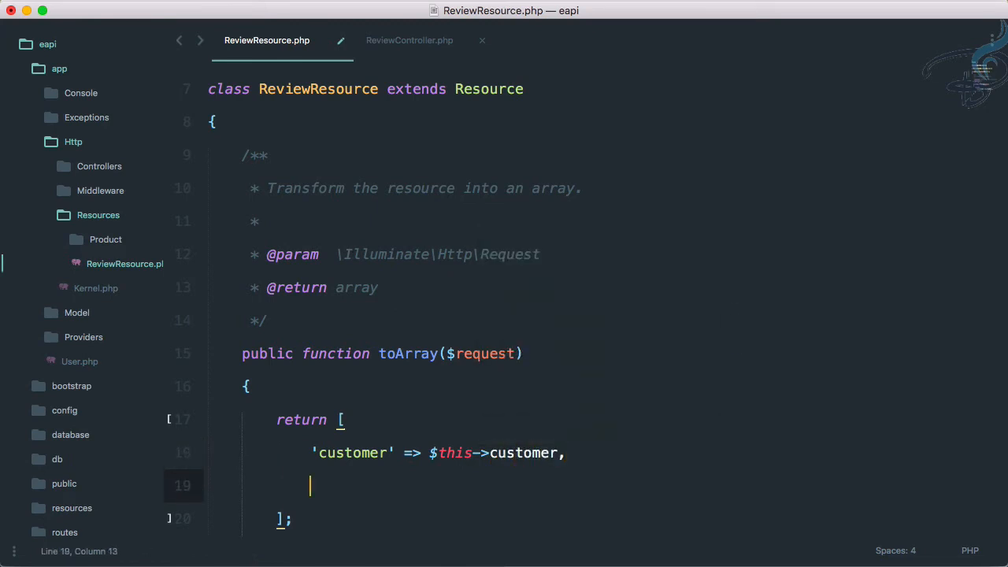
{"action": "type", "text": "''"}
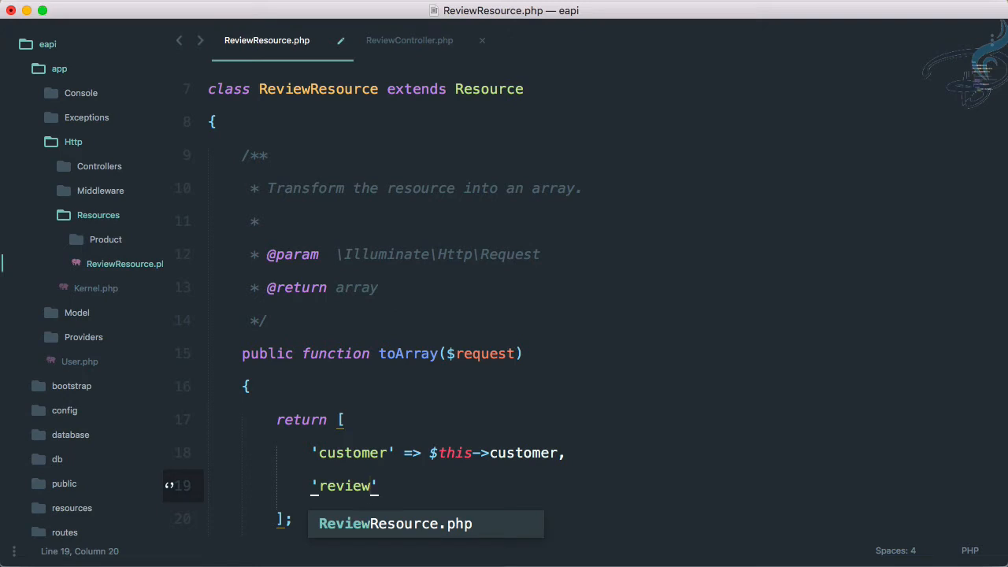
{"action": "type", "text": "body"}
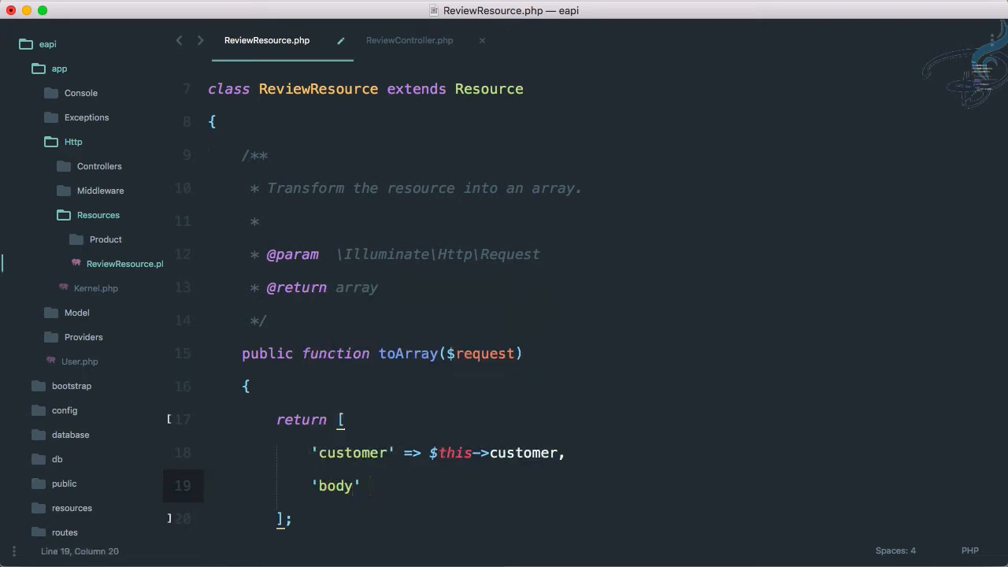
{"action": "type", "text": "=>"}
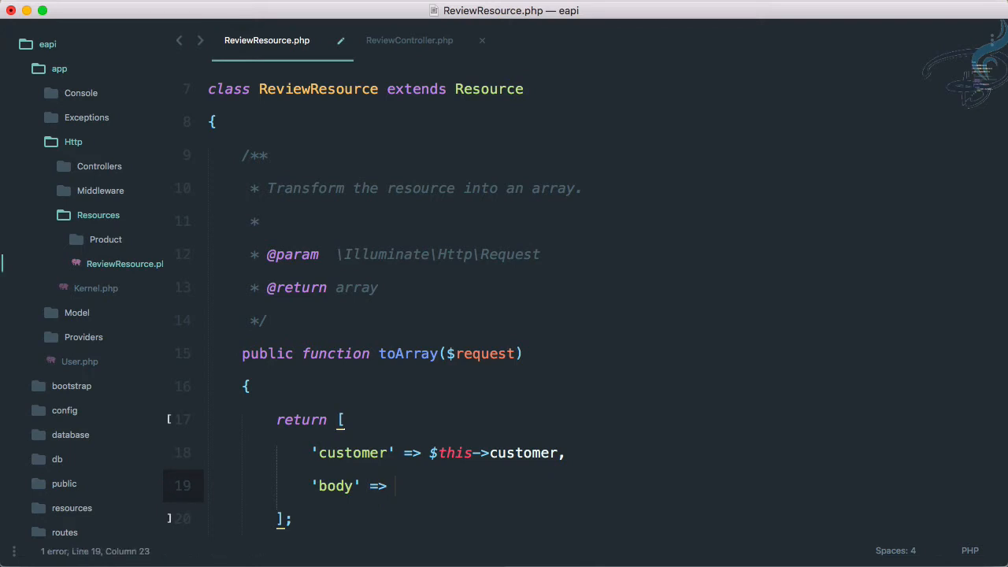
{"action": "type", "text": "$this->review"}
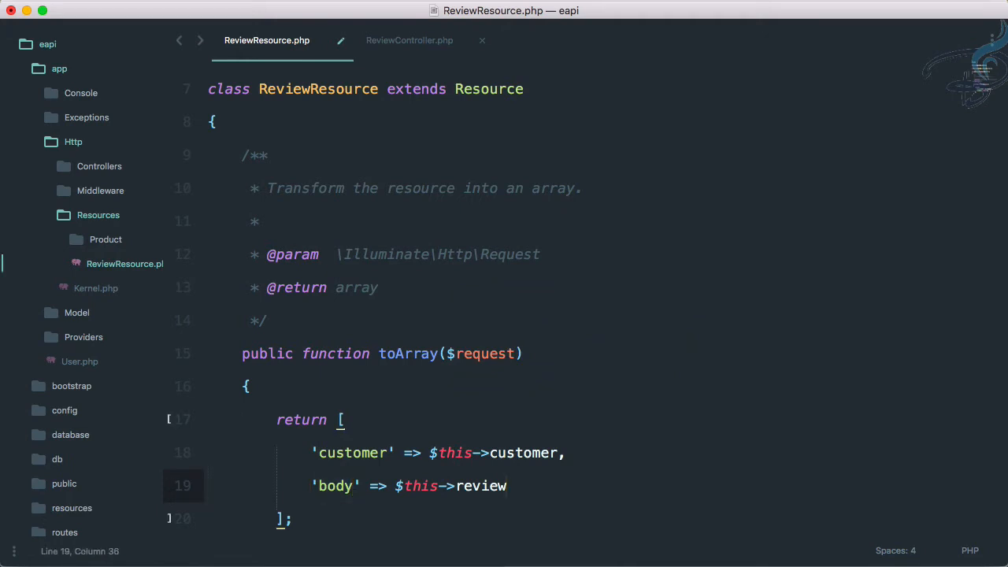
{"action": "type", "text": "'s'"}
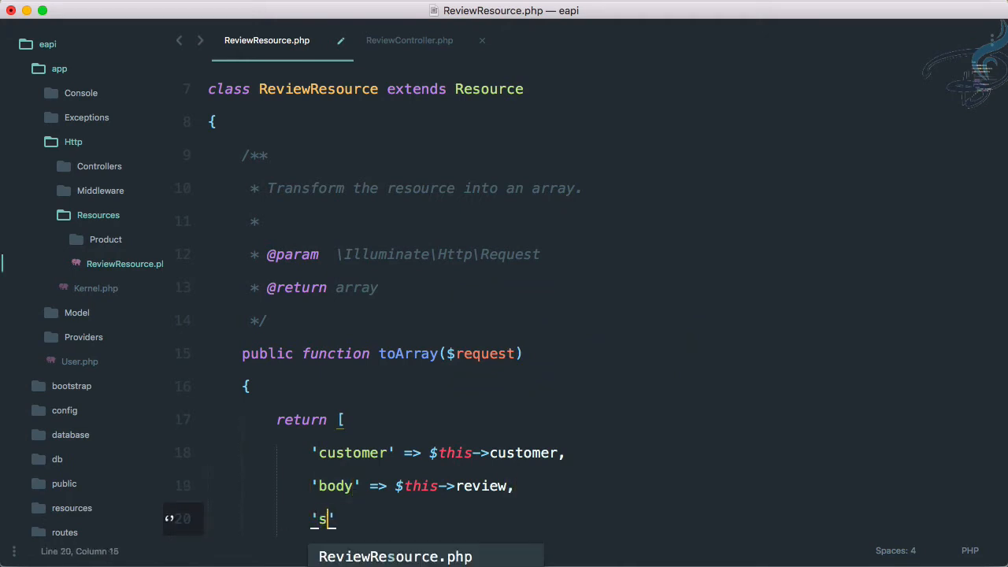
{"action": "type", "text": "tar'"}
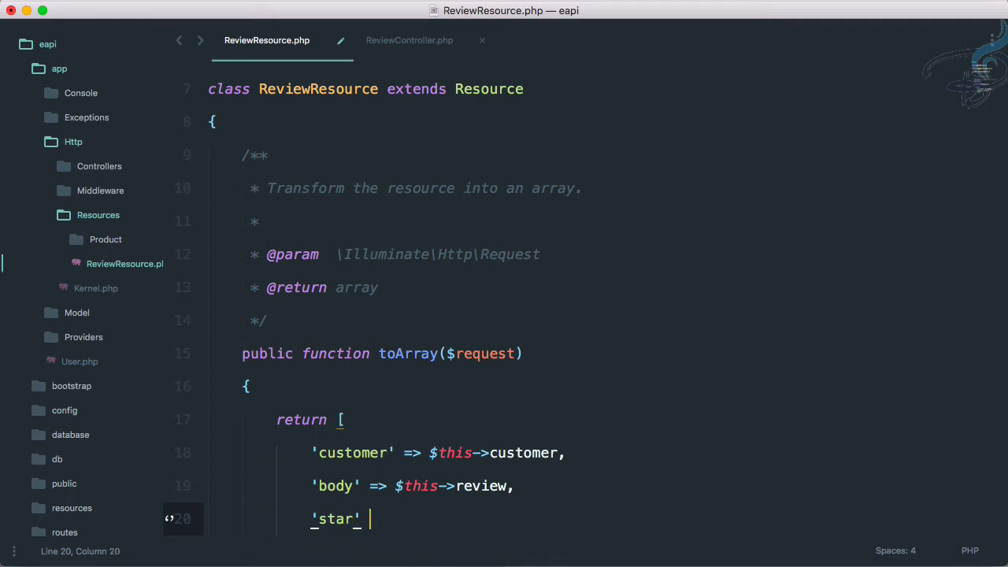
{"action": "type", "text": "=> $this->"}
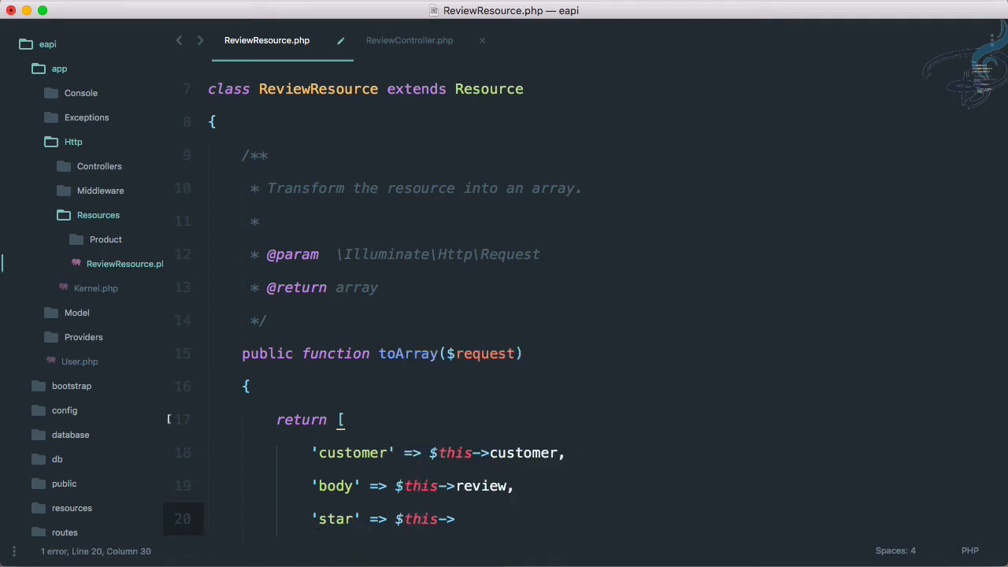
{"action": "type", "text": "star"}
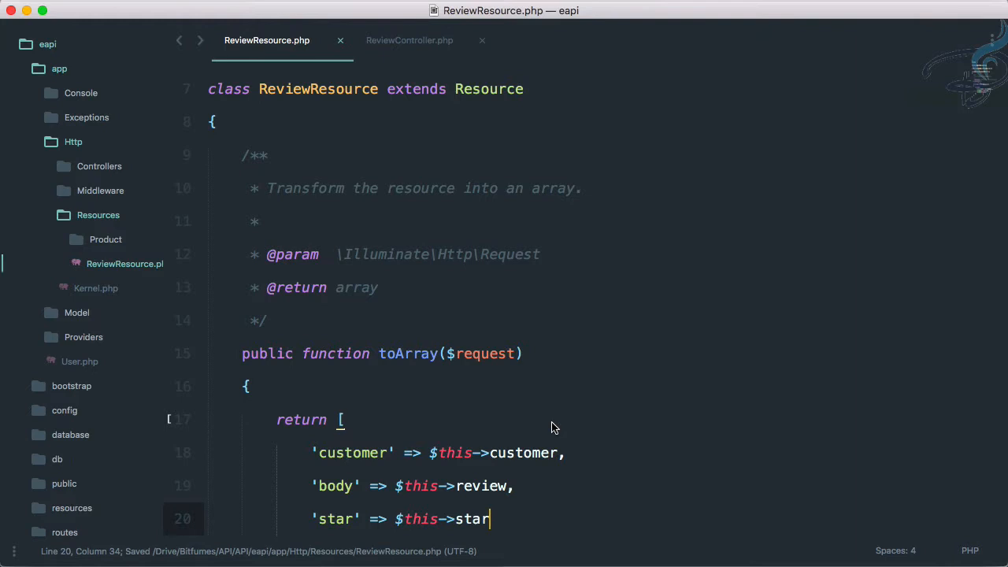
{"action": "left_click", "coordinate": [410, 40]}
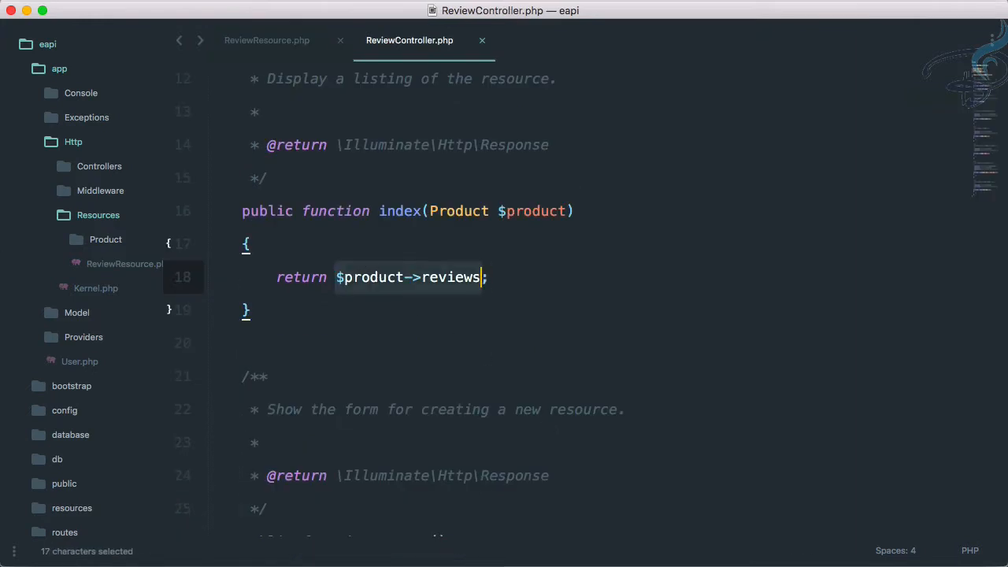
Wrap $product->reviews in ReviewResource::collection() inside index()
{"action": "type", "text": "("}
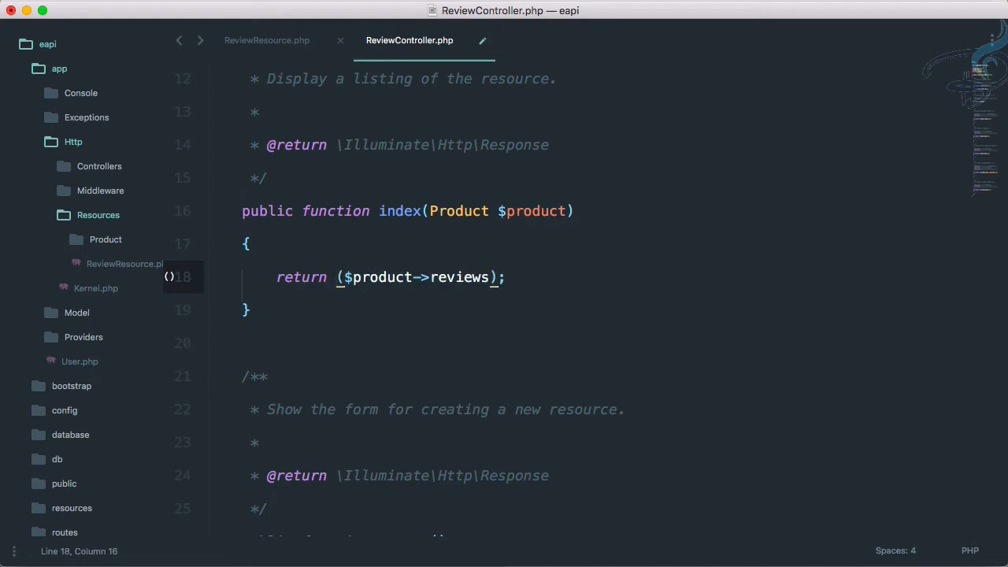
{"action": "type", "text": "ReviewResource"}
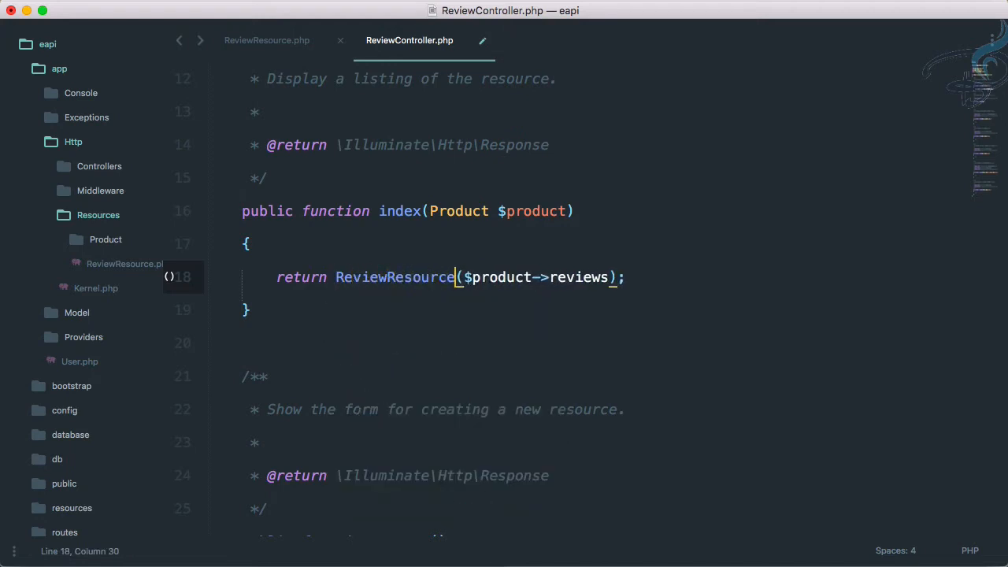
{"action": "type", "text": "::collecti"}
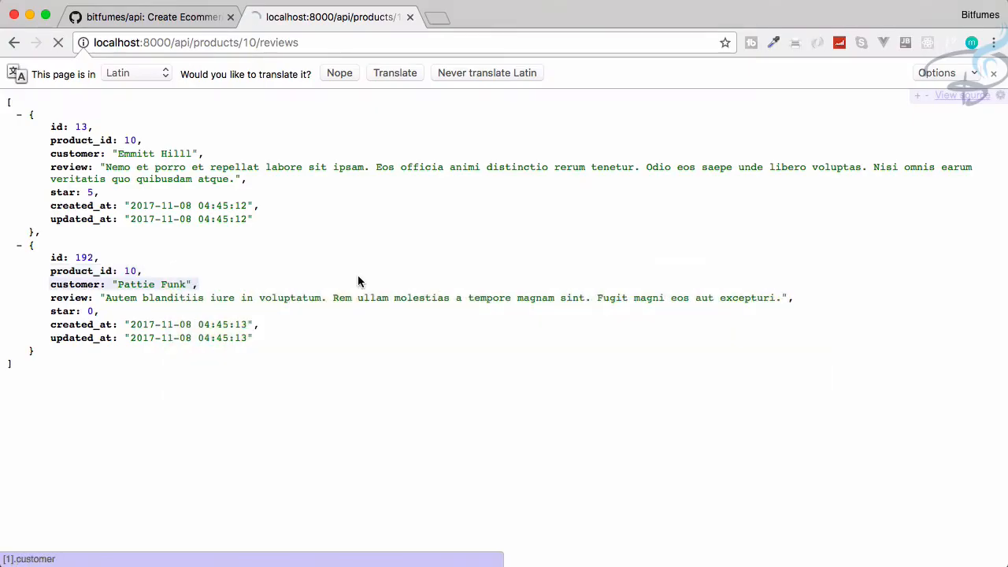
Load localhost:8000/api/products/2/reviews and confirm the data array shows customer, body, star
{"action": "left_click", "coordinate": [58, 42]}
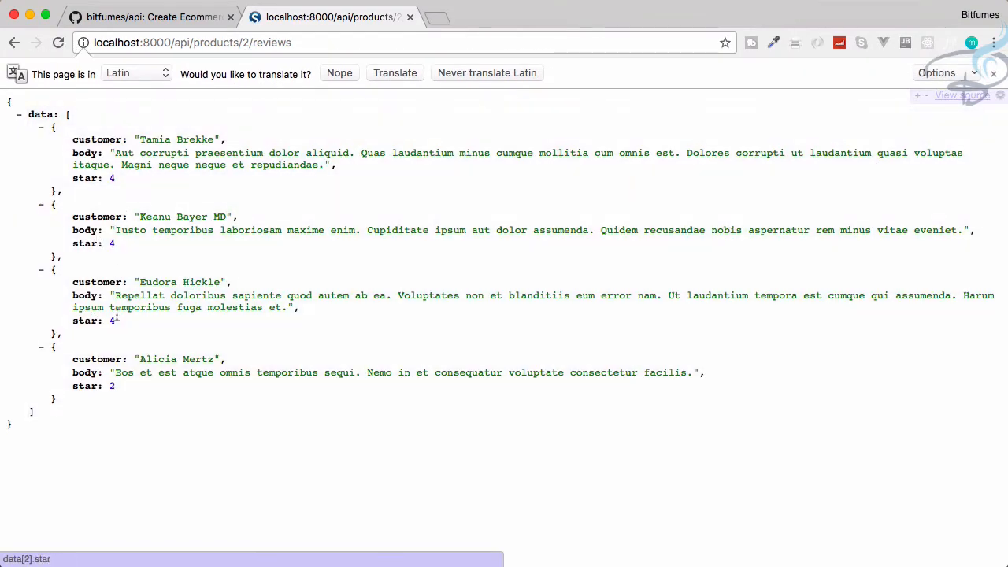
{"action": "mouse_move", "coordinate": [86, 178]}
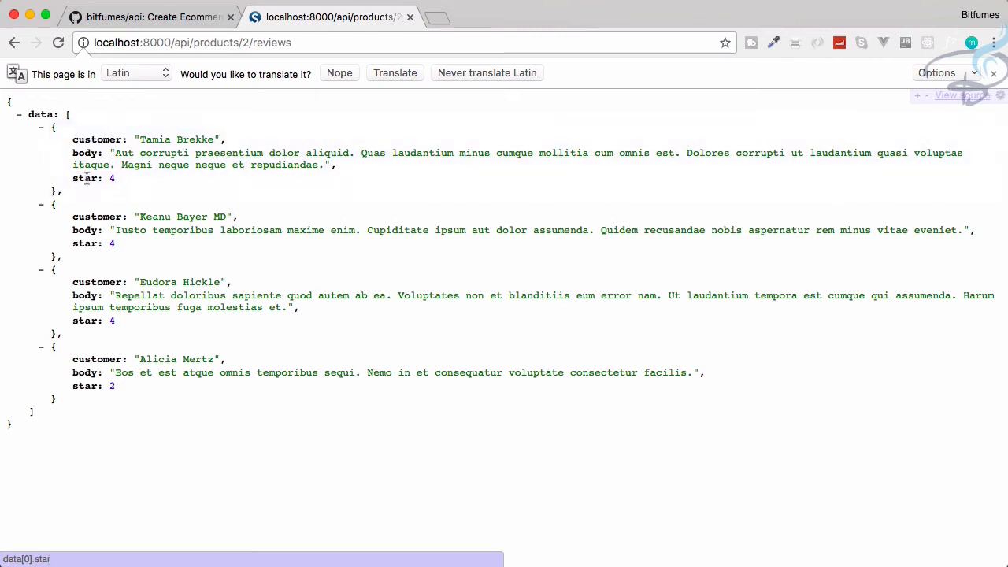
{"action": "mouse_move", "coordinate": [118, 240]}
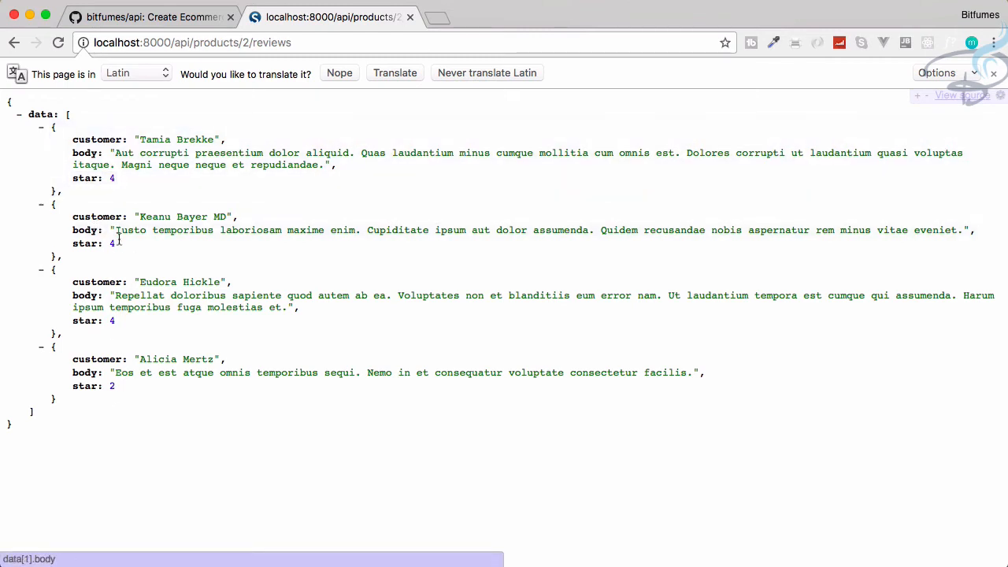
{"action": "mouse_move", "coordinate": [146, 325]}
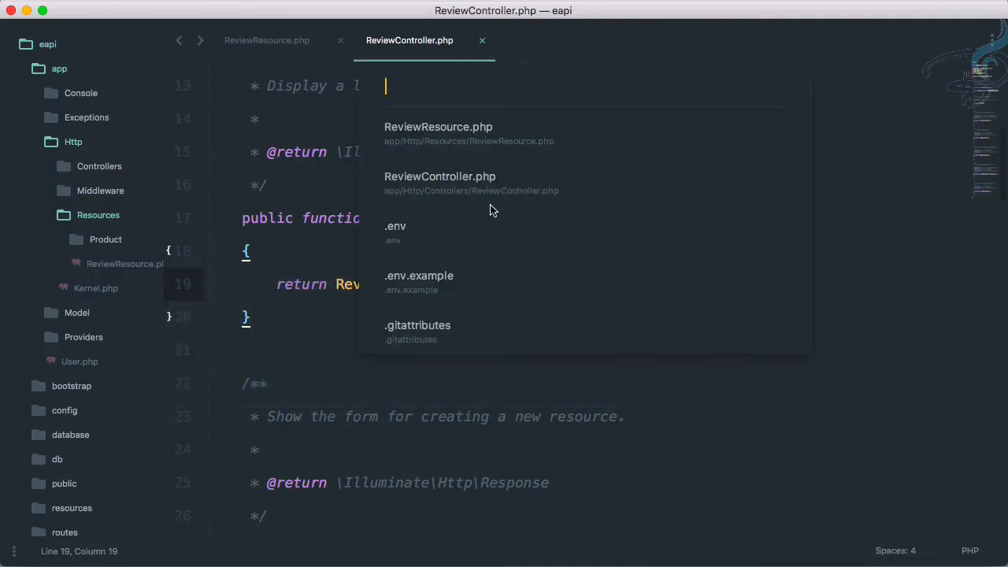
Open ProductController.php in Sublime Text and select the collection call in index()
{"action": "type", "text": "productc"}
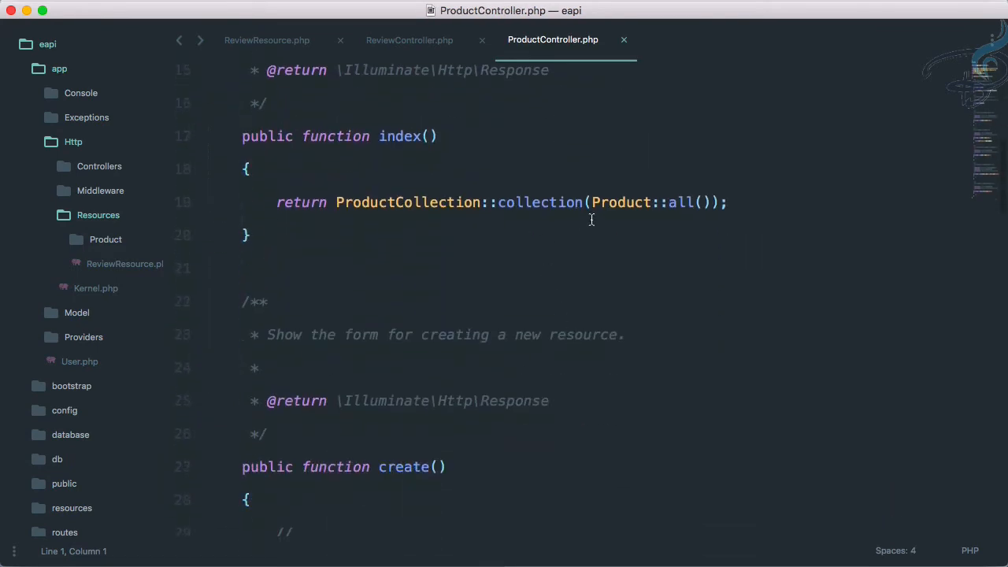
{"action": "double_click", "coordinate": [681, 203]}
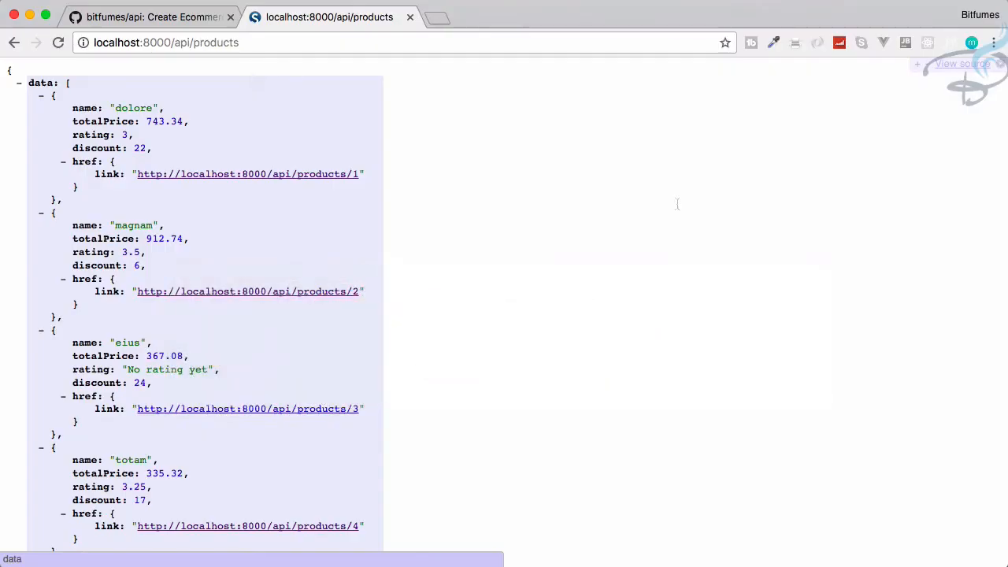
Follow the last-page link to page 5 of the products API and review products 81–100
{"action": "scroll", "scroll_direction": "down", "scroll_amount": 3}
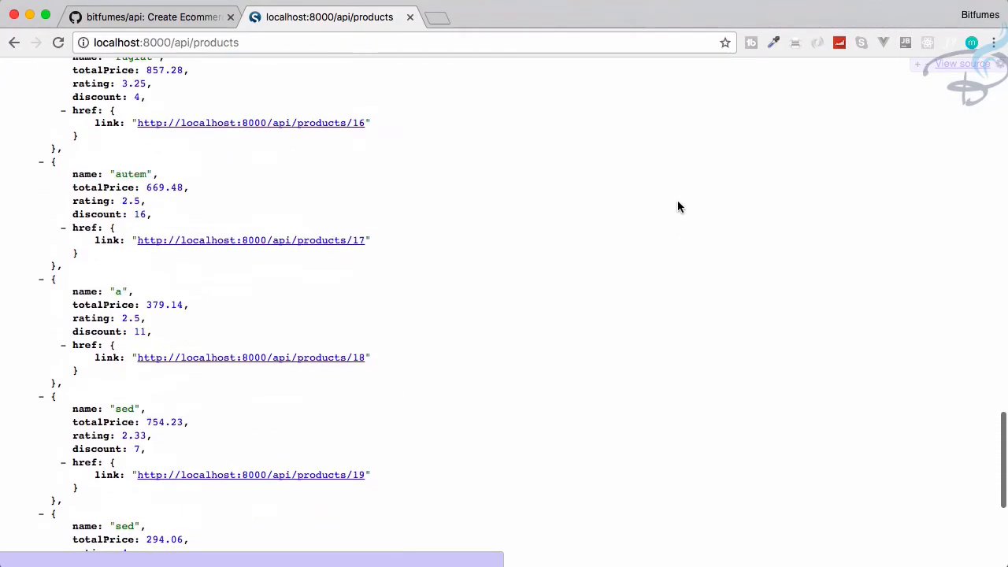
{"action": "scroll", "scroll_direction": "down", "scroll_amount": 3}
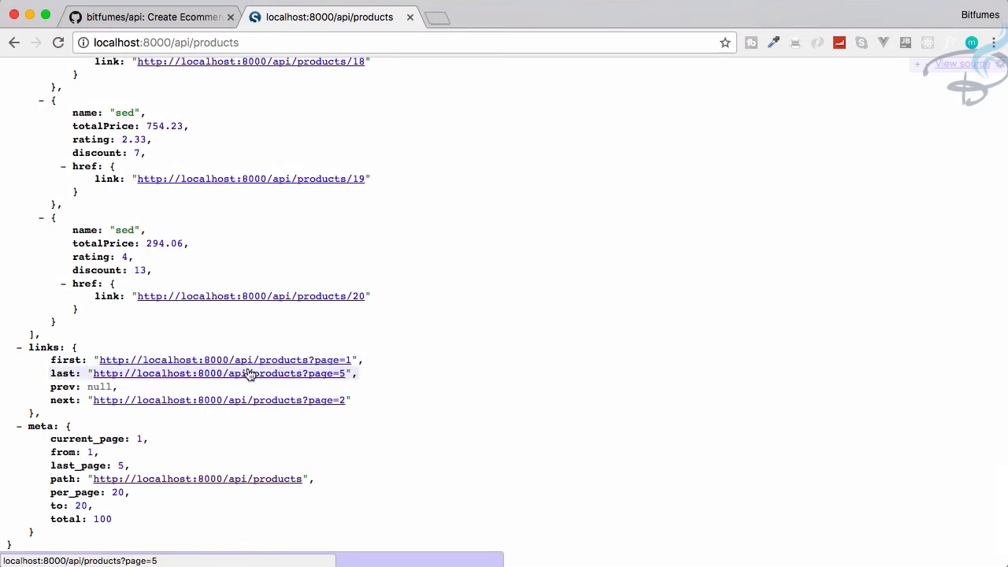
{"action": "left_click", "coordinate": [218, 373]}
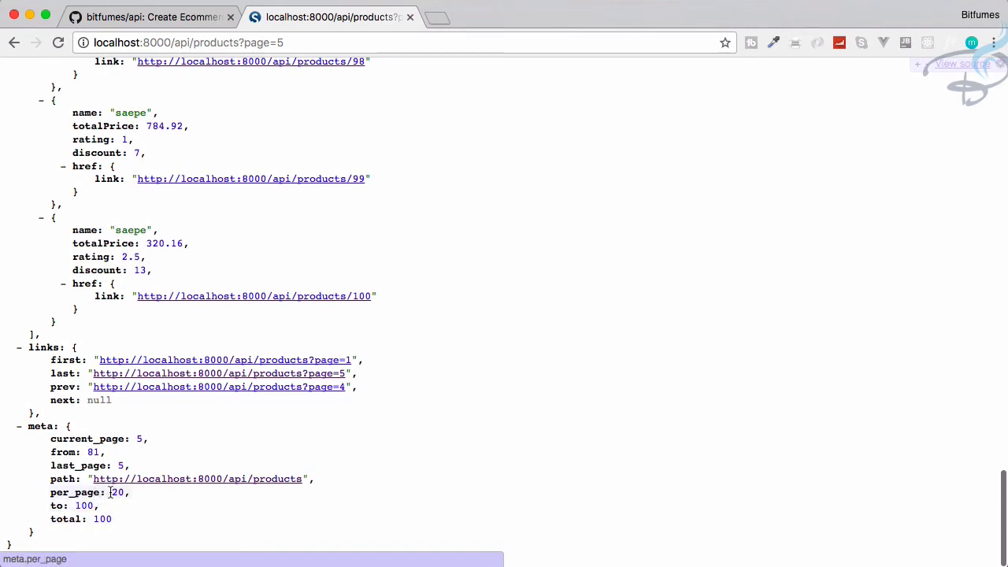
{"action": "scroll", "scroll_direction": "up", "scroll_amount": 3}
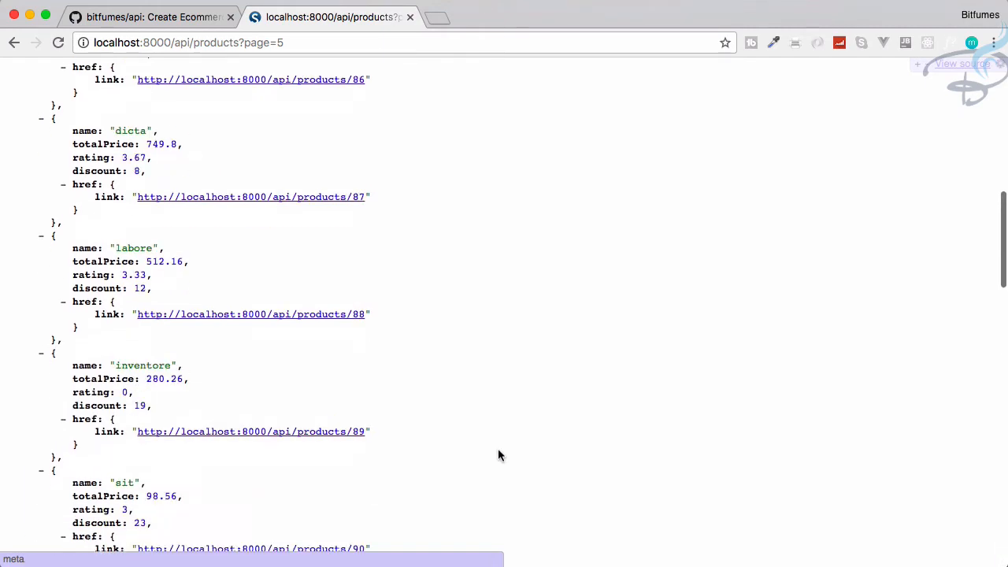
{"action": "scroll", "scroll_direction": "up", "scroll_amount": 3}
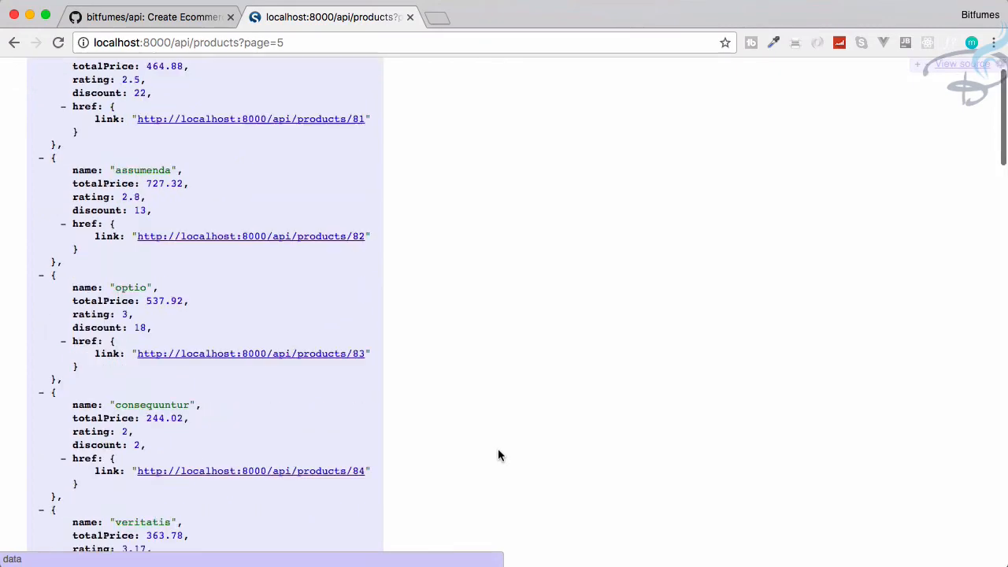
{"action": "scroll", "scroll_direction": "down", "scroll_amount": 3}
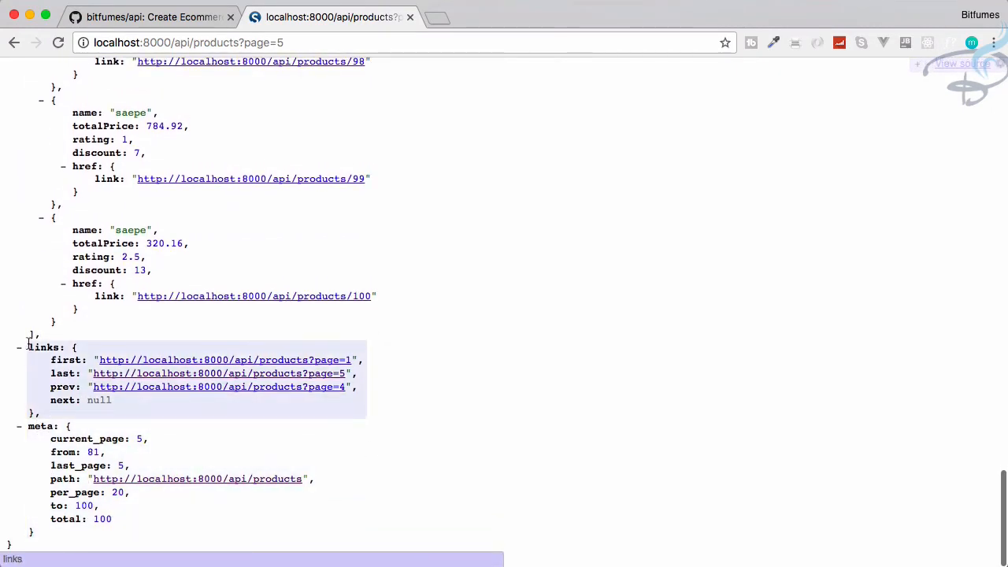
{"action": "scroll", "scroll_direction": "up", "scroll_amount": 3}
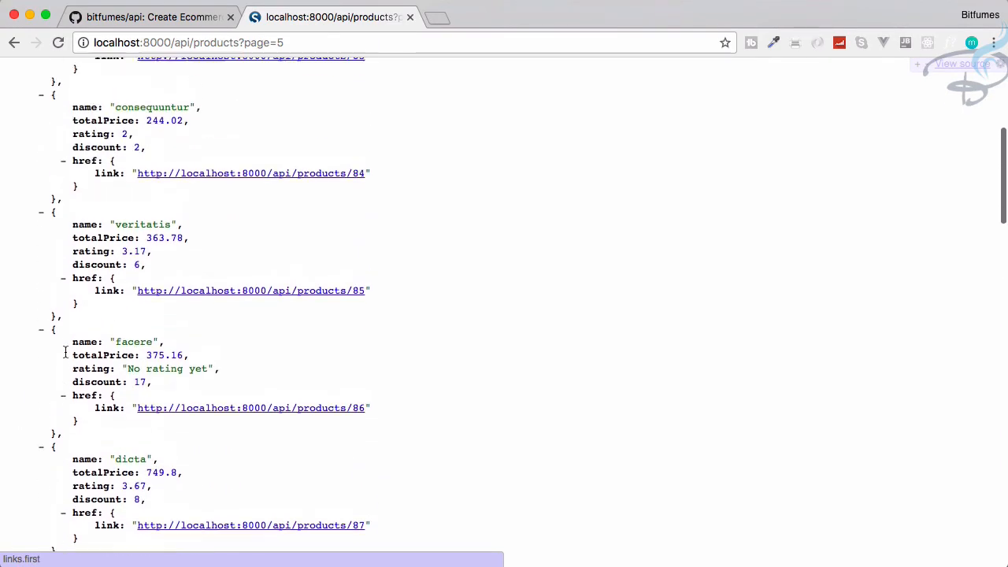
{"action": "scroll", "scroll_direction": "up", "scroll_amount": 3}
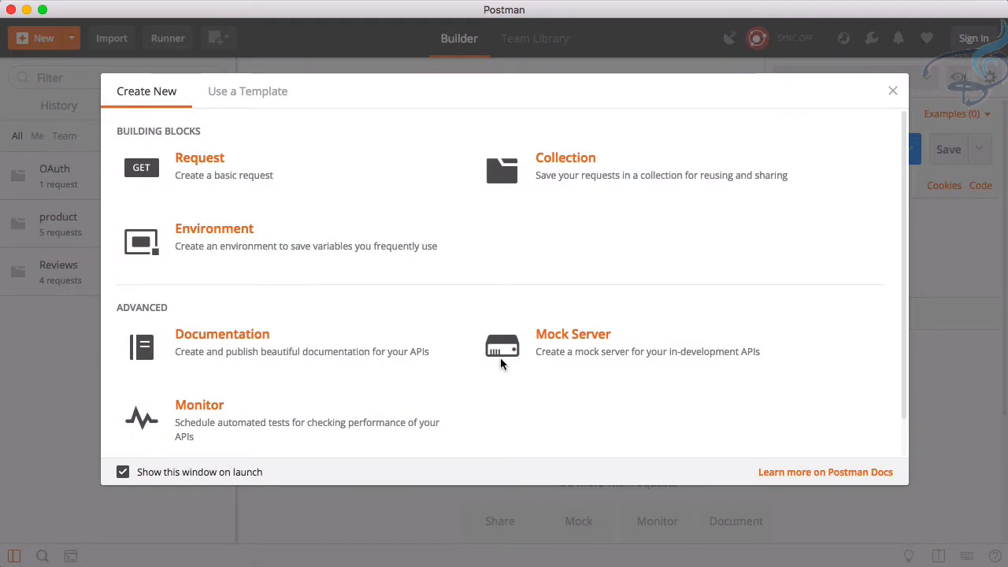
{"action": "mouse_move", "coordinate": [948, 306]}
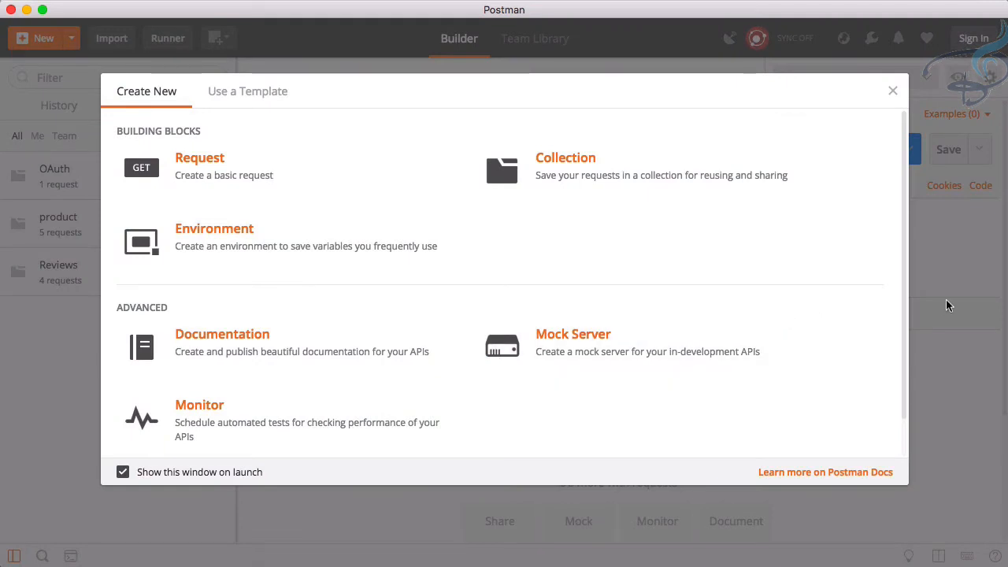
Send a new GET request to localhost:8000/api/products and inspect the page 1 JSON
{"action": "left_click", "coordinate": [892, 90]}
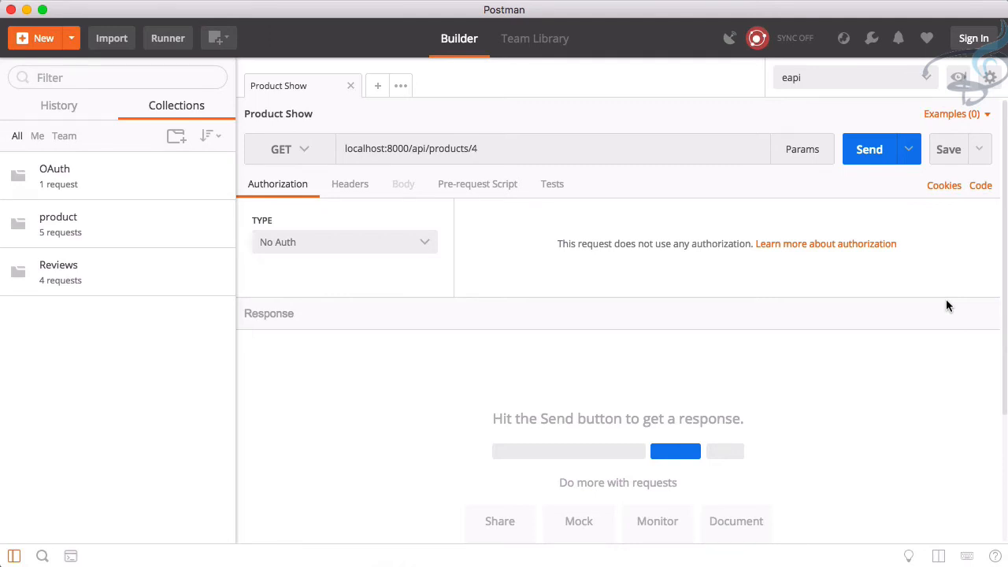
{"action": "left_click", "coordinate": [351, 86]}
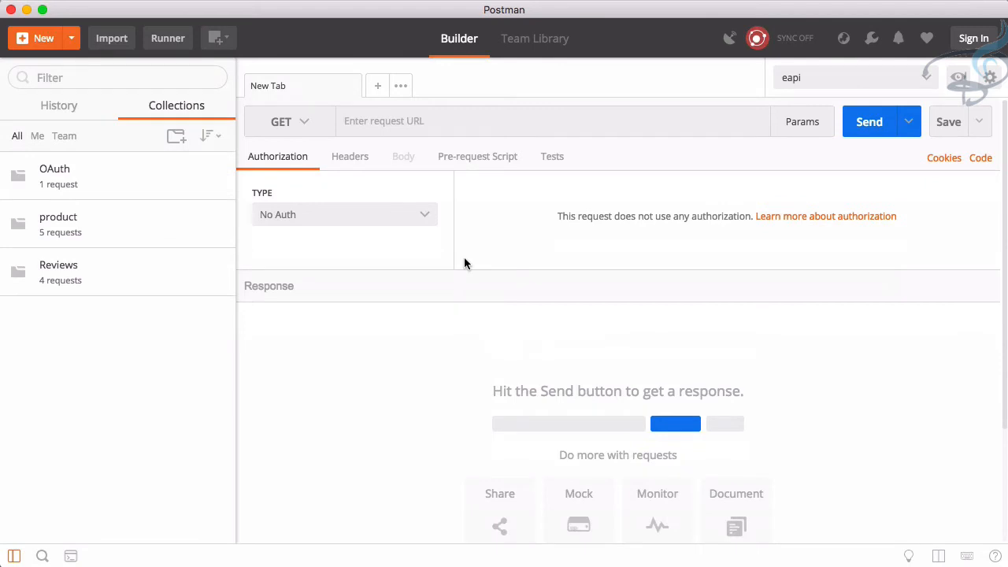
{"action": "mouse_move", "coordinate": [386, 132]}
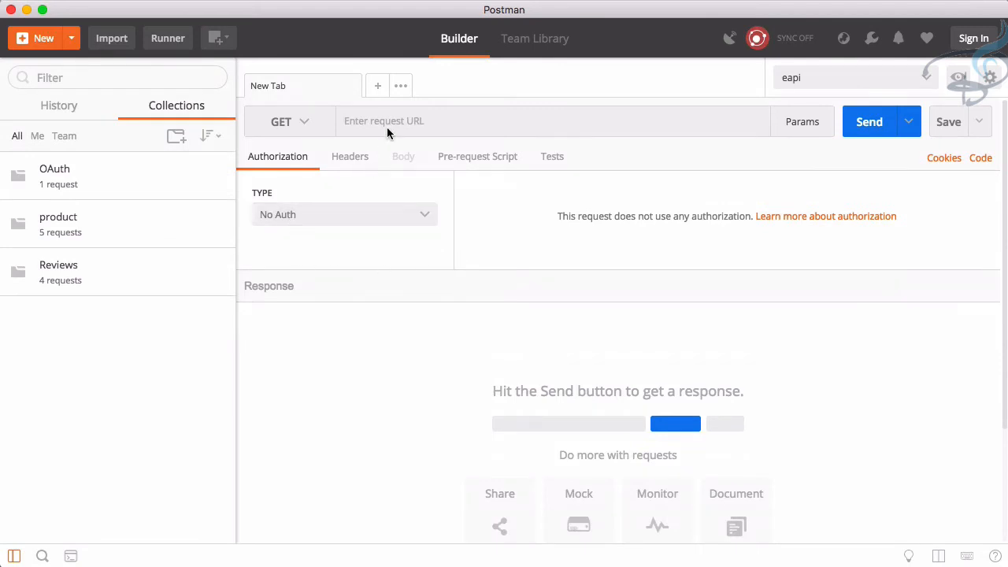
{"action": "type", "text": "localhost:"}
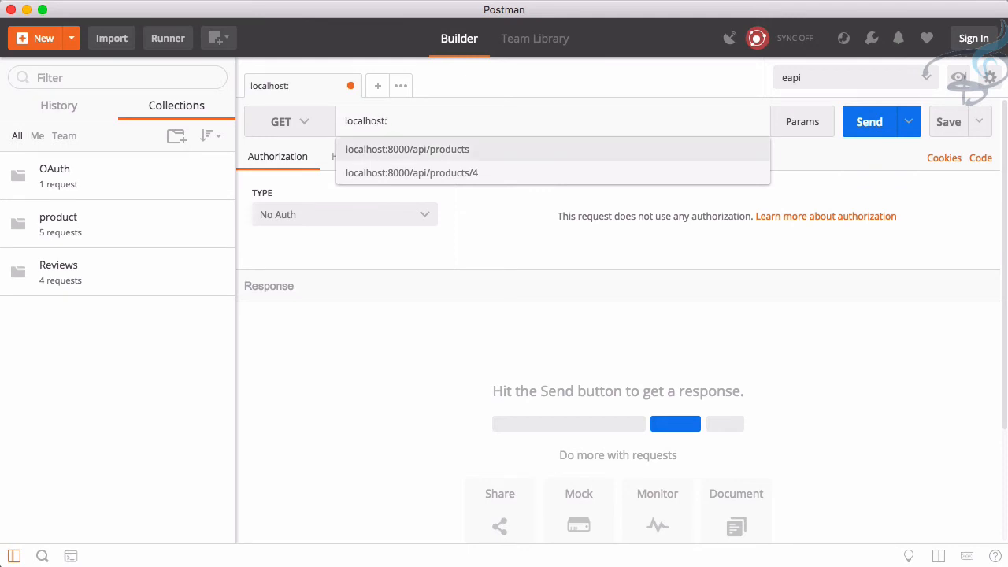
{"action": "left_click", "coordinate": [407, 149]}
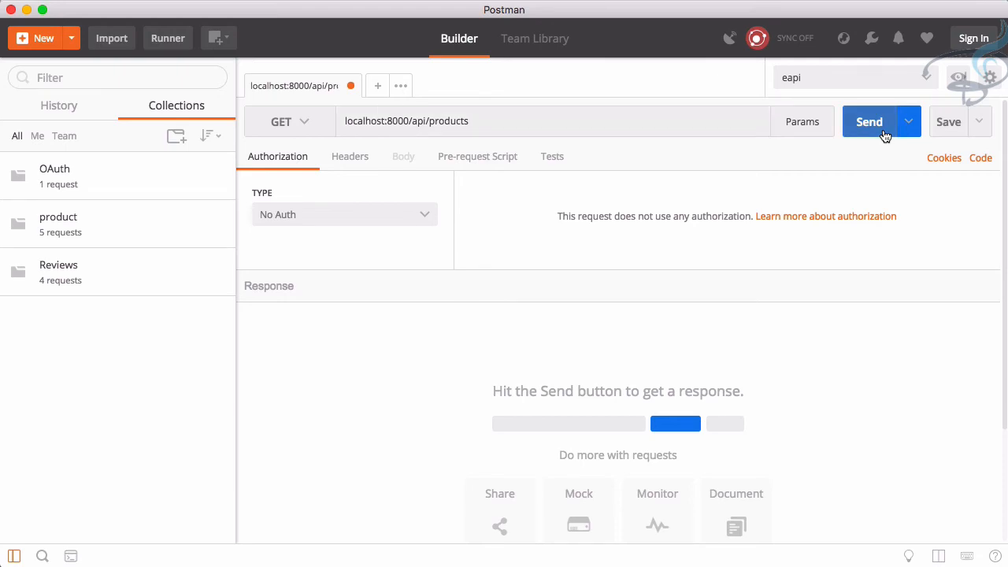
{"action": "left_click", "coordinate": [869, 121]}
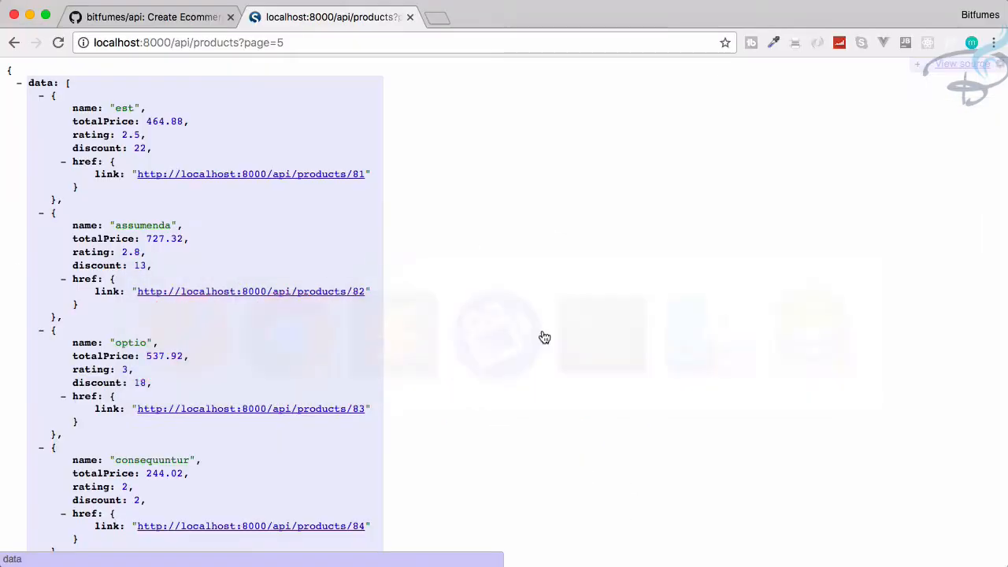
{"action": "scroll", "scroll_direction": "down", "scroll_amount": 3}
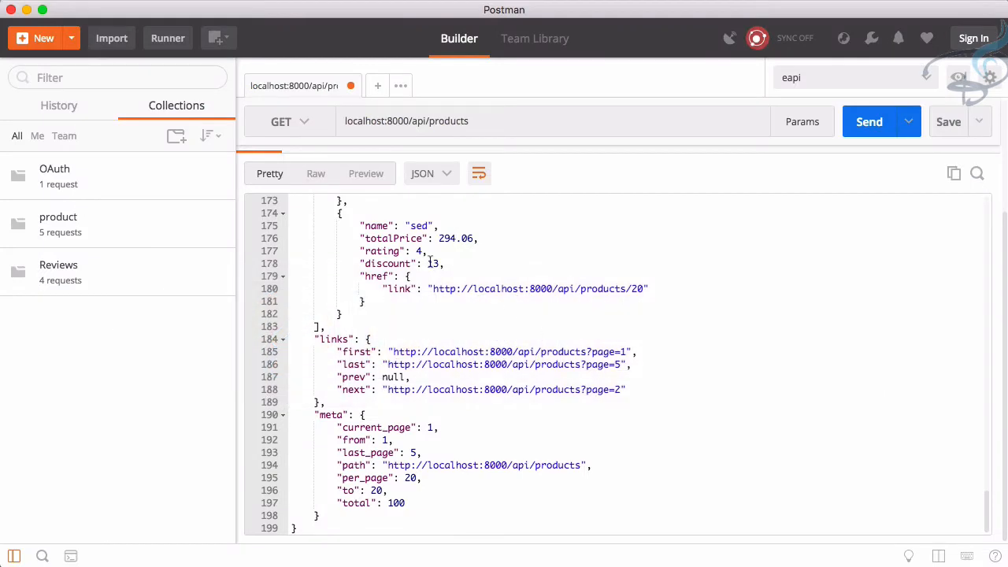
{"action": "mouse_move", "coordinate": [176, 136]}
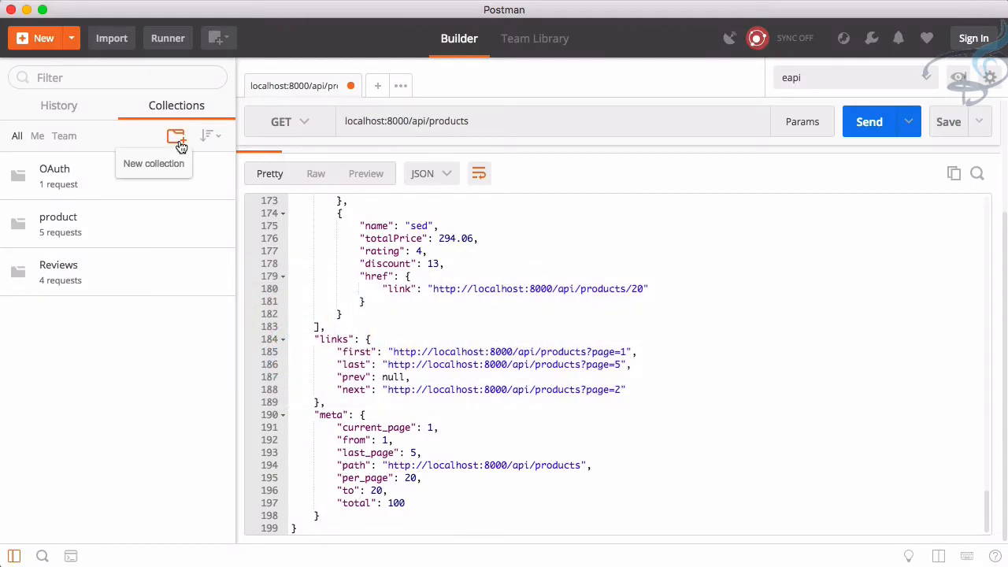
{"action": "mouse_move", "coordinate": [132, 193]}
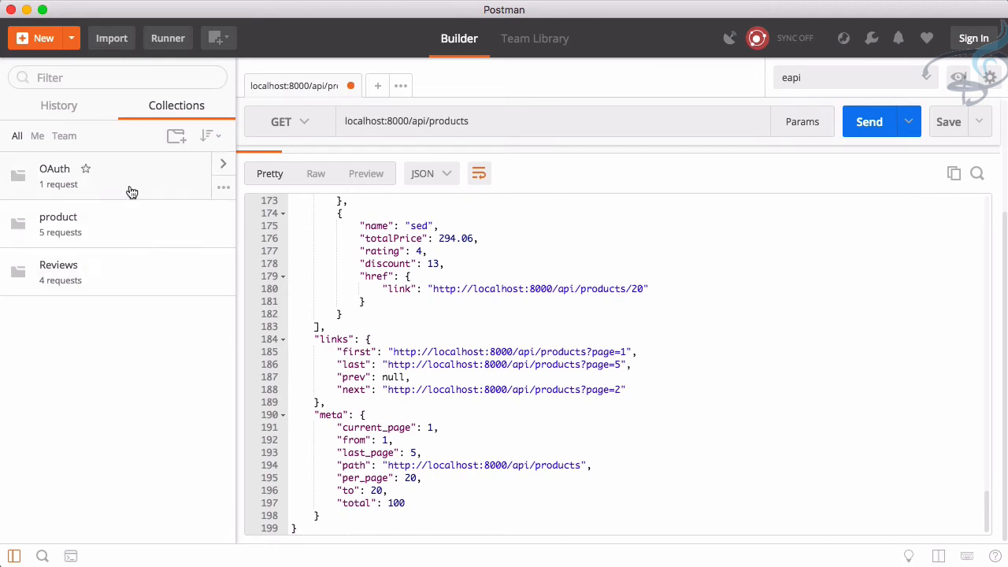
{"action": "mouse_move", "coordinate": [154, 307]}
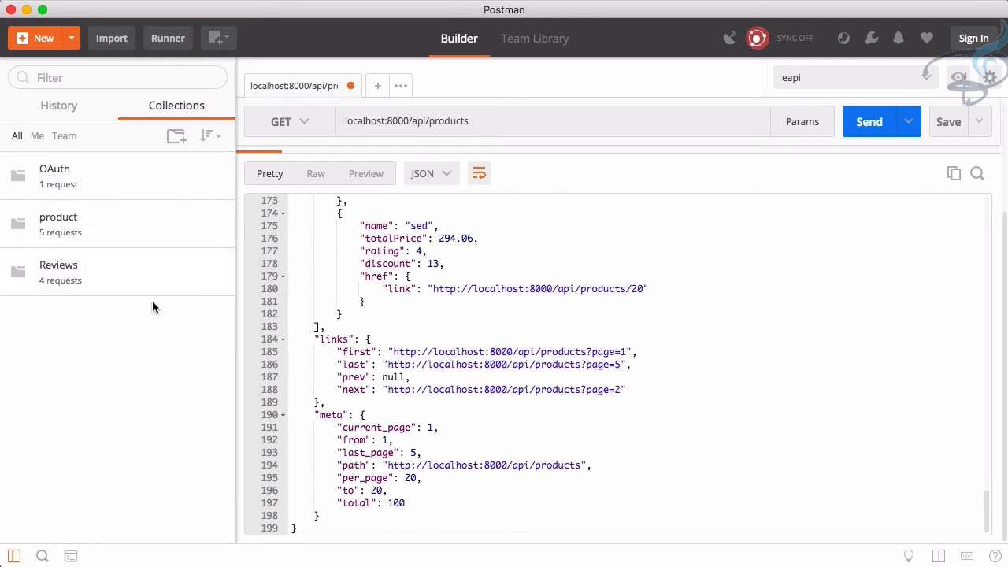
Create the EAPI collection and add a Products folder to it
{"action": "left_click", "coordinate": [175, 136]}
{"action": "type", "text": "E"}
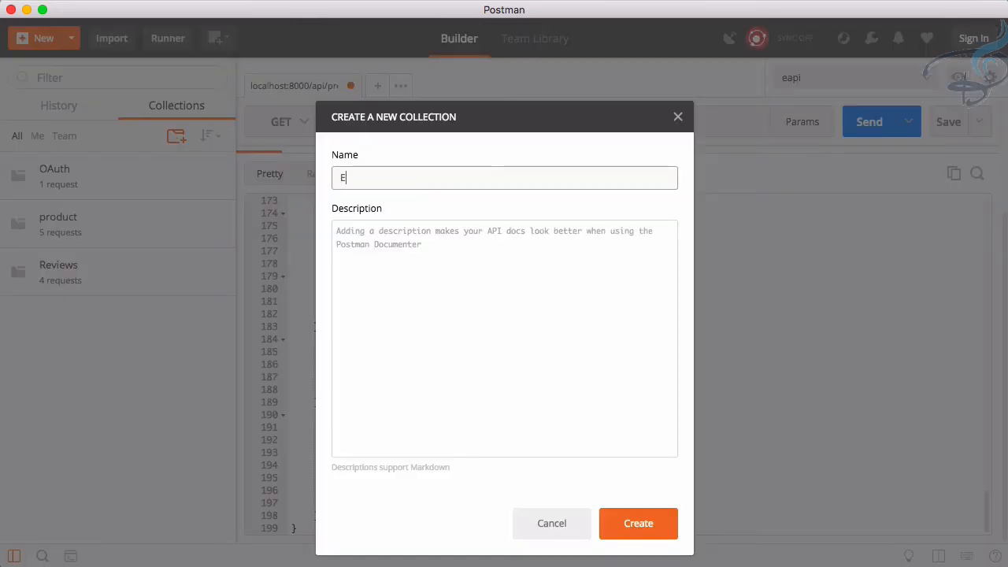
{"action": "type", "text": "API"}
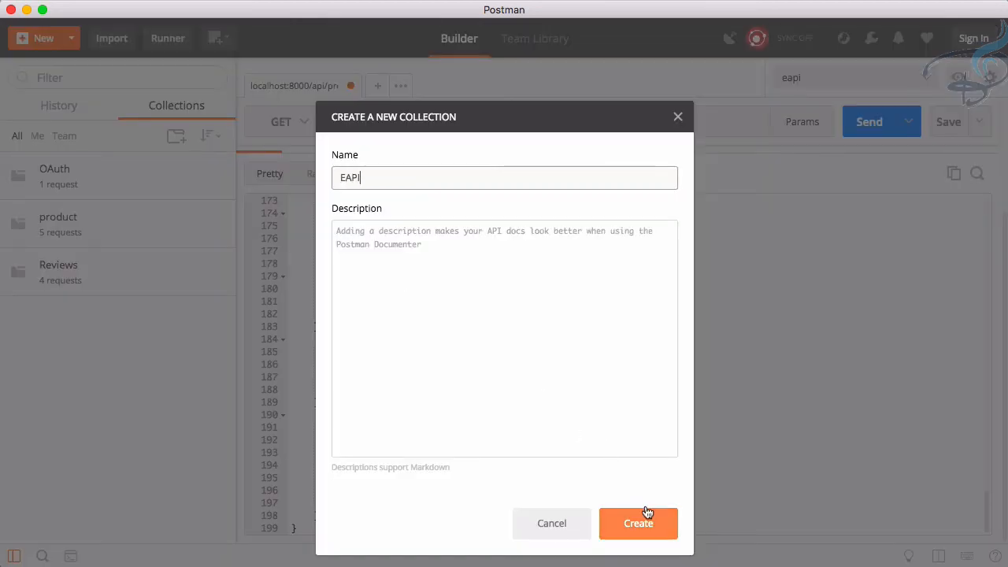
{"action": "left_click", "coordinate": [638, 522]}
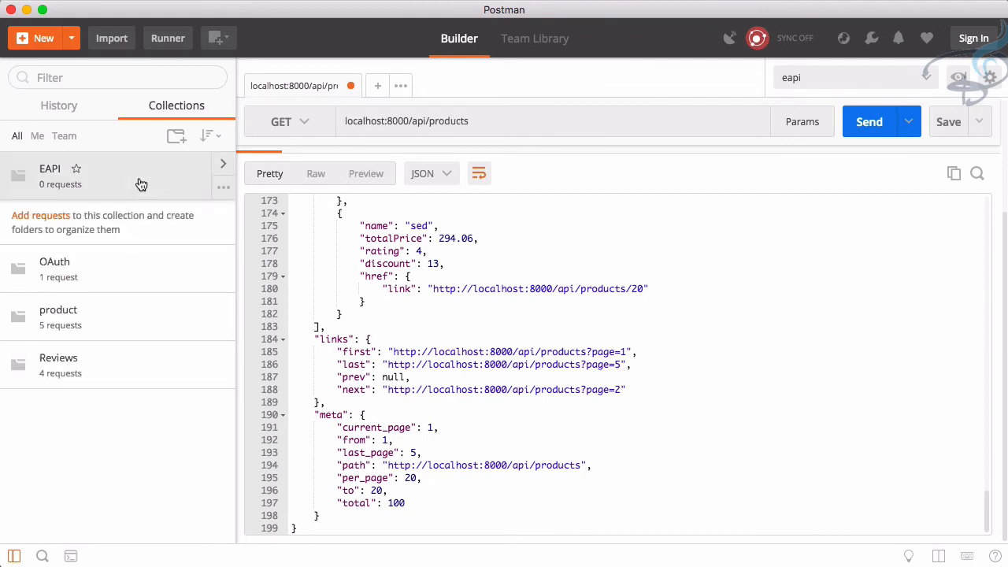
{"action": "left_click", "coordinate": [224, 186]}
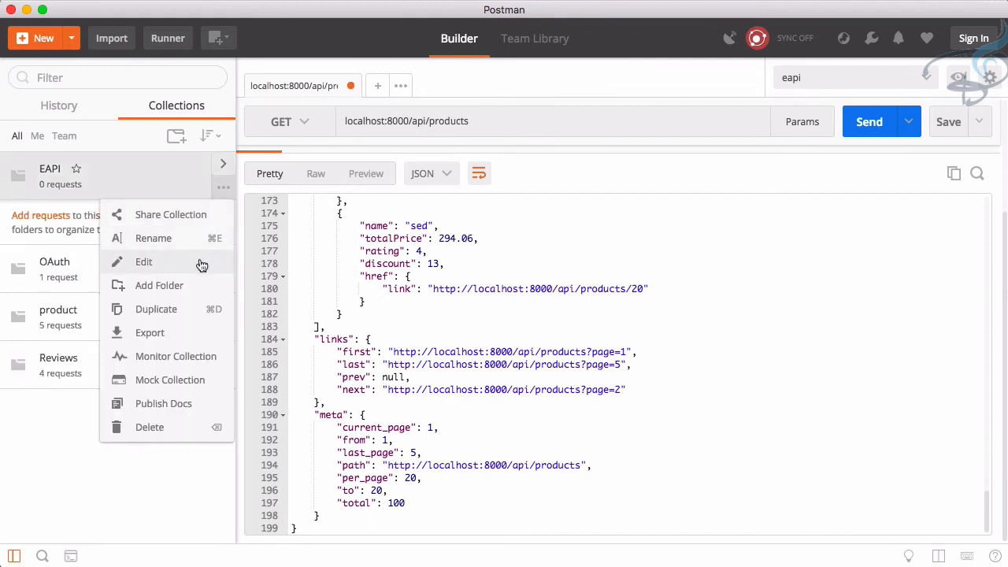
{"action": "left_click", "coordinate": [159, 285]}
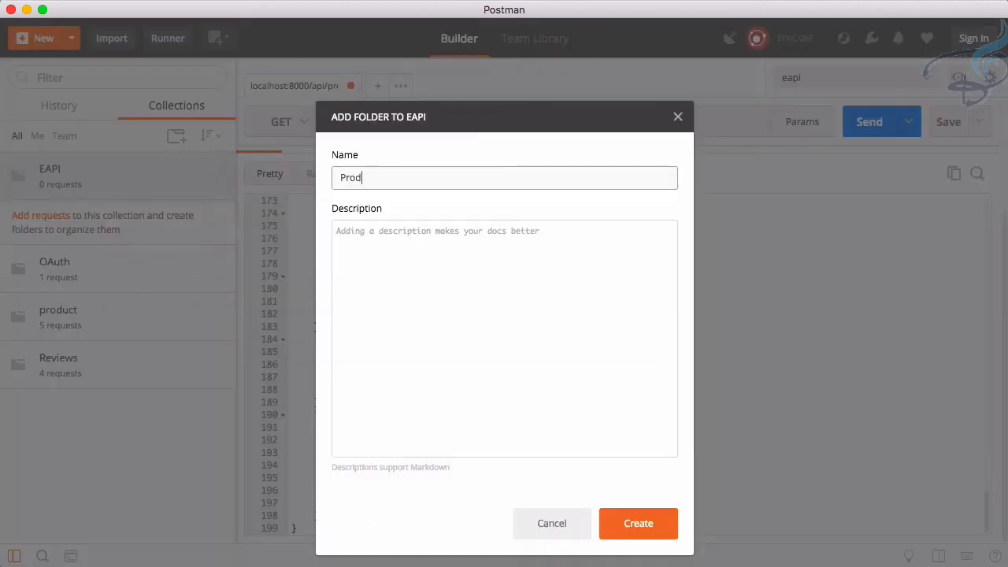
{"action": "left_click", "coordinate": [638, 523]}
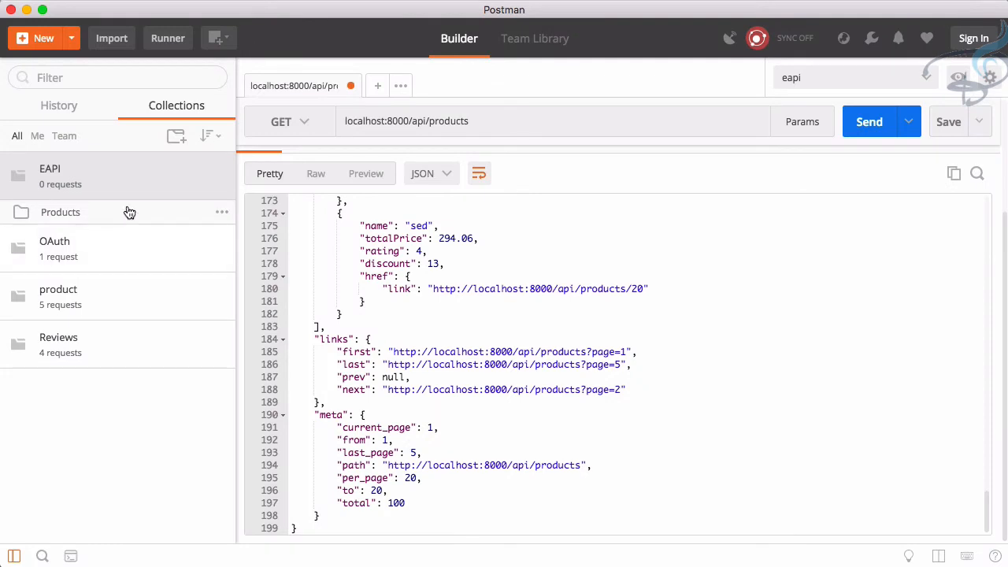
{"action": "left_click", "coordinate": [61, 212]}
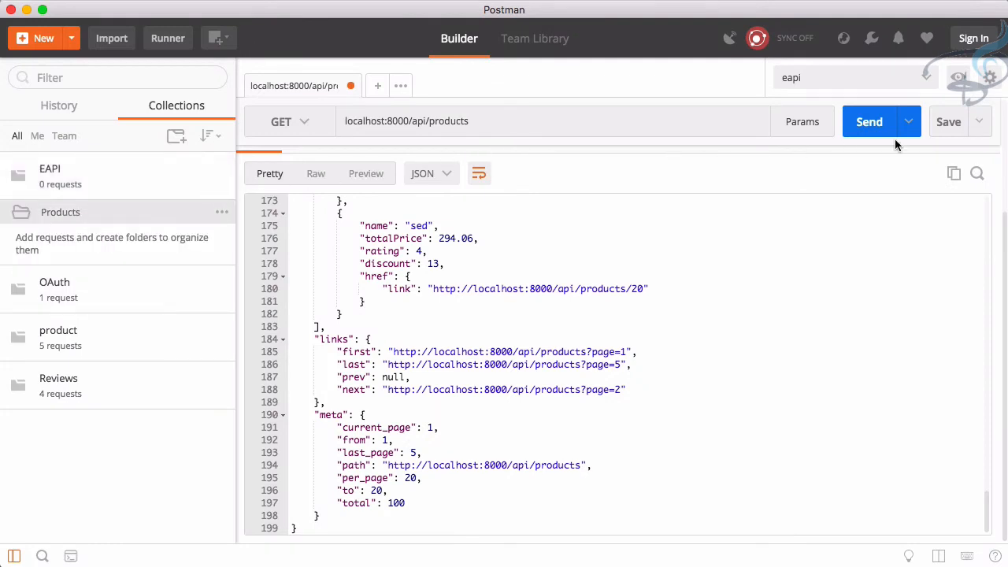
Save the products listing request as 'Product All' in EAPI > Products
{"action": "left_click", "coordinate": [948, 121]}
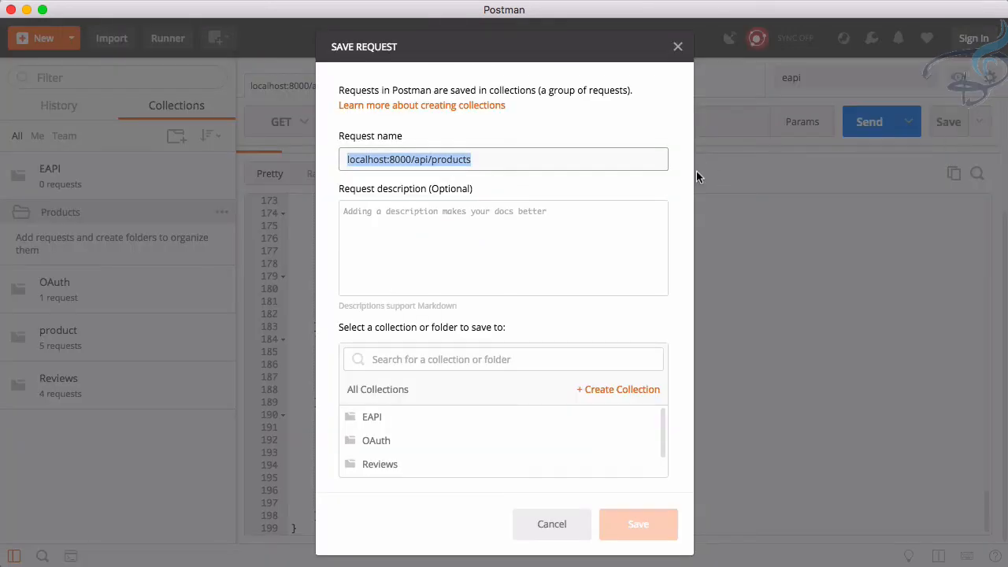
{"action": "type", "text": "Product All"}
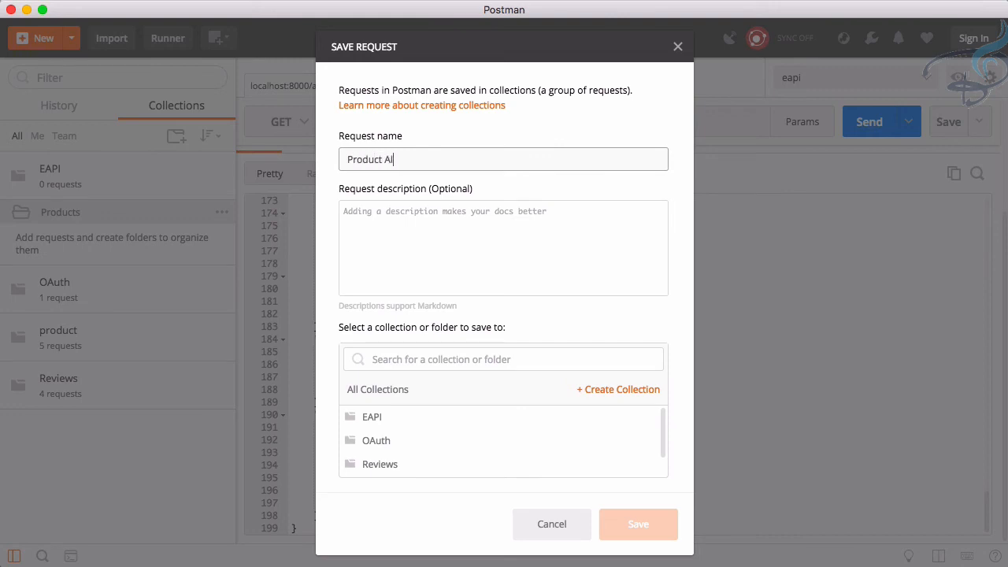
{"action": "left_click", "coordinate": [371, 416]}
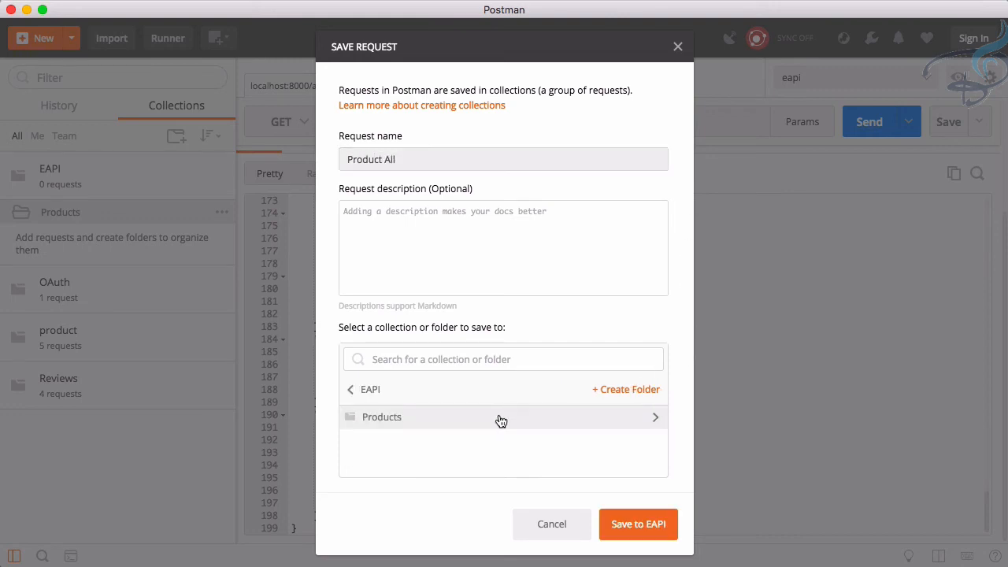
{"action": "left_click", "coordinate": [638, 523]}
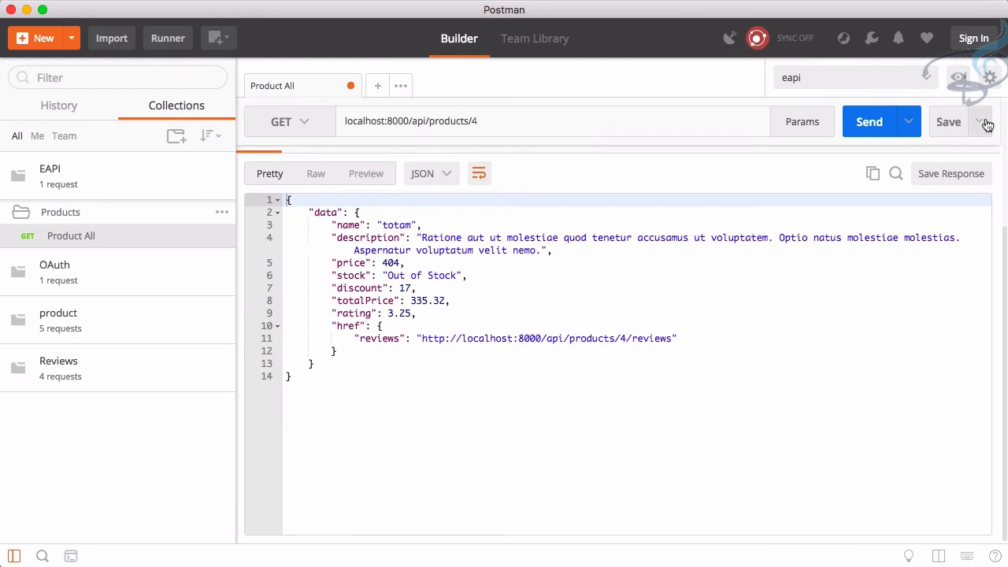
Save As the products/4 request named 'Product Show' into EAPI > Products
{"action": "left_click", "coordinate": [986, 121]}
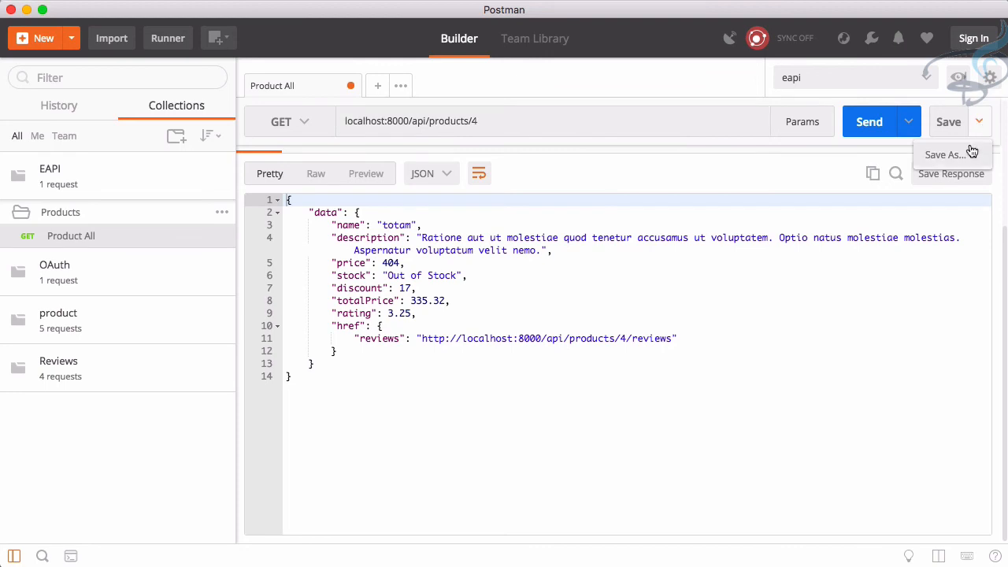
{"action": "left_click", "coordinate": [945, 154]}
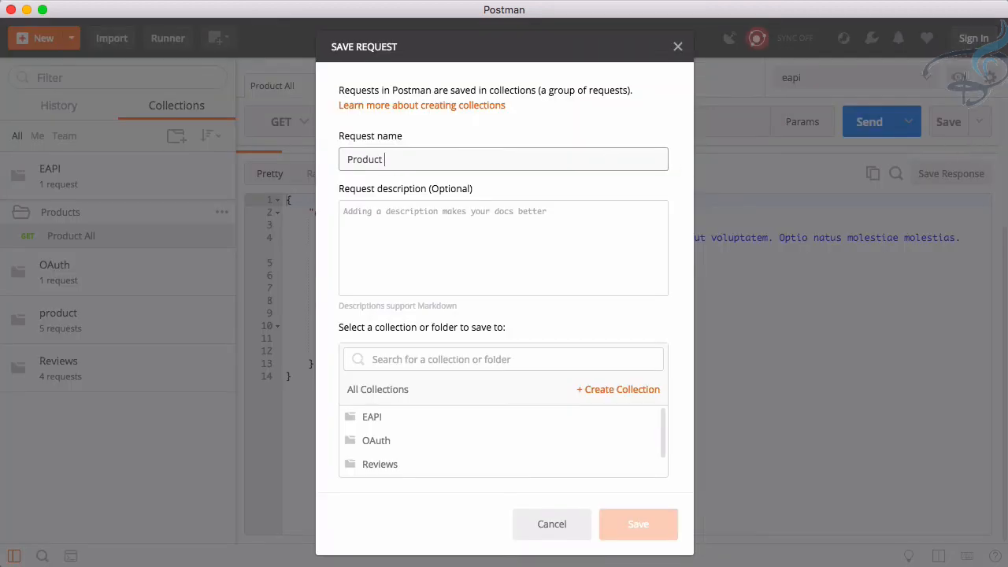
{"action": "type", "text": "Show"}
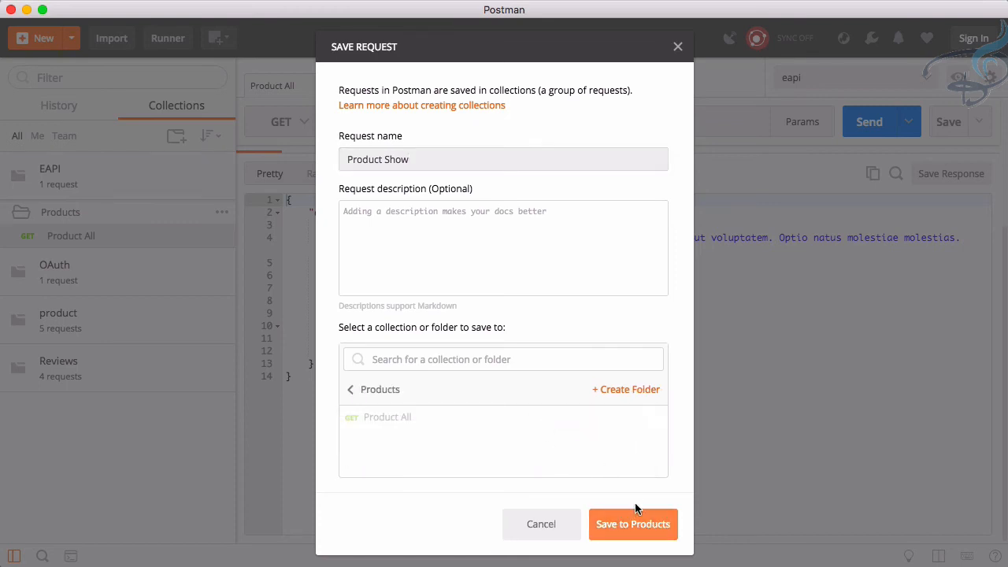
{"action": "left_click", "coordinate": [632, 523]}
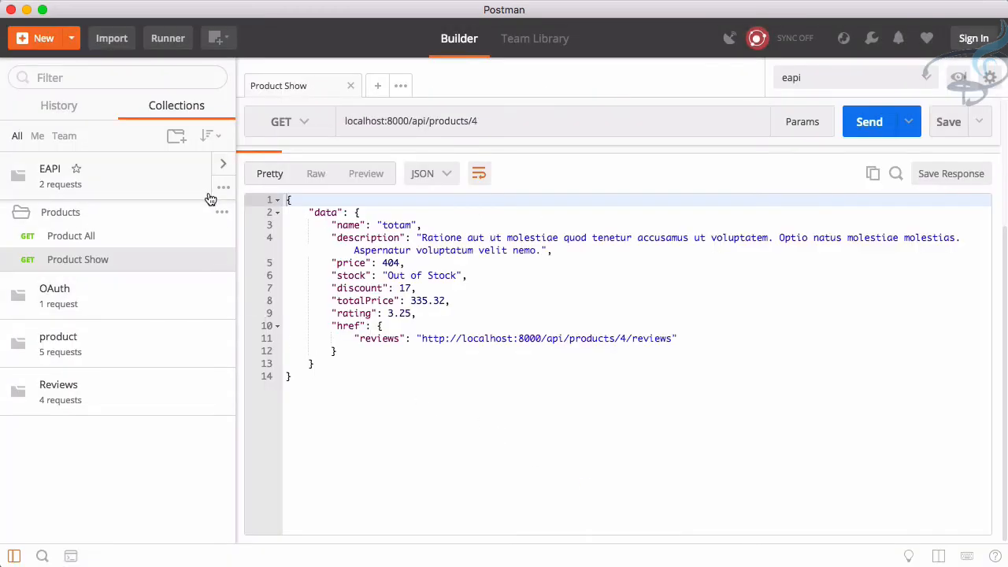
Add a folder named 'Reviews' to the EAPI collection
{"action": "left_click", "coordinate": [224, 187]}
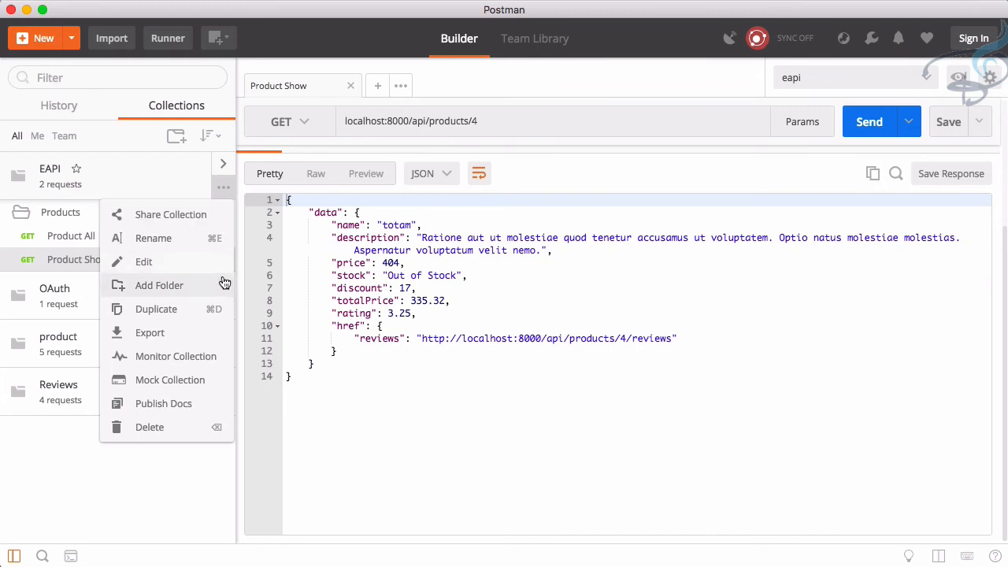
{"action": "left_click", "coordinate": [159, 285]}
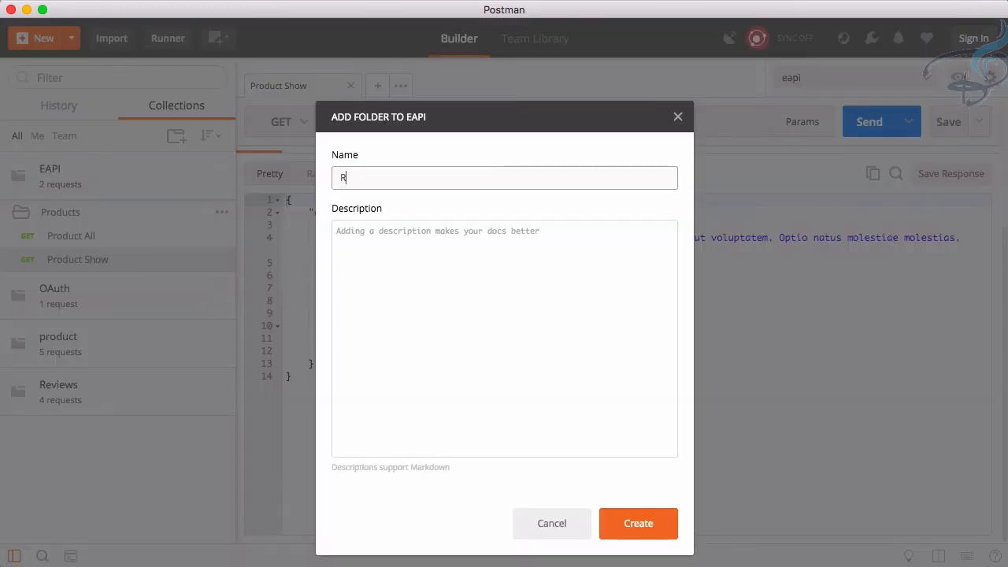
{"action": "type", "text": "eviews"}
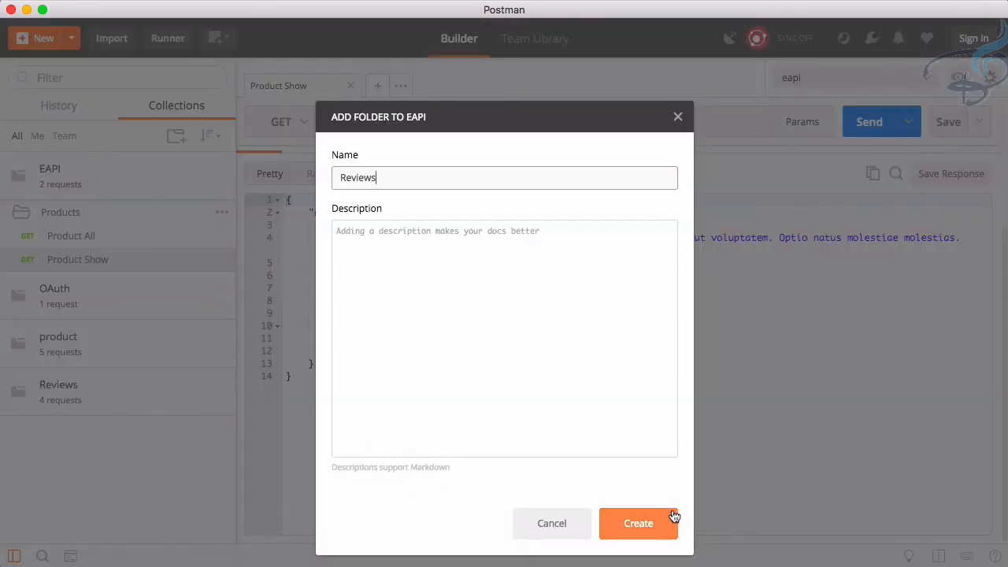
{"action": "left_click", "coordinate": [638, 523]}
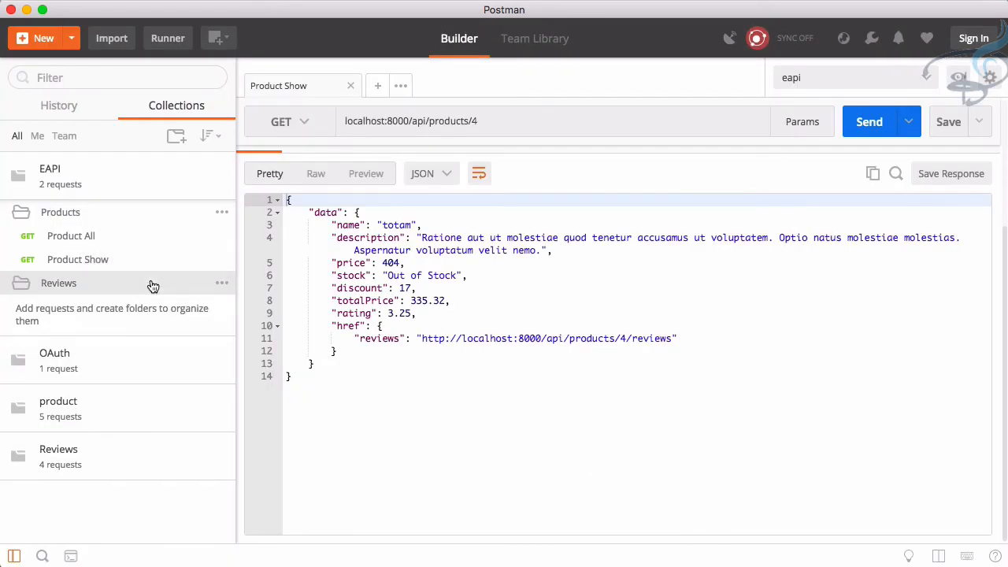
{"action": "mouse_move", "coordinate": [507, 344]}
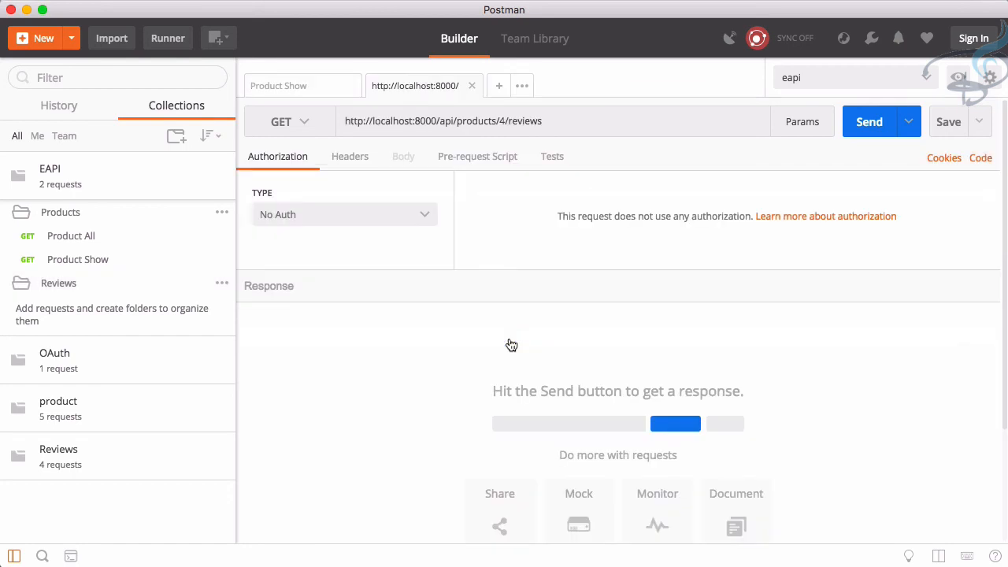
{"action": "mouse_move", "coordinate": [869, 123]}
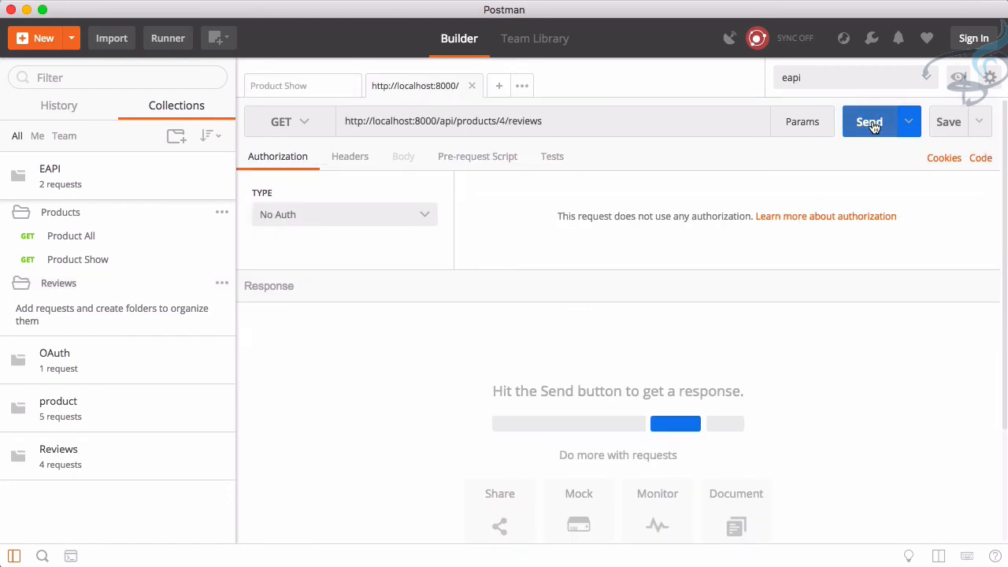
Send GET localhost:8000/api/products/4/reviews and begin saving the request
{"action": "left_click", "coordinate": [869, 121]}
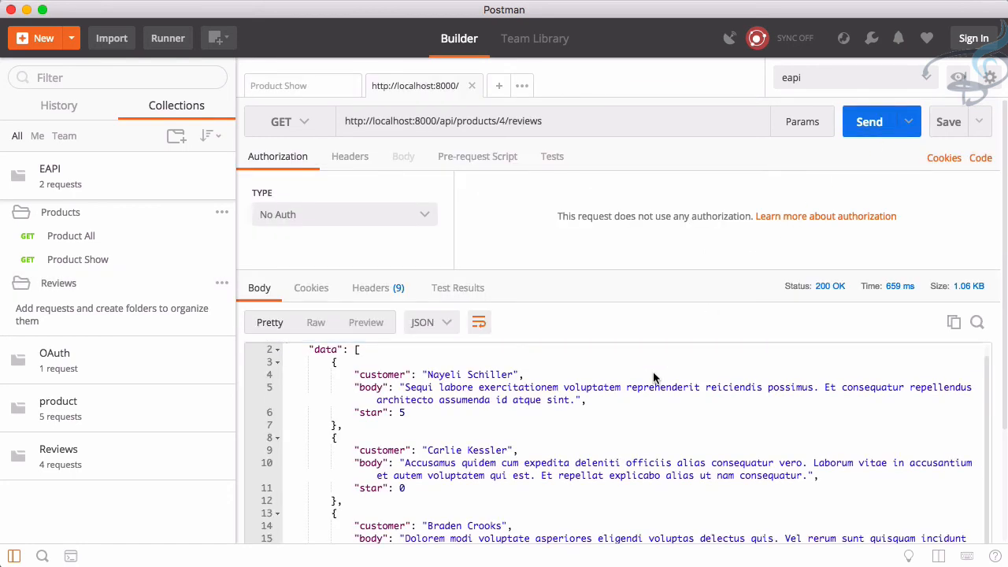
{"action": "mouse_move", "coordinate": [641, 339]}
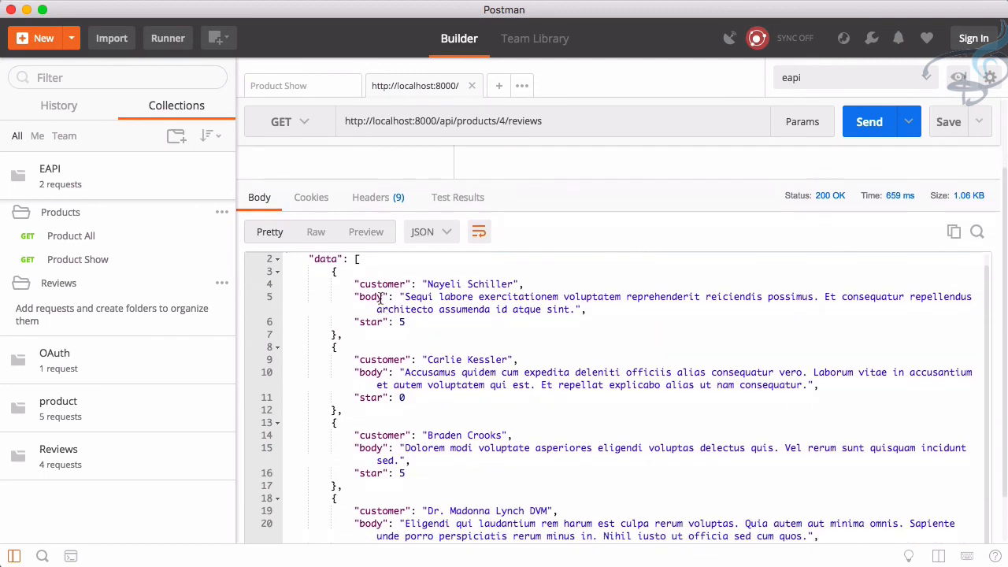
{"action": "mouse_move", "coordinate": [759, 145]}
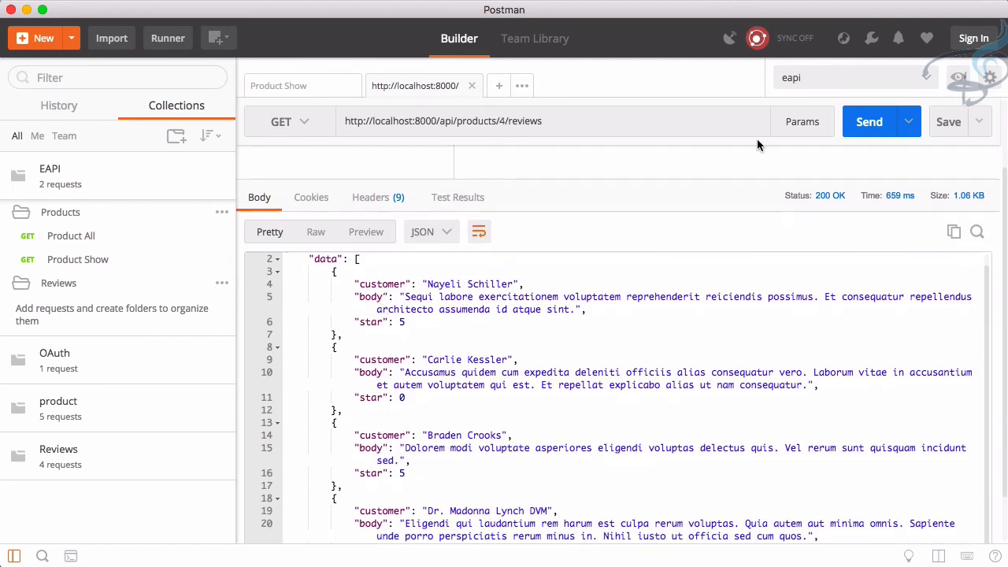
{"action": "left_click", "coordinate": [949, 121]}
{"action": "type", "text": "R"}
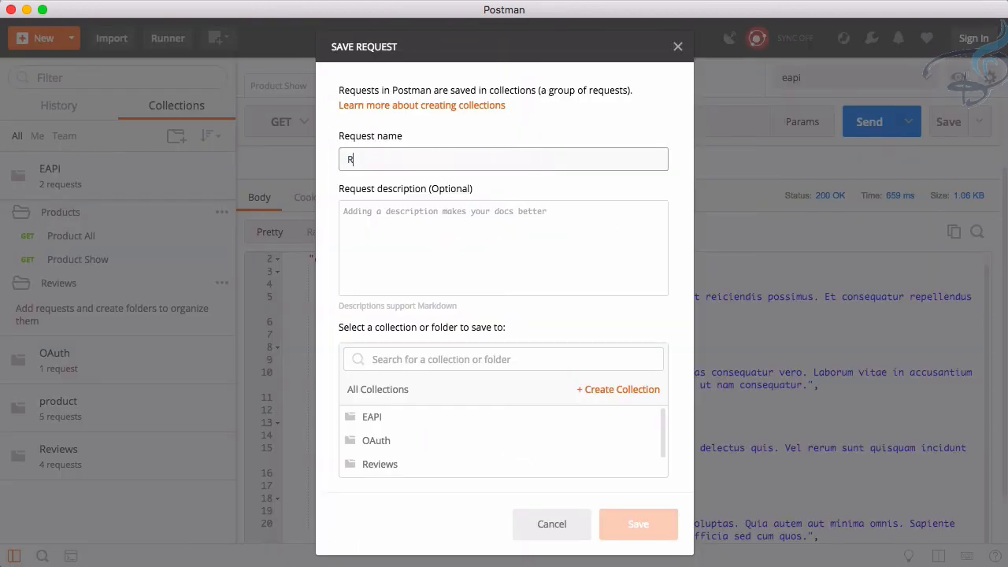
Save the product 4 reviews request as 'Reviews All' in EAPI > Reviews
{"action": "type", "text": "eviews"}
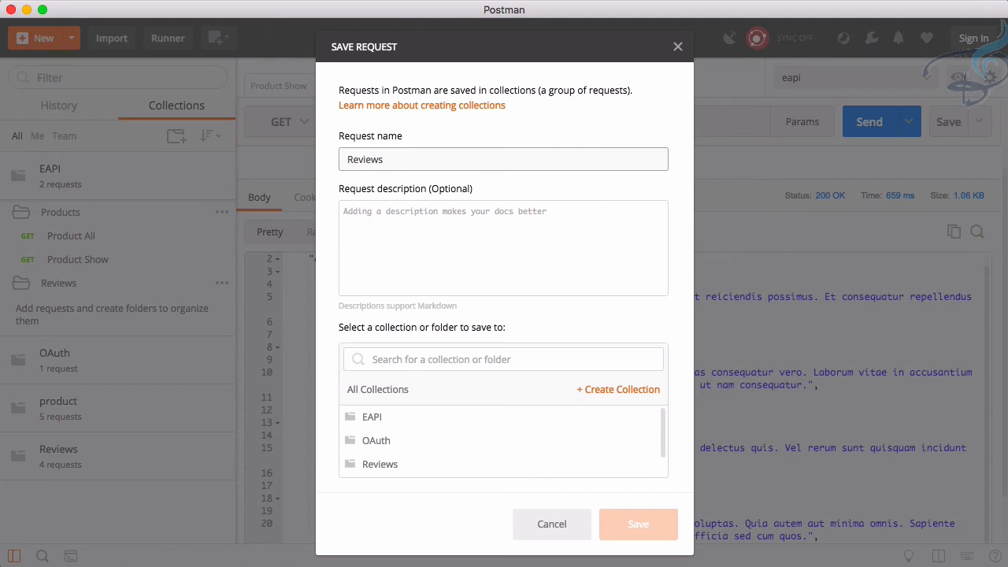
{"action": "type", "text": "All"}
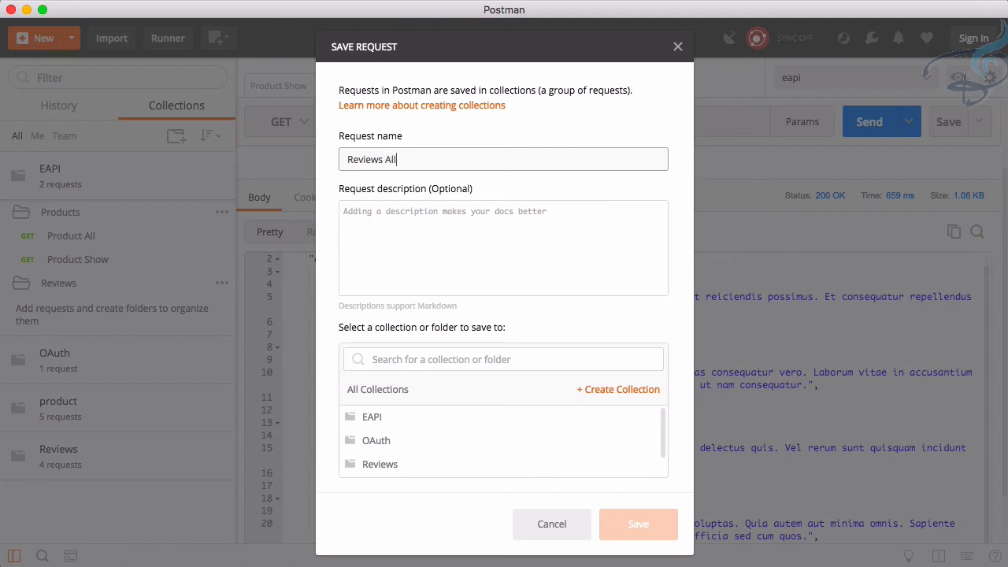
{"action": "left_click", "coordinate": [372, 417]}
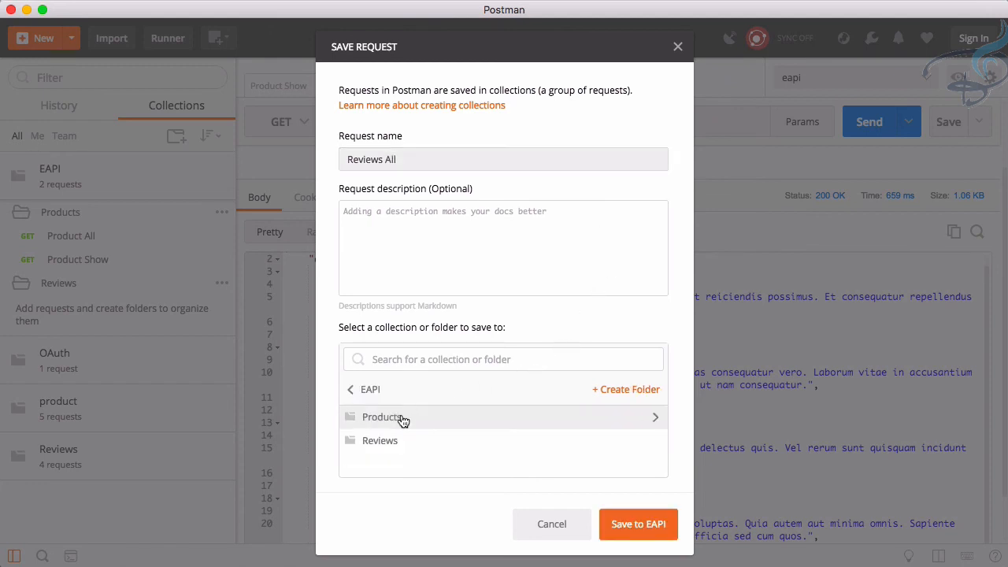
{"action": "left_click", "coordinate": [638, 524]}
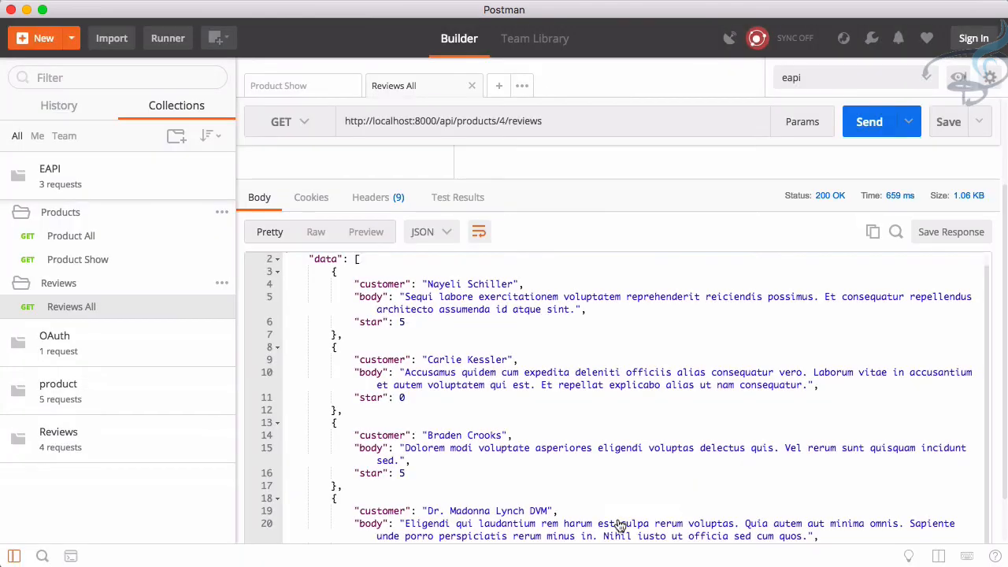
{"action": "mouse_move", "coordinate": [346, 382]}
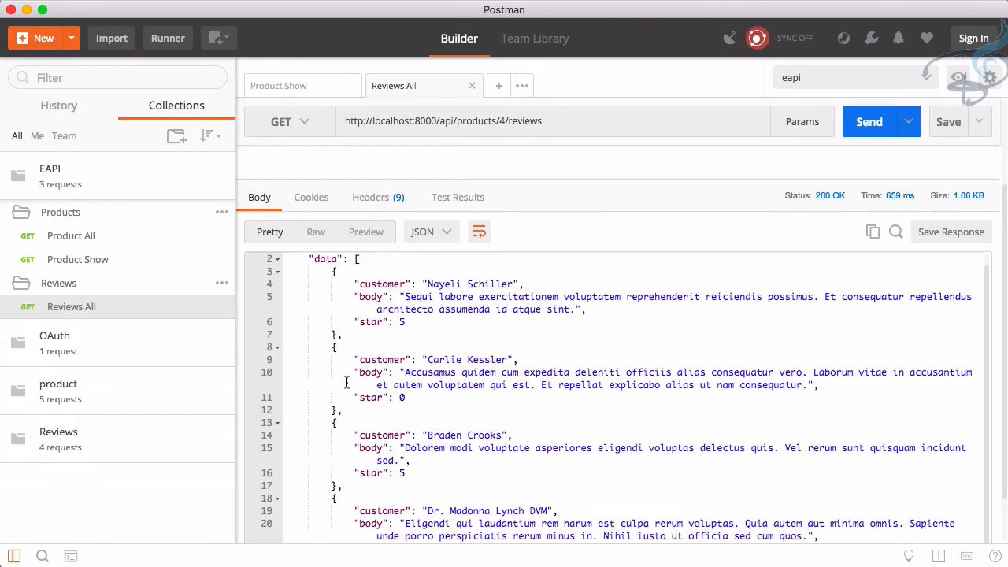
{"action": "mouse_move", "coordinate": [532, 402]}
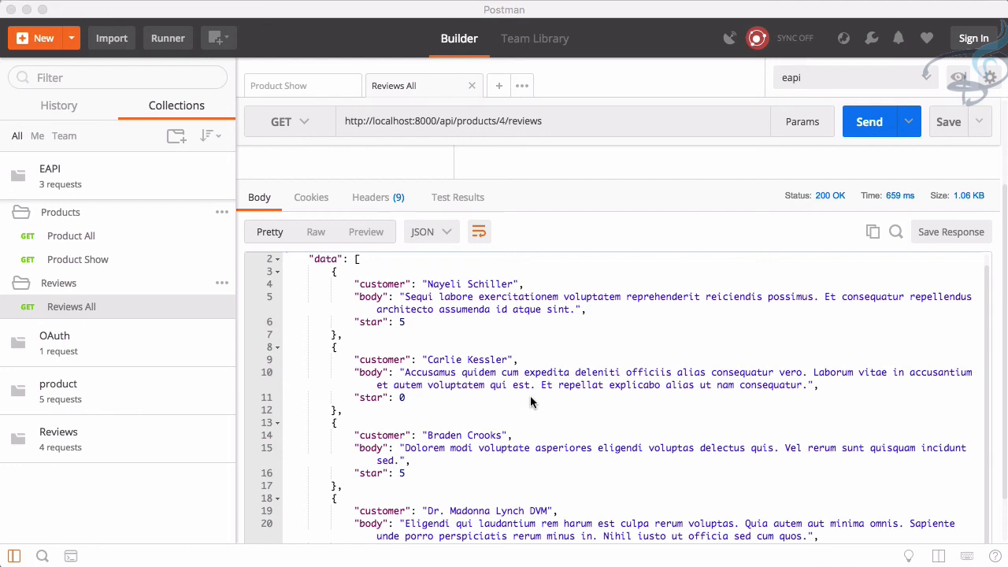
{"action": "left_click", "coordinate": [688, 557]}
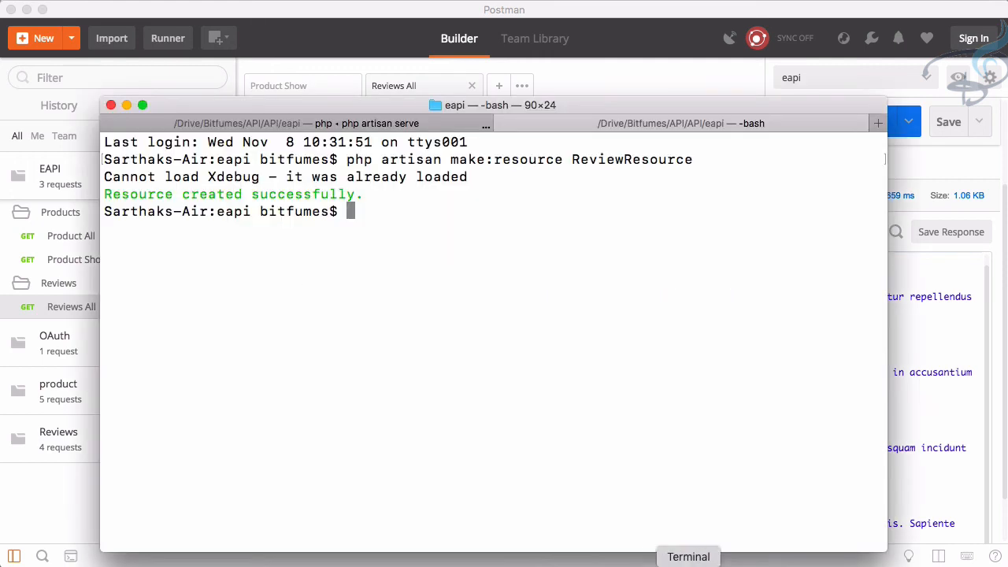
Check git status and stage all project changes with git add
{"action": "type", "text": "git add"}
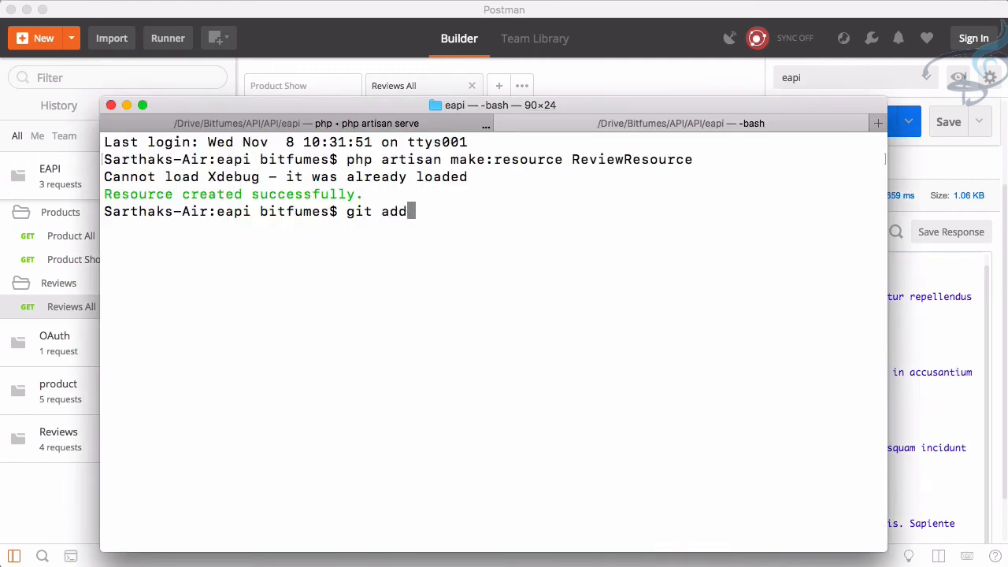
{"action": "key", "text": "Backspace"}
{"action": "type", "text": "status"}
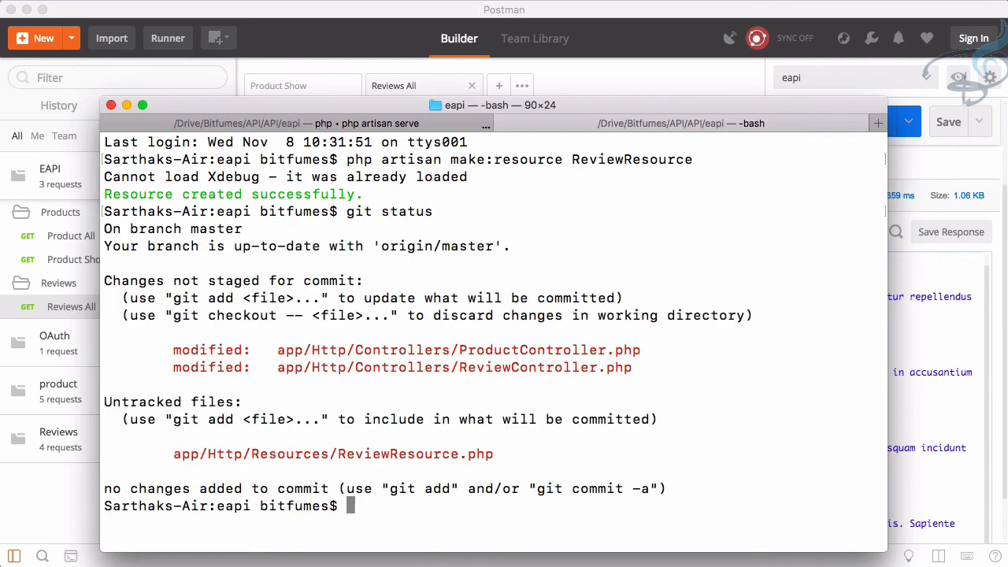
{"action": "type", "text": "gi"}
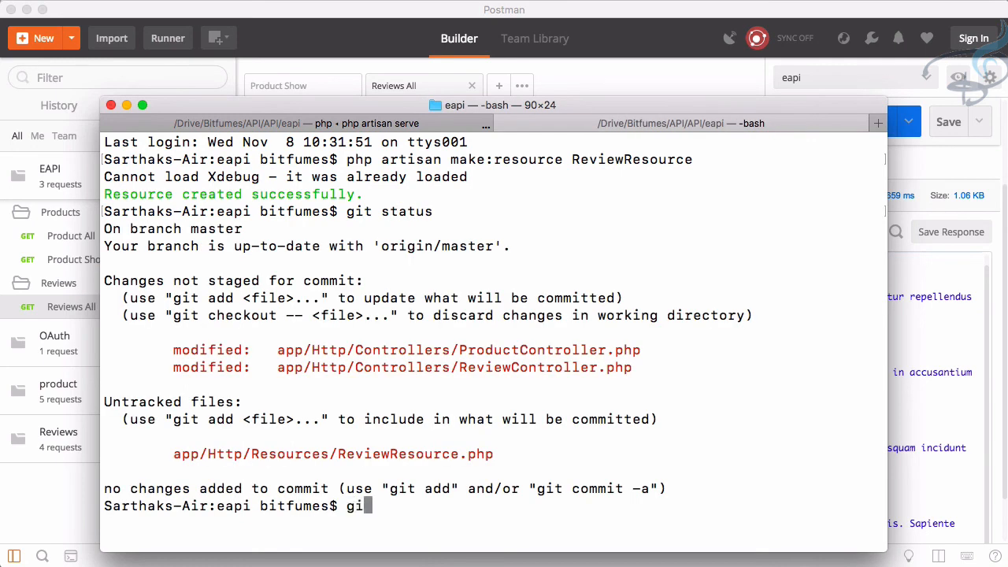
{"action": "key", "text": "Return"}
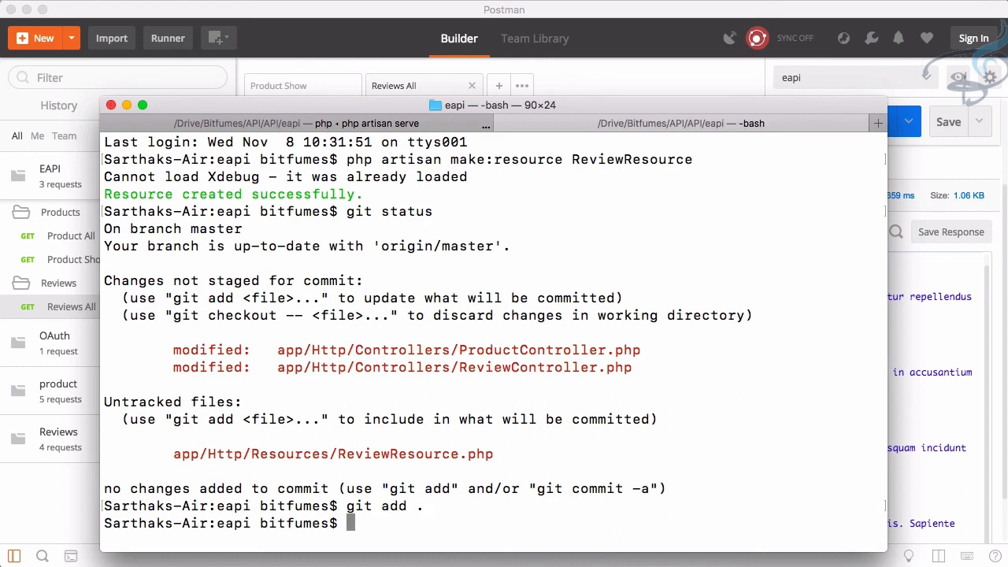
Commit the changes as 'Review Resource & Product pagination' and begin typing git push
{"action": "type", "text": "git cm"}
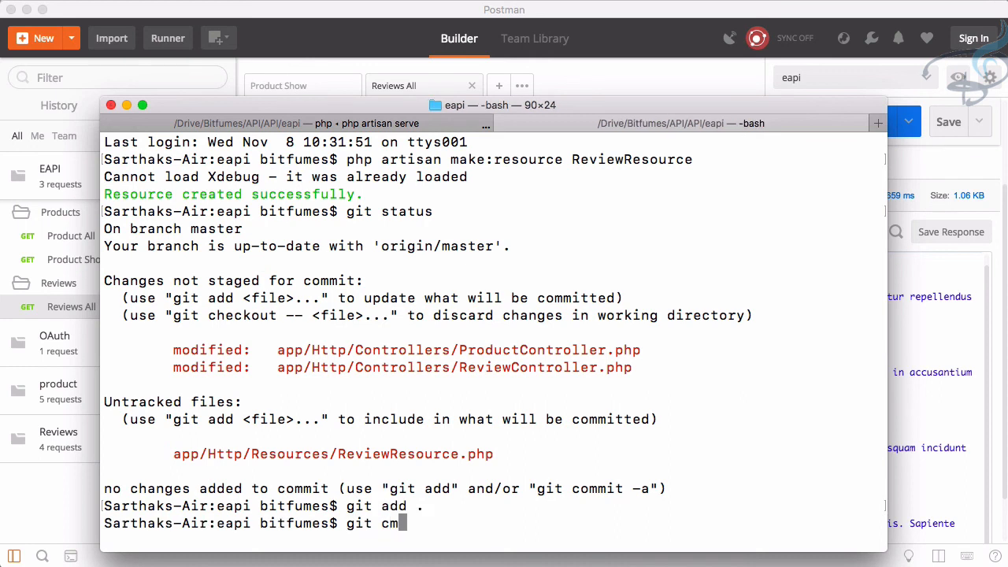
{"action": "type", "text": "ommit -"}
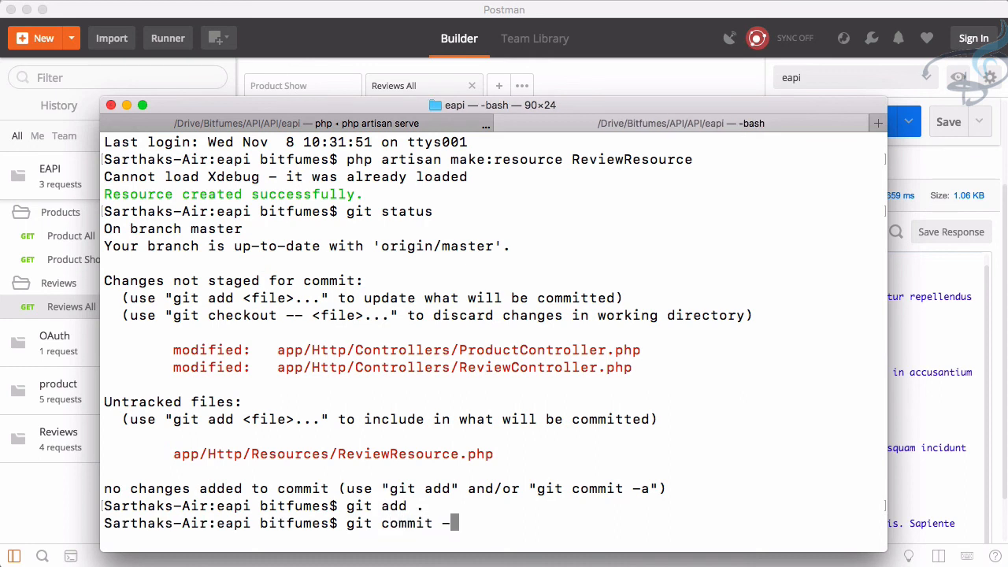
{"action": "type", "text": "m \""}
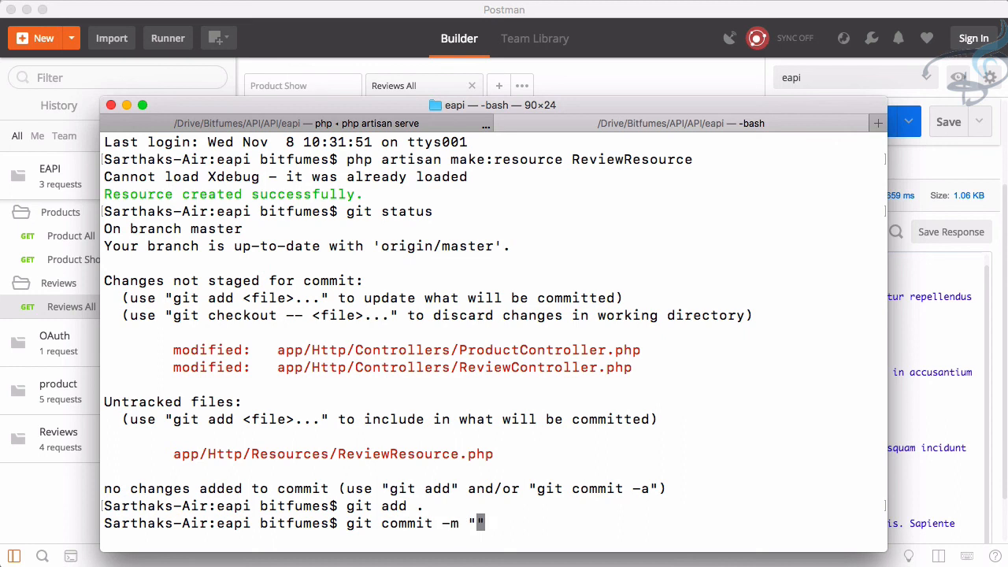
{"action": "type", "text": "Revi"}
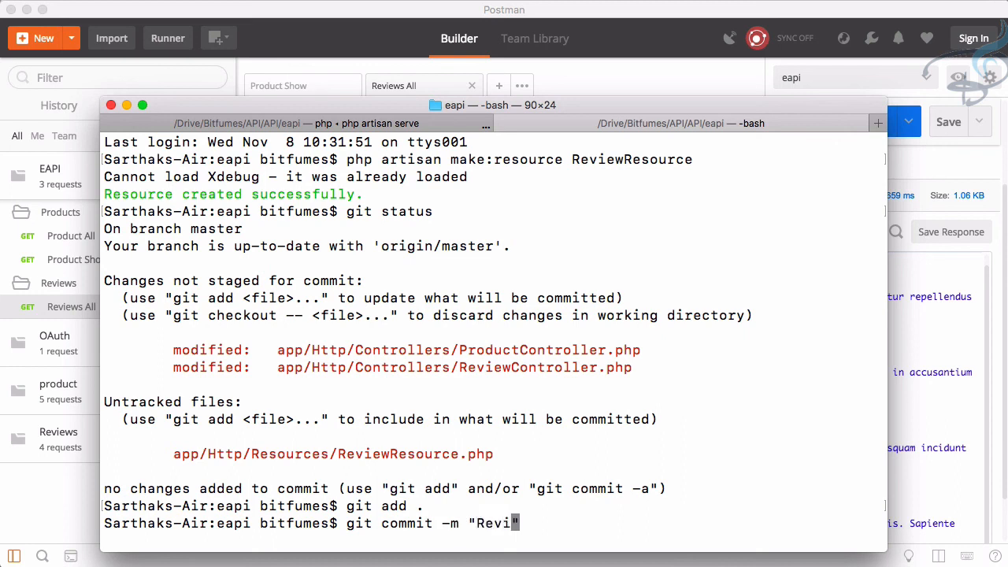
{"action": "type", "text": "ew R"}
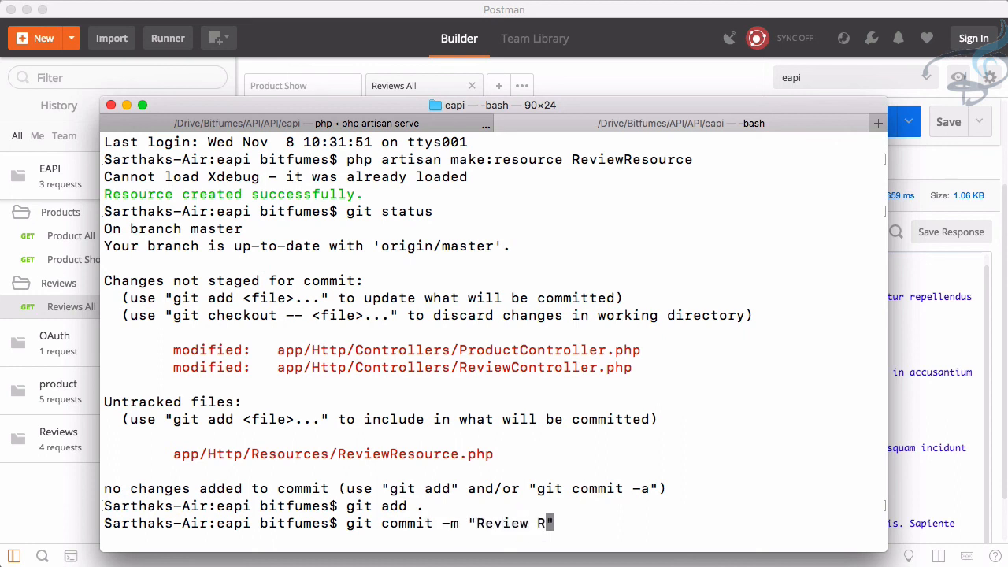
{"action": "type", "text": "esource"}
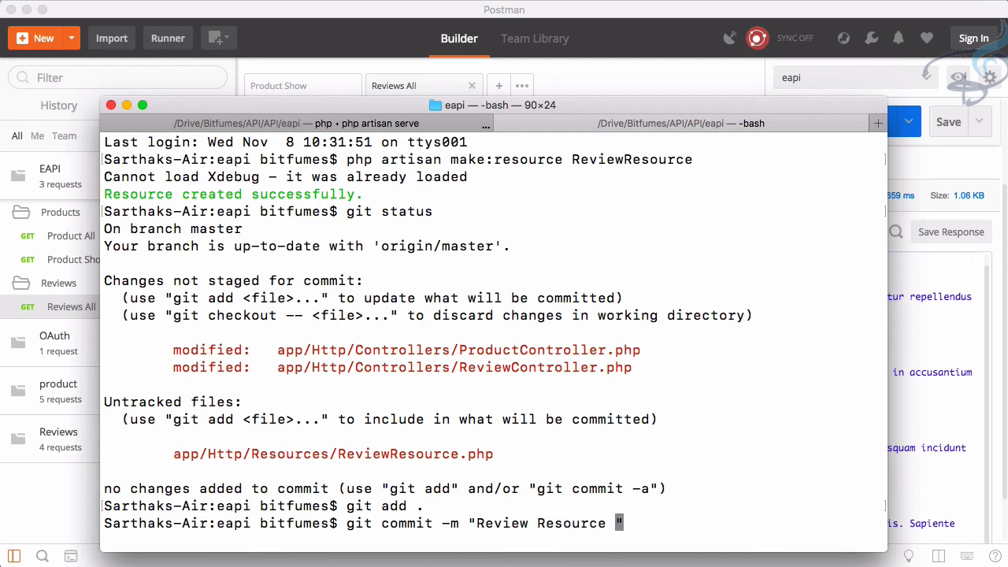
{"action": "type", "text": "&"}
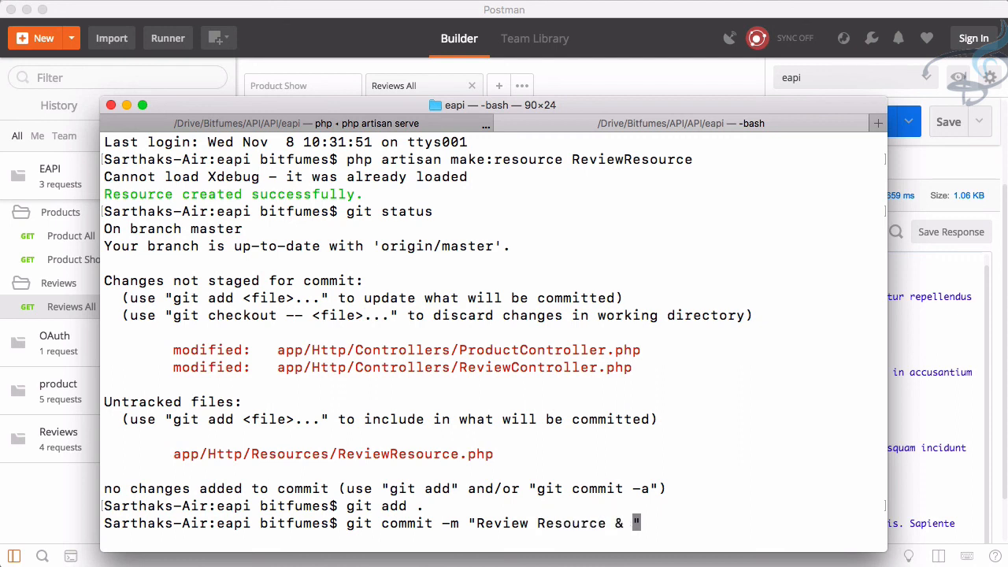
{"action": "type", "text": "Produc"}
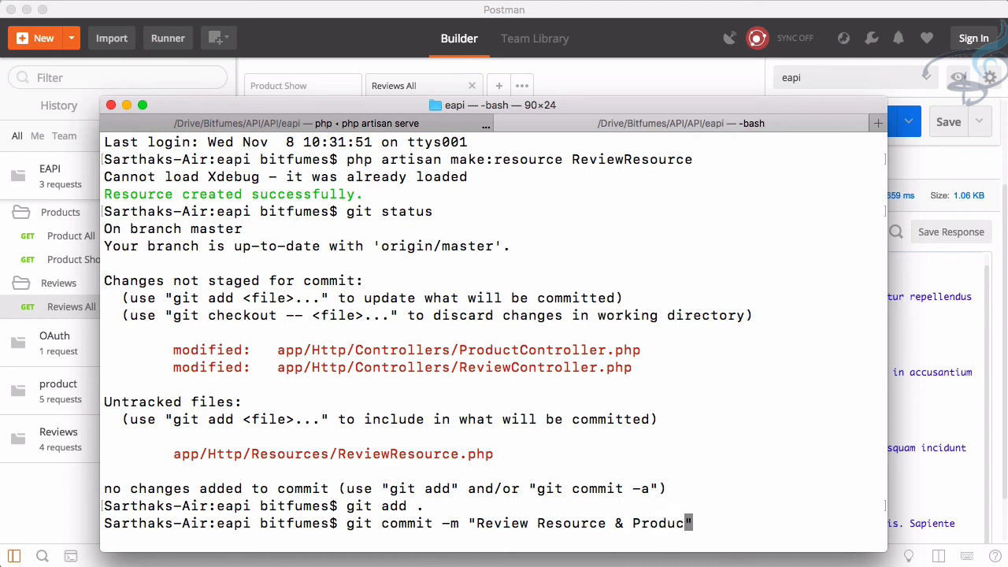
{"action": "type", "text": "paginaio"}
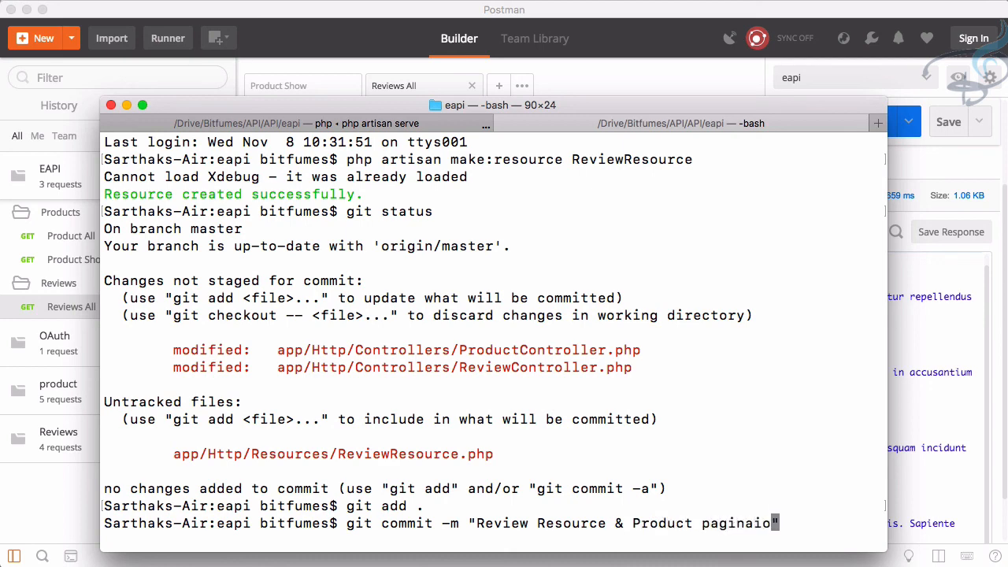
{"action": "key", "text": "Return"}
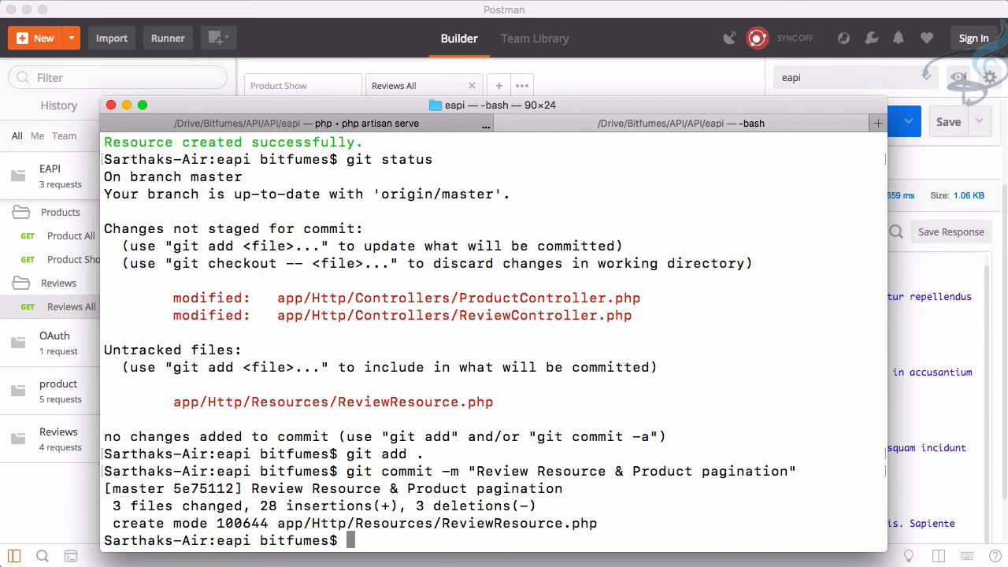
{"action": "type", "text": "git push"}
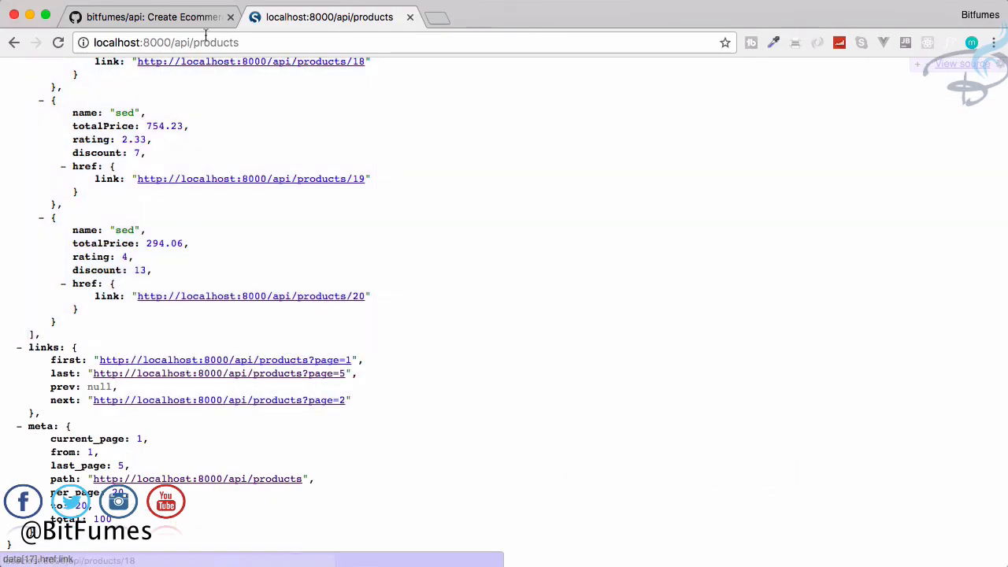
Switch to the Chrome tab showing the bitfumes/api GitHub repository with 9 commits
{"action": "left_click", "coordinate": [150, 17]}
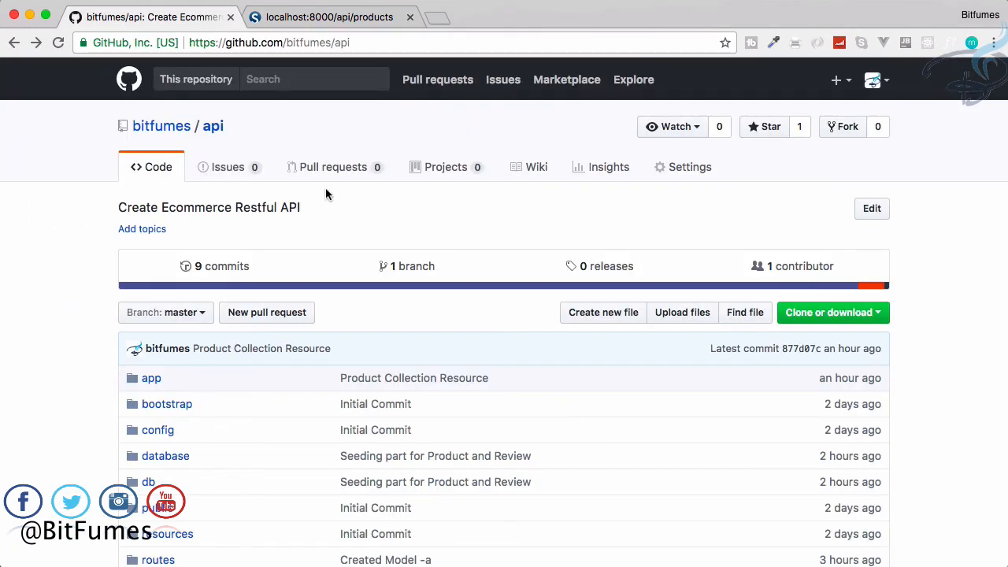